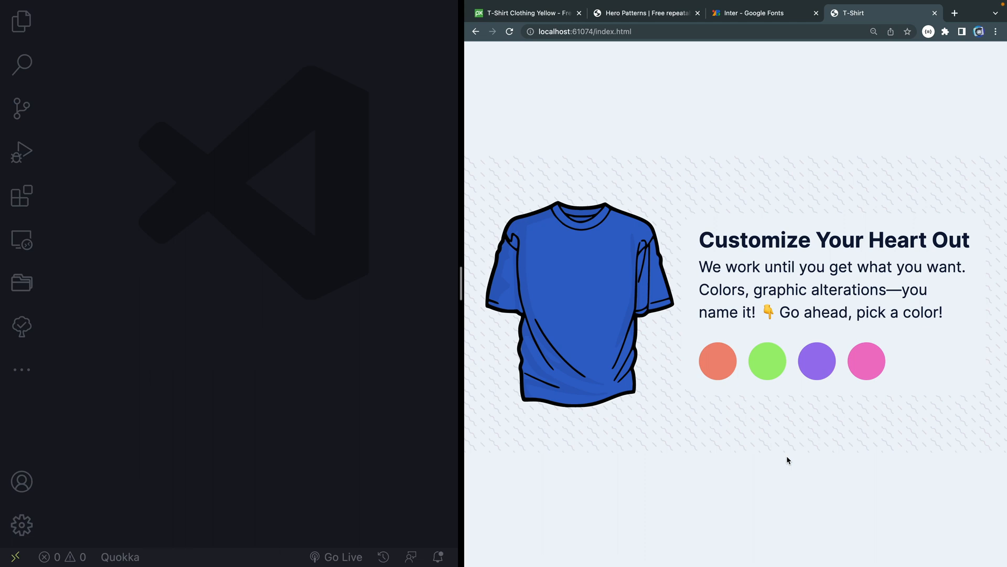
mouse_move(604, 250)
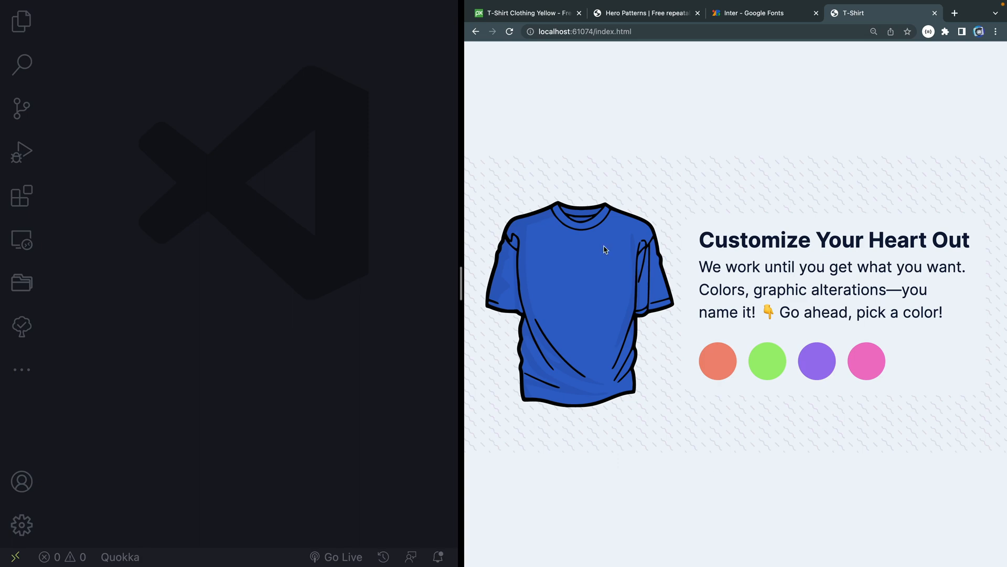
mouse_move(563, 379)
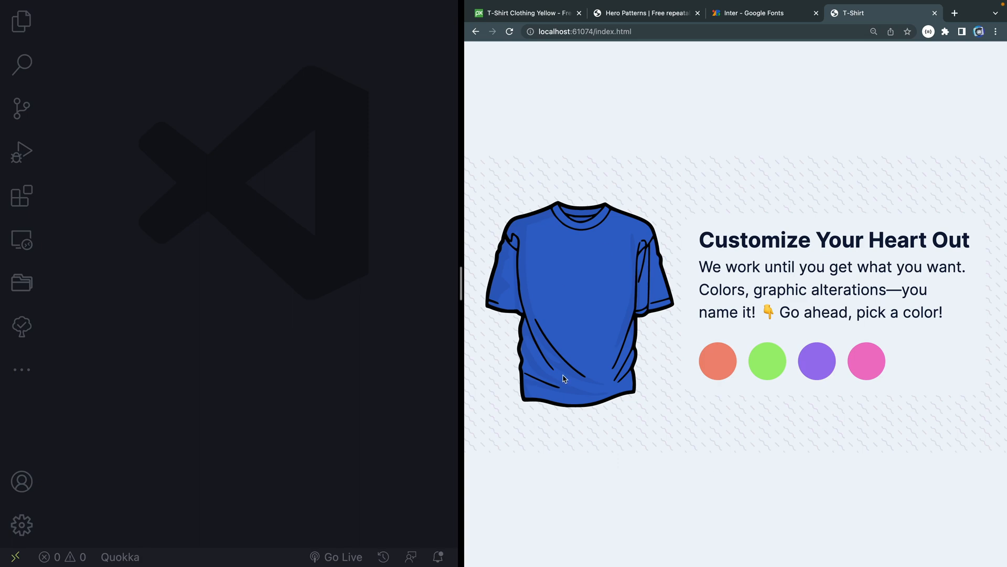
Switch Chrome to the Pixabay 'T-Shirt Clothing Yellow' tab.
left_click(523, 13)
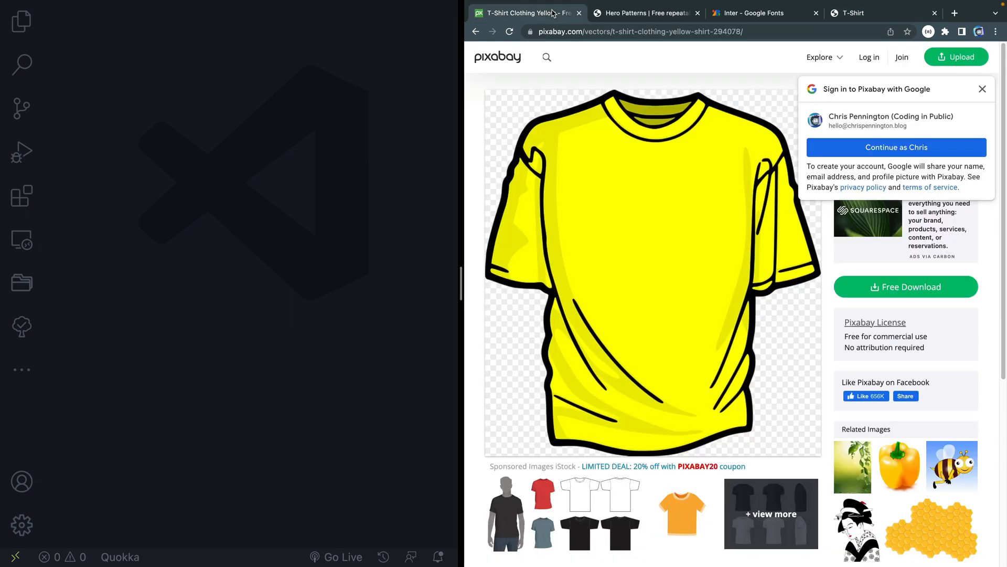
Dismiss the 'Sign in to Pixabay with Google' popup via its X button.
left_click(982, 89)
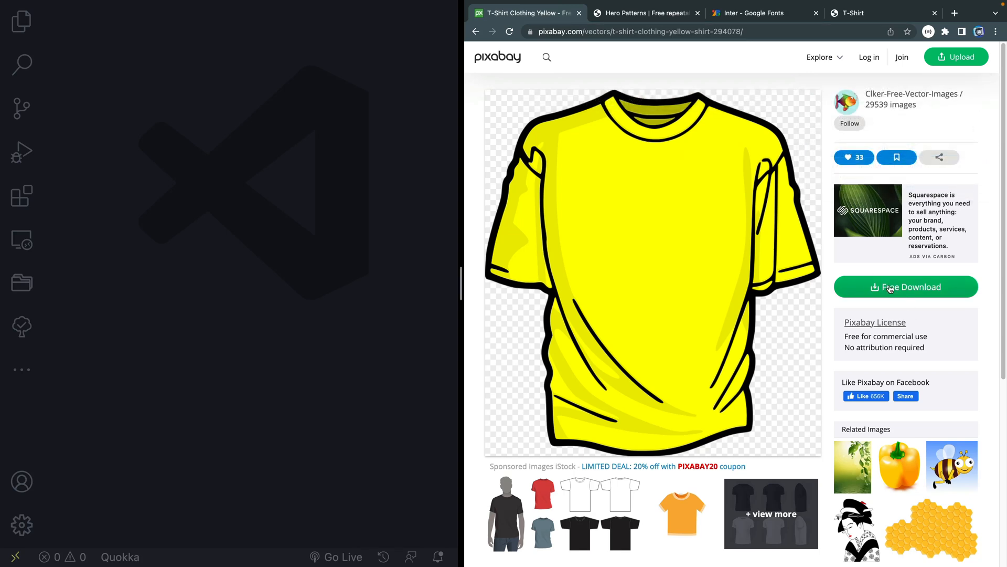
mouse_move(712, 132)
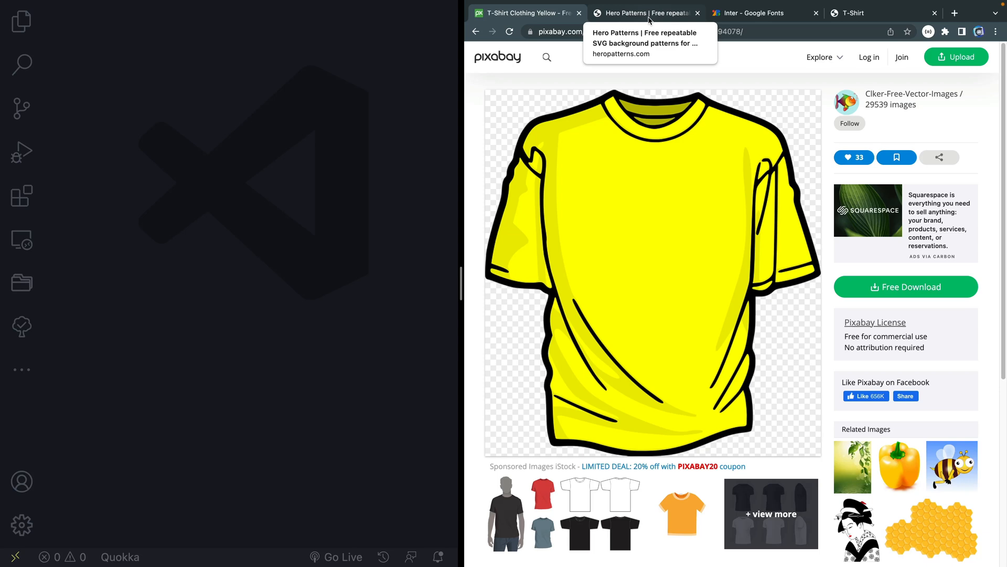
Bring the Wiggle pattern into view in the Hero Patterns gallery.
left_click(642, 13)
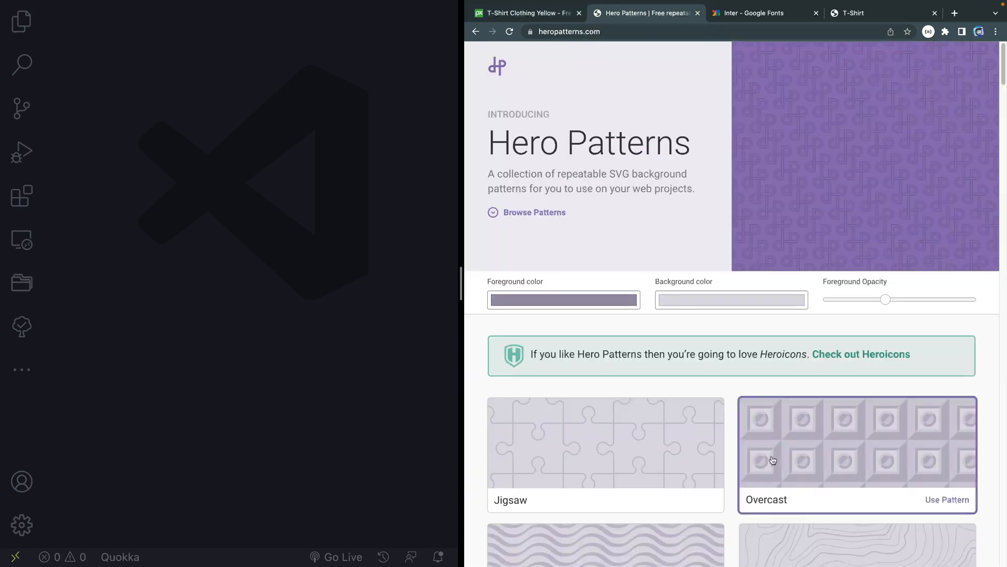
scroll("down", 3)
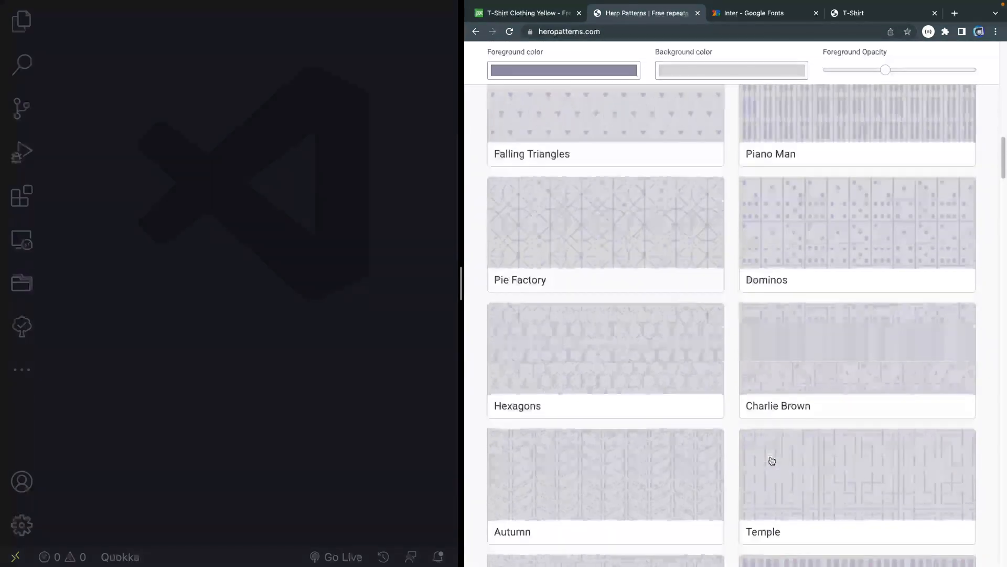
scroll("down", 3)
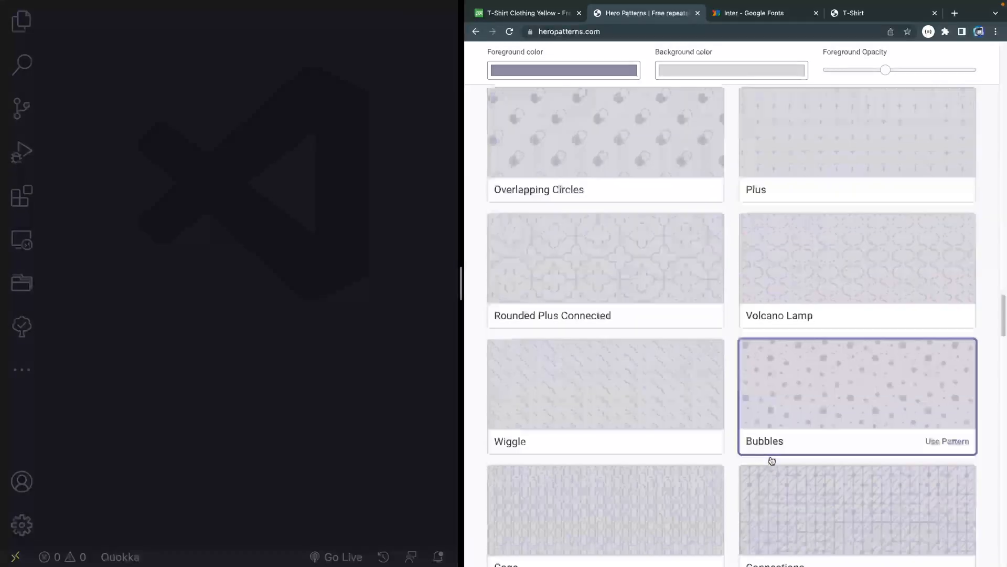
scroll("down", 3)
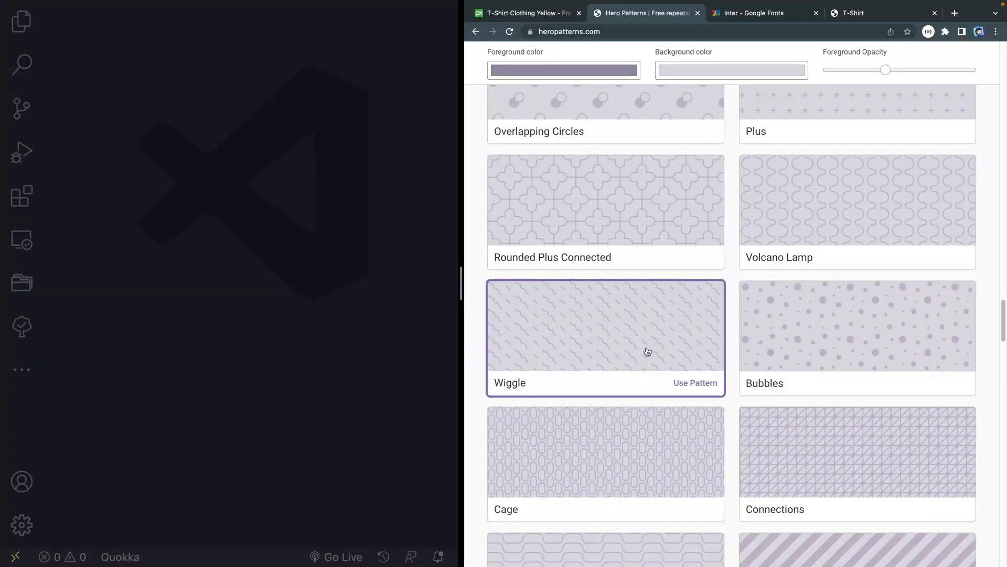
Glance at the Inter Google Fonts page, then return to the local T-shirt demo tab.
left_click(763, 13)
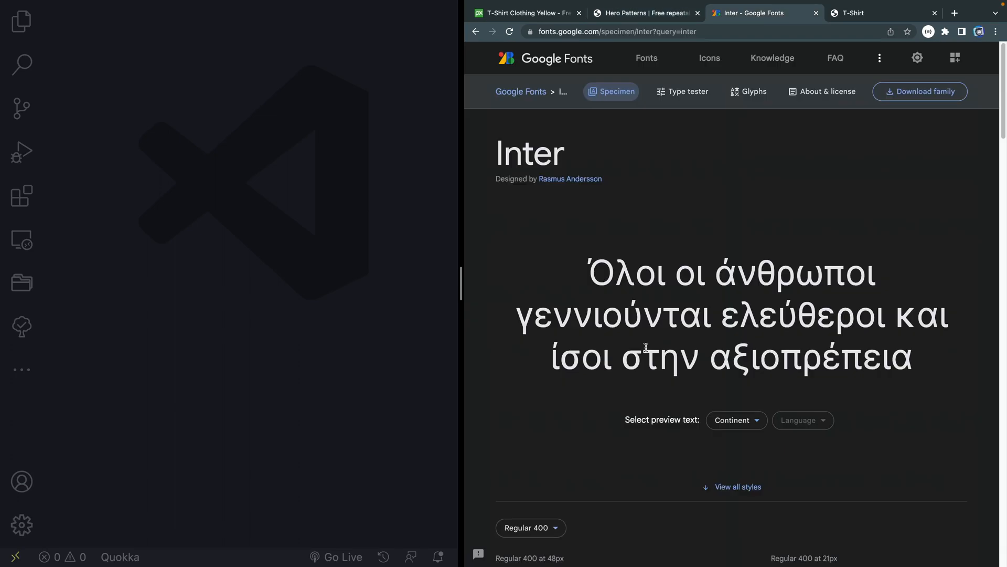
left_click(855, 13)
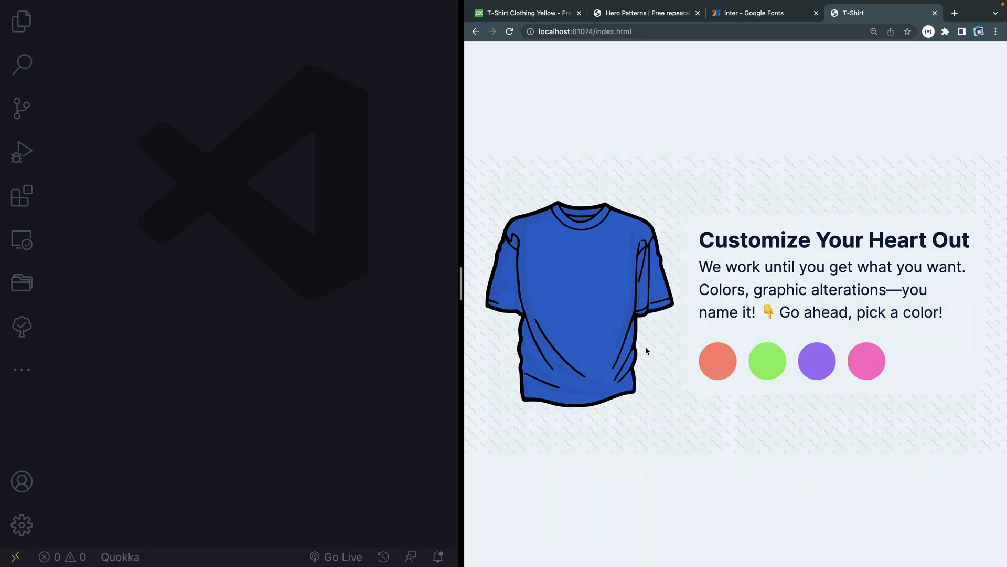
Create index.html from Explorer with an Emmet HTML skeleton titled 'T-shirt Picker'.
left_click(21, 21)
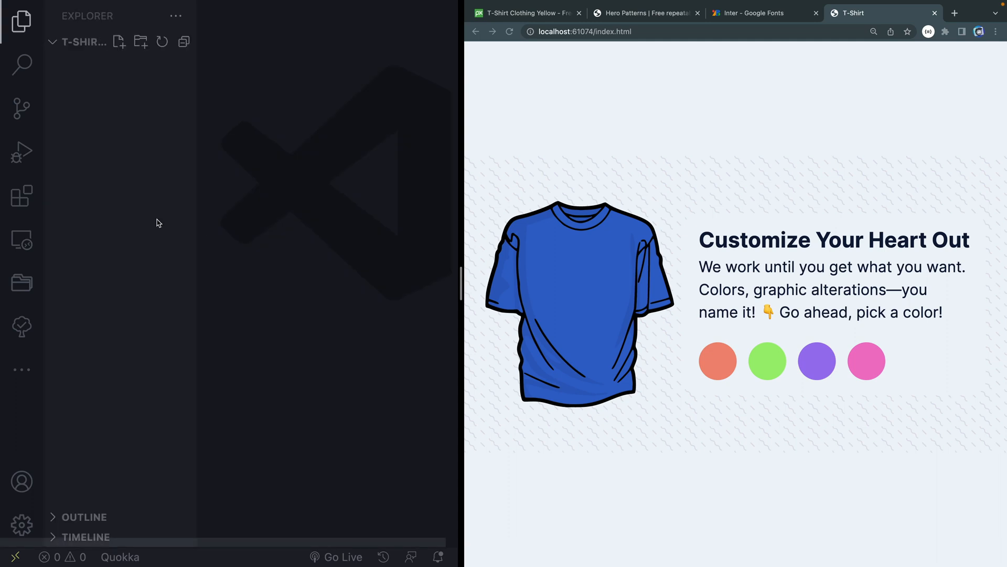
type("index.html")
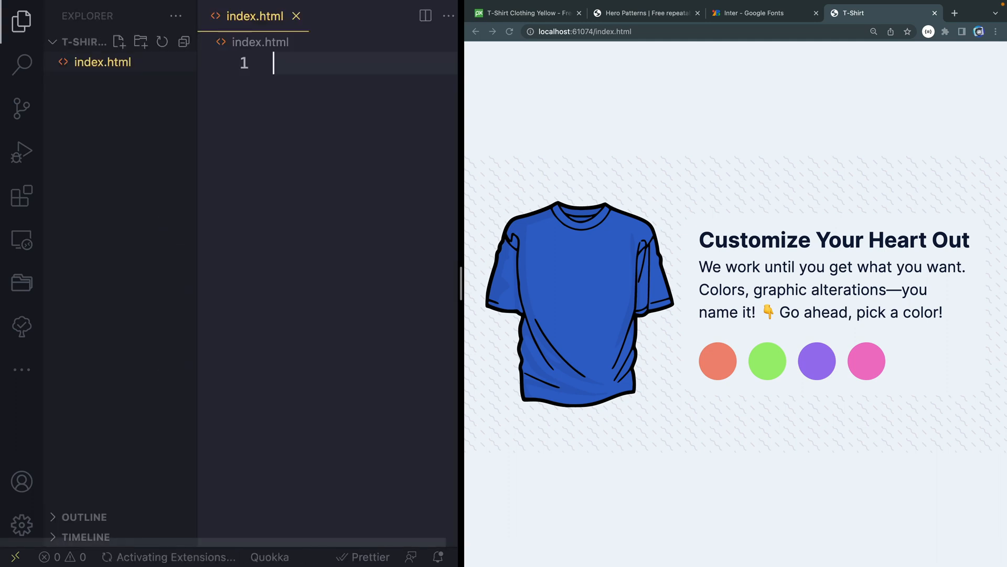
type("!")
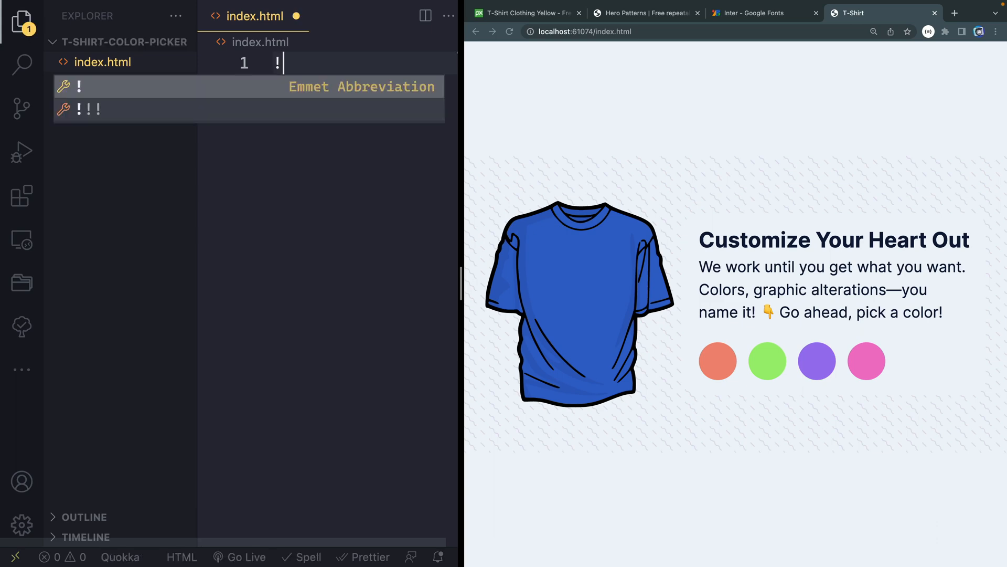
key("Tab")
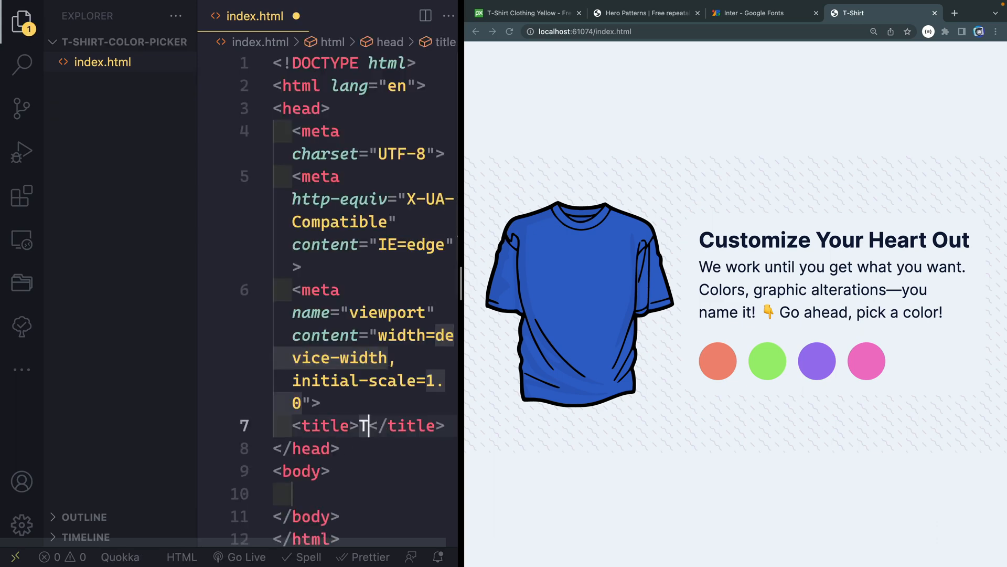
type("-shirt Picker")
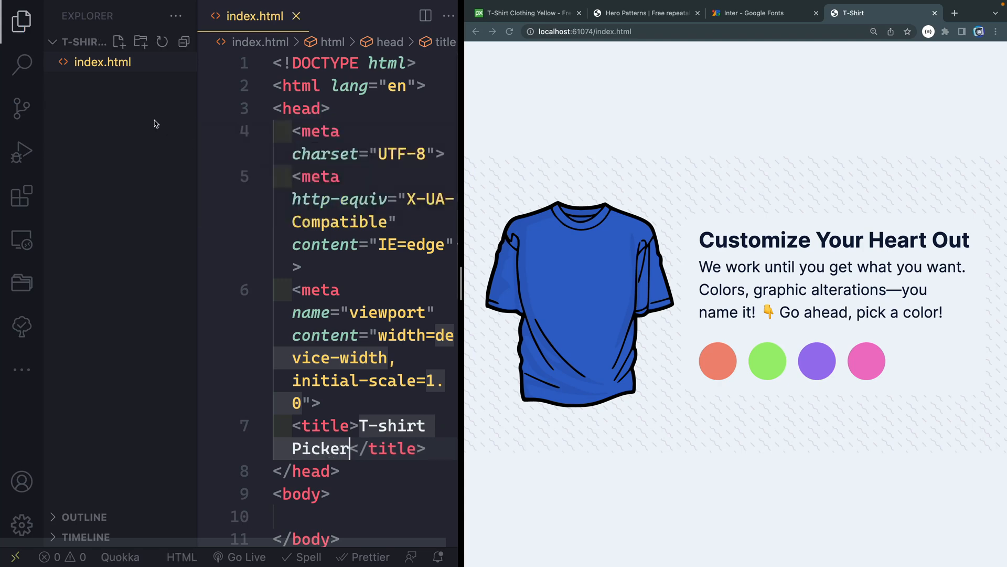
Add t-shirt-294078.svg to the project, dismiss the Red Hat notice and focus its code.
left_click(126, 82)
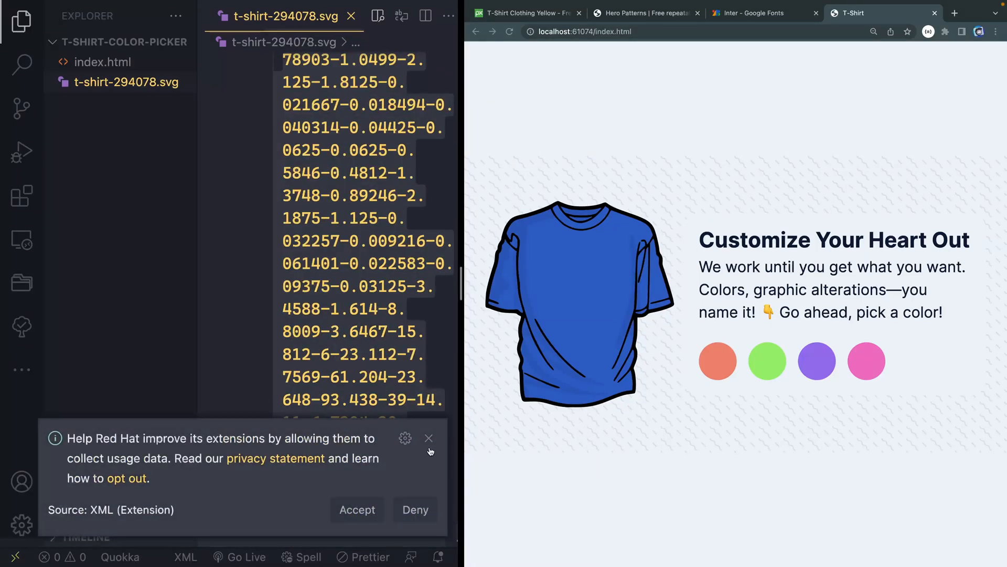
left_click(428, 438)
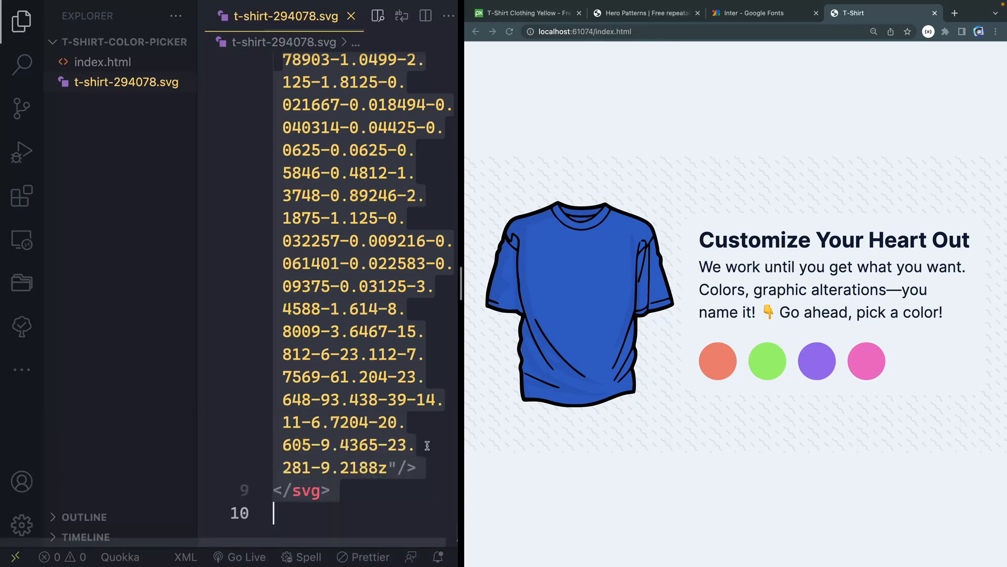
left_click(101, 61)
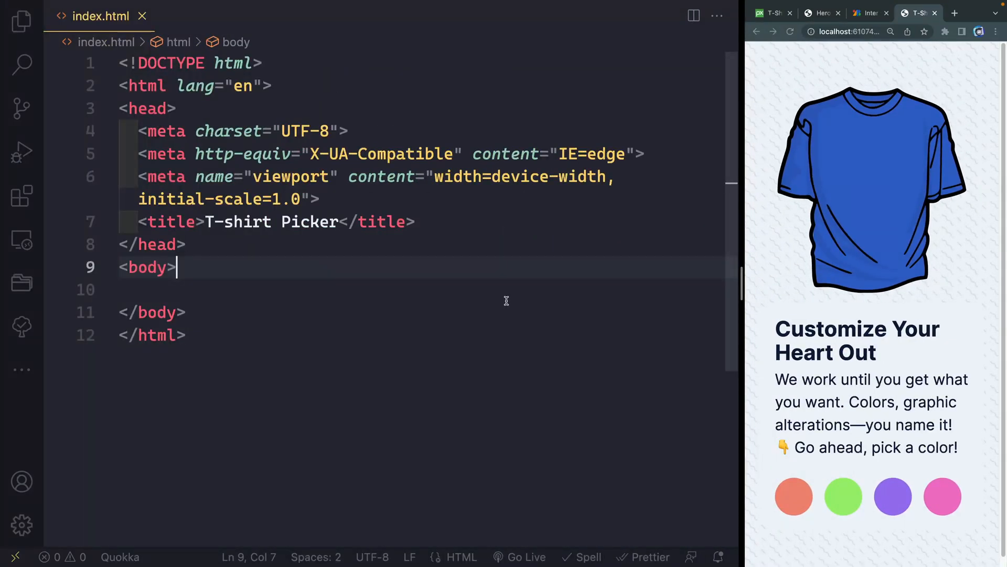
Nest the pasted SVG in a .container div and replace fills #c9c900 and #ff0 with currentColor.
type(".container")
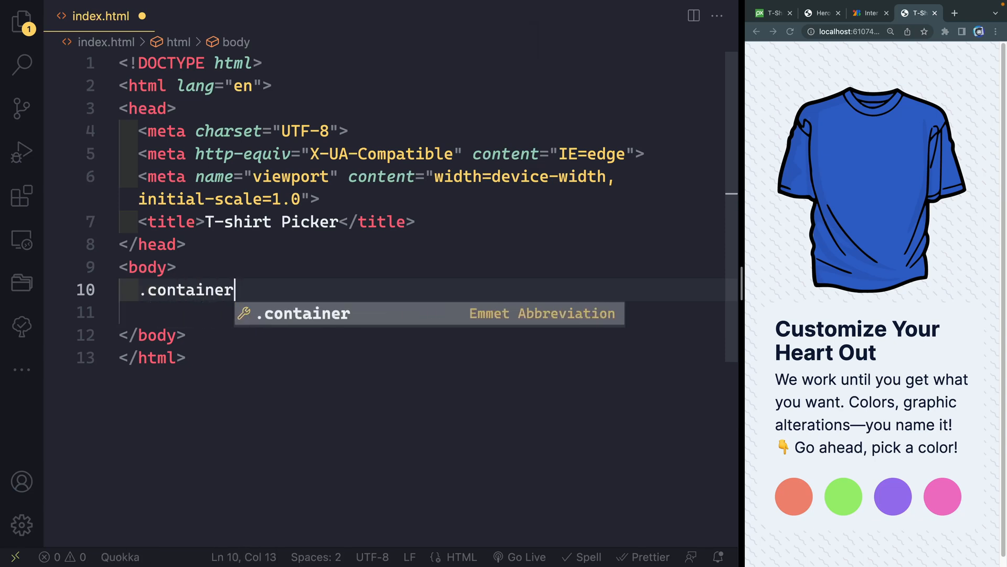
key("Tab")
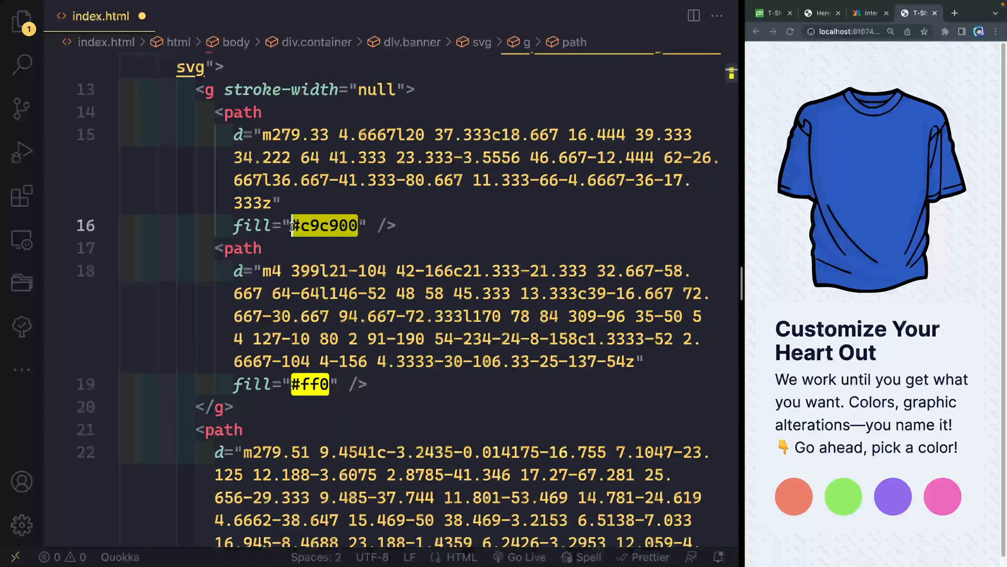
type("currentColor")
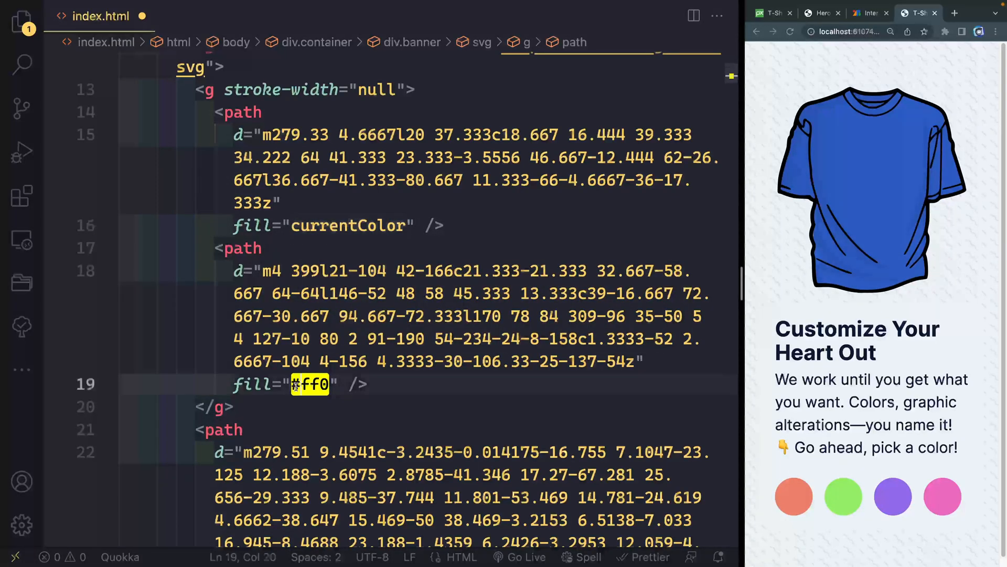
type("currentColor")
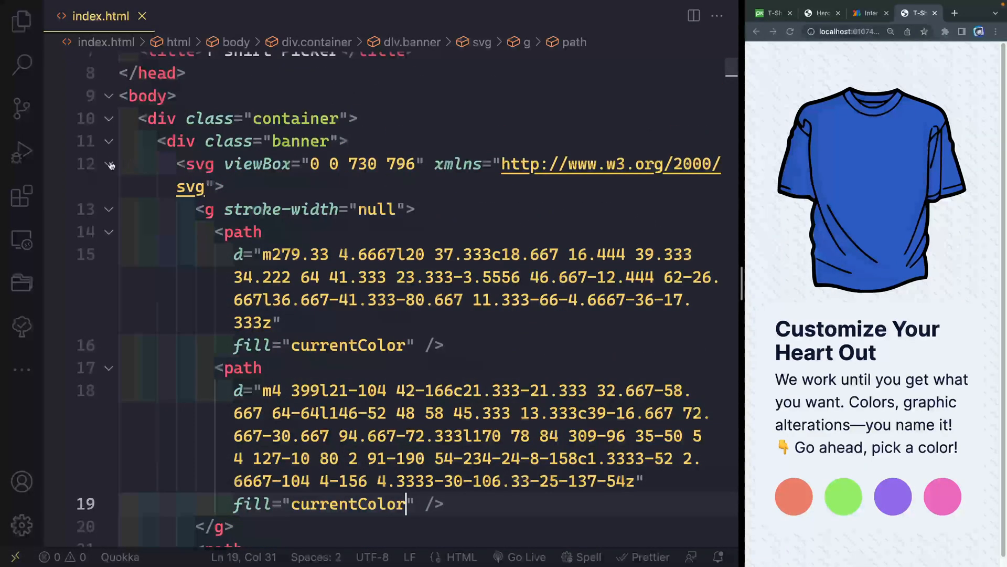
Collapse the SVG and add a text-container div with the 'We work until you get what you want…' paragraph.
left_click(109, 163)
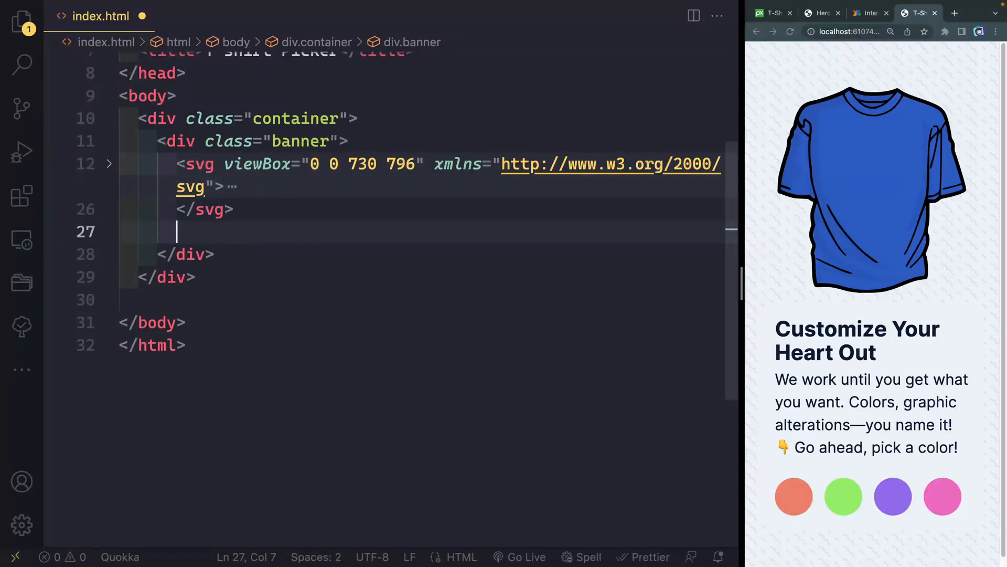
type(".")
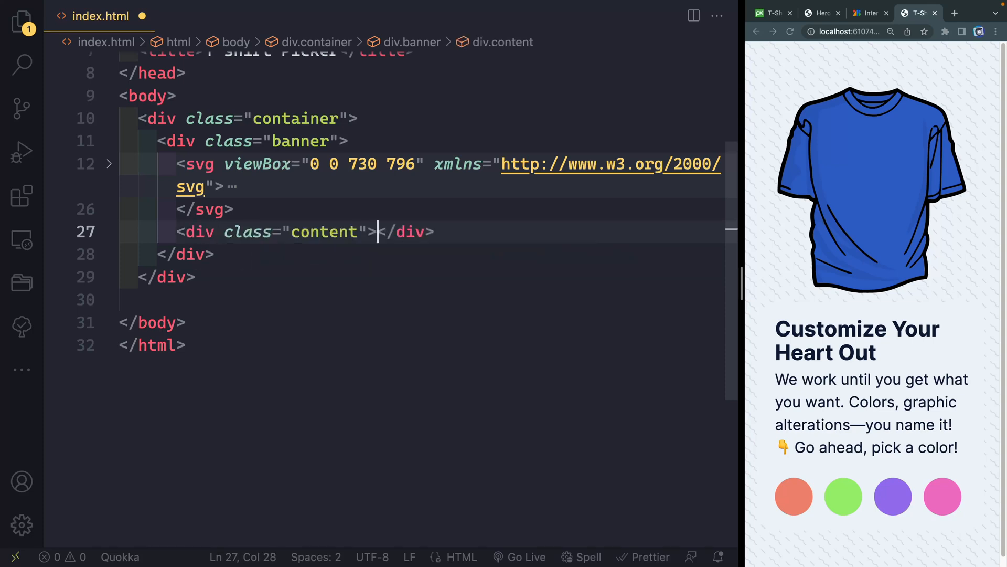
key("Enter")
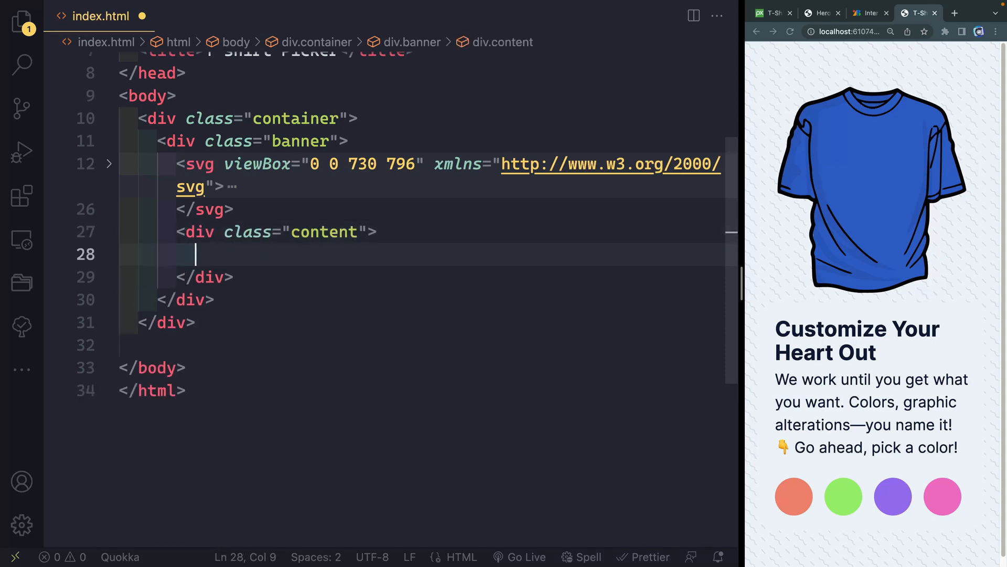
type(".text-cont")
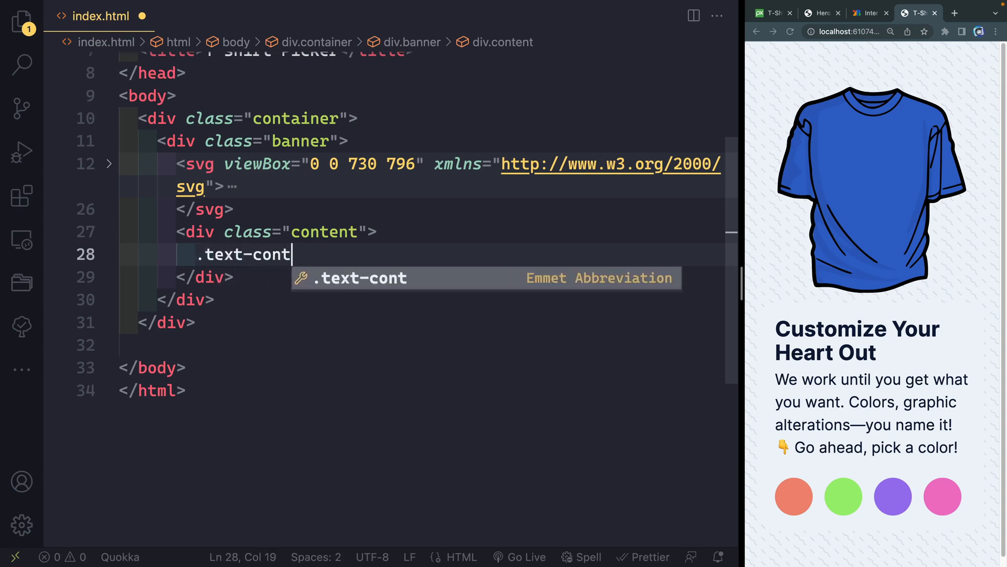
key("Tab")
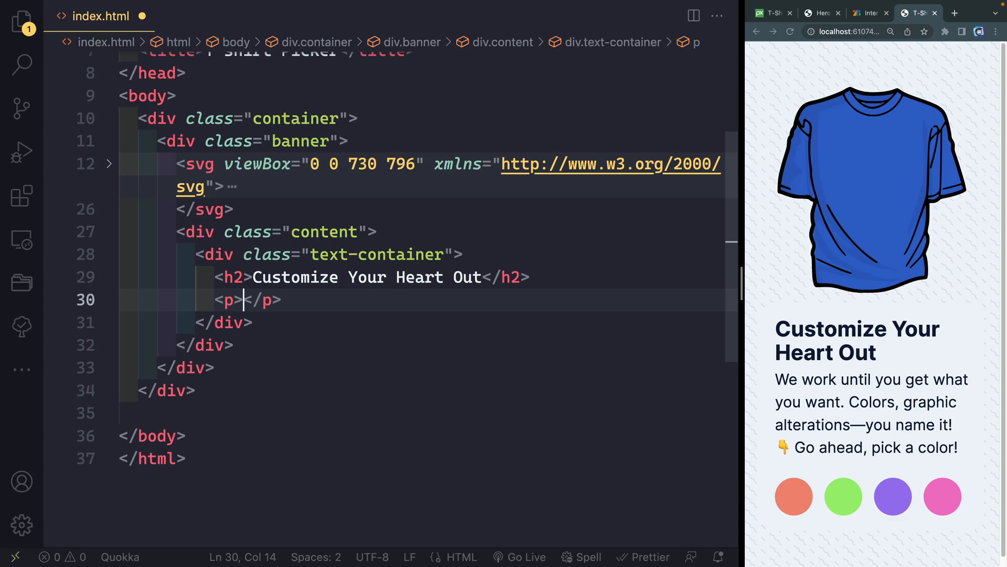
type("We work until you get what you want. Colors, graphic alterations—you name it! 👇 Go ahead, pick a color!")
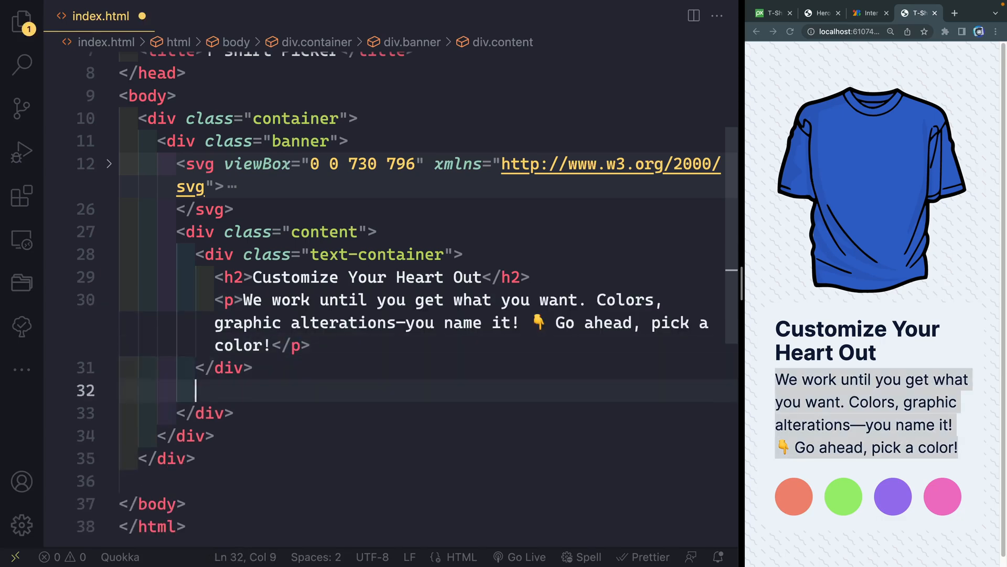
Add a btn-container div with four buttons carrying data-color hues 10, 90, 260 and 320.
type("<div class=\"btn-container\"></div>")
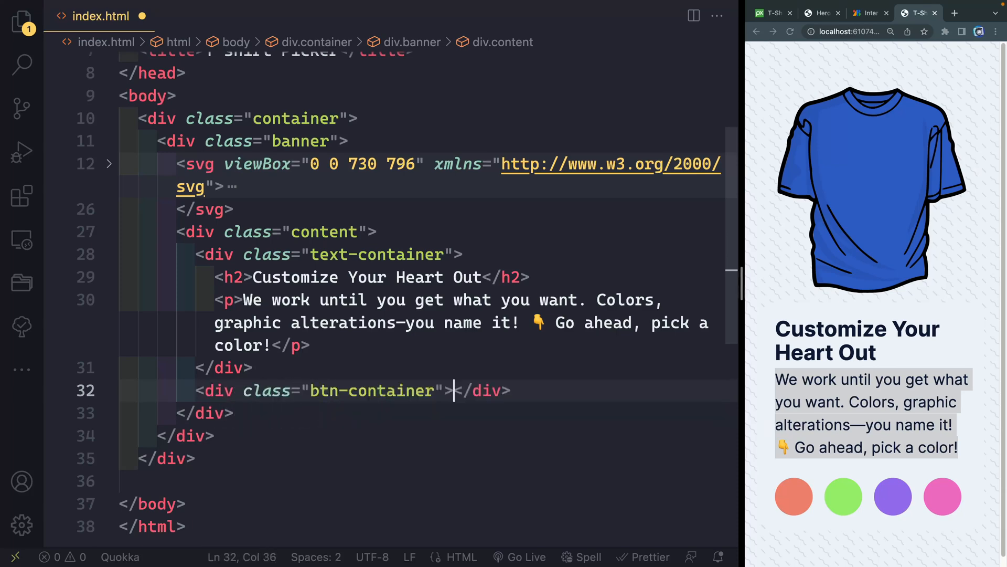
type("but")
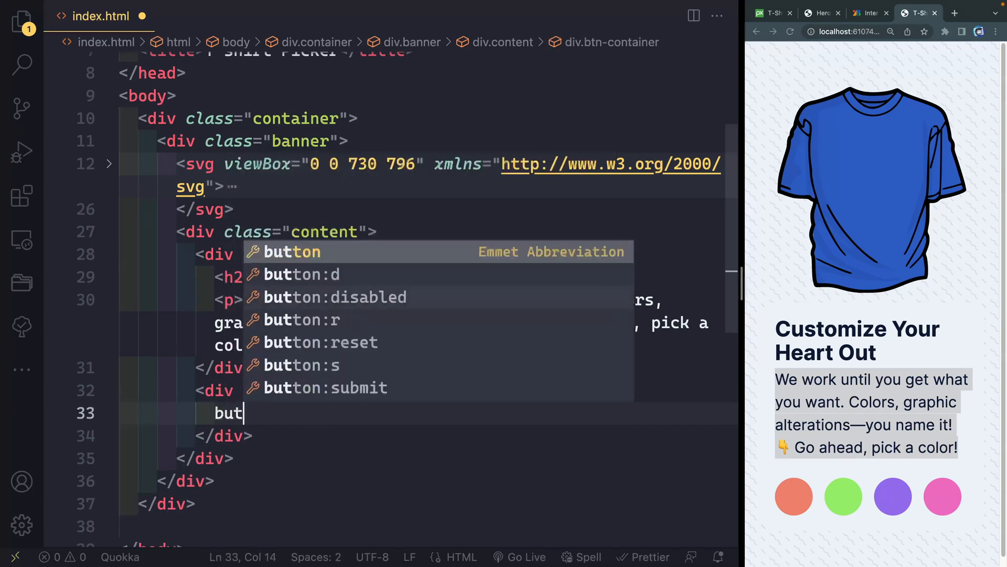
key("Tab")
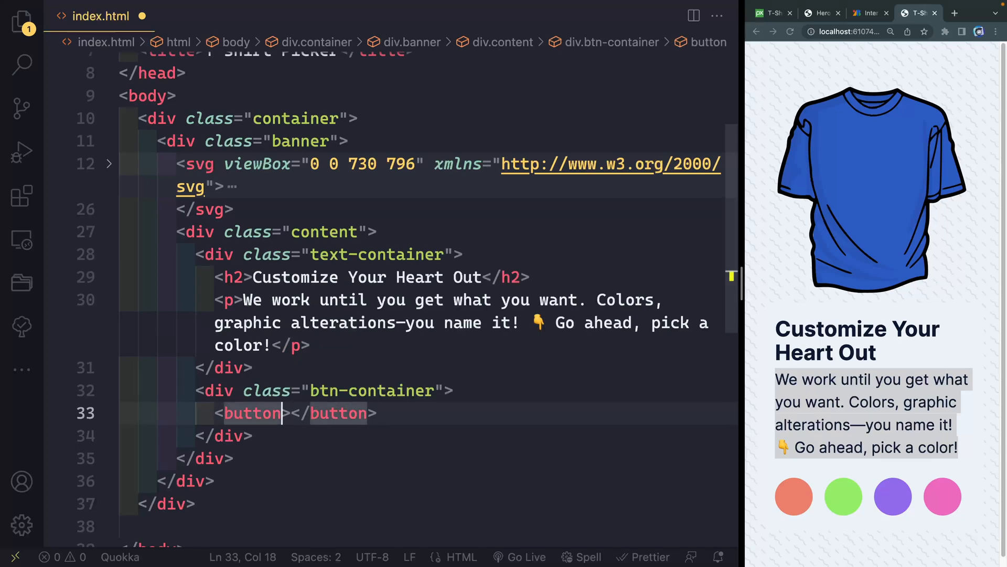
type("data-color=\"")
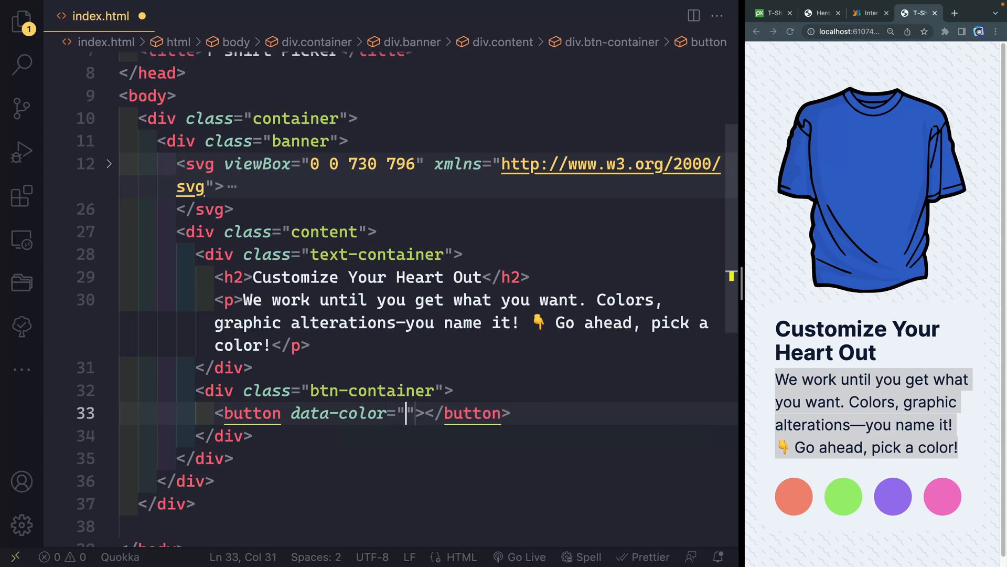
type("10")
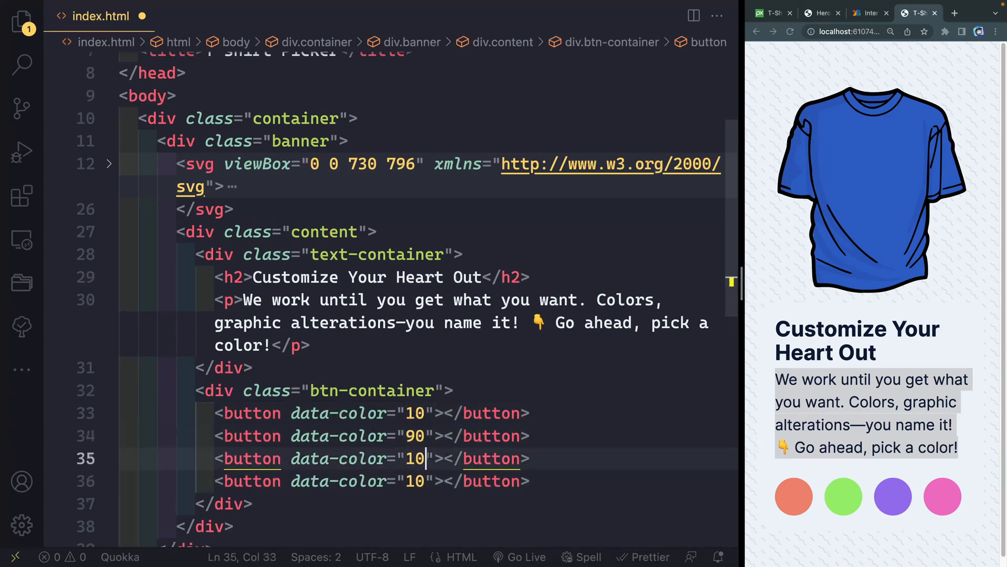
type("6-")
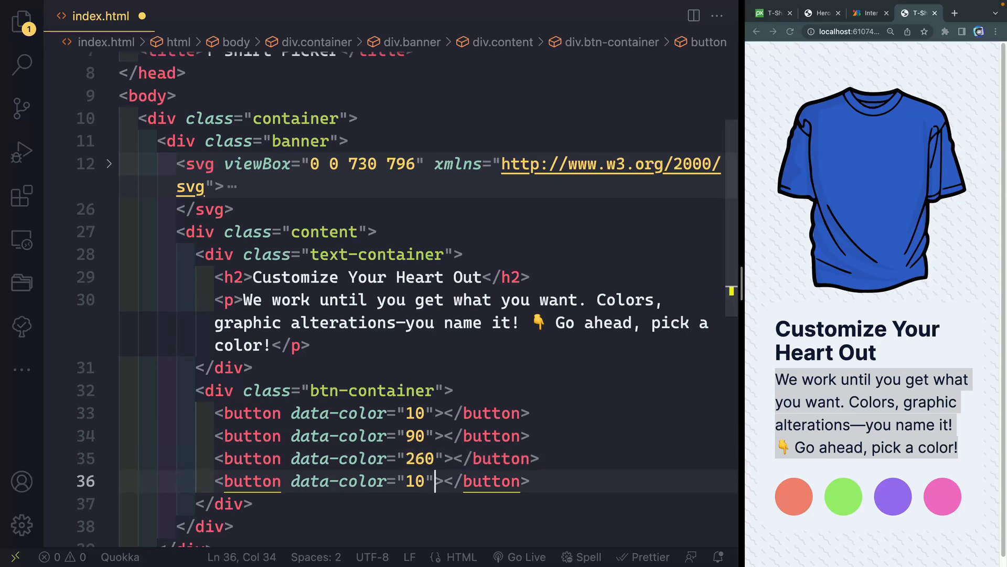
type("320")
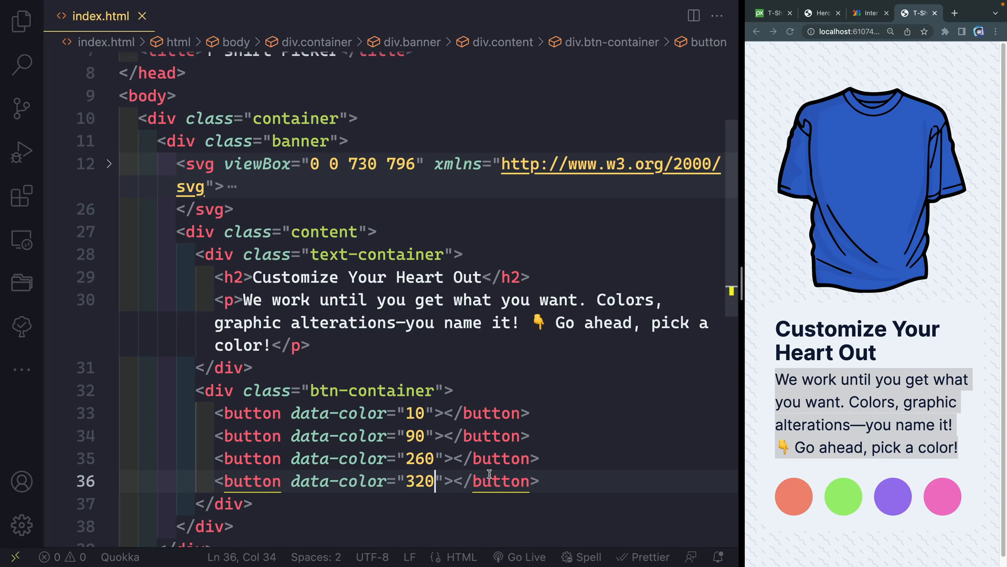
mouse_move(743, 317)
type("<style></style>")
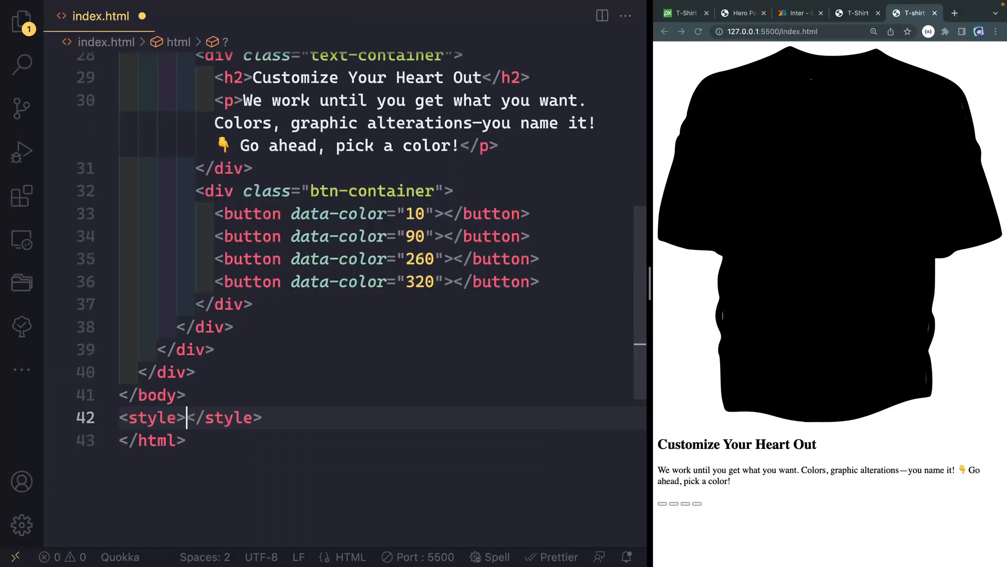
Write the *, *::after, *::before reset rule and :root --hue, --accent, --bkg, --txt variables.
key("enter")
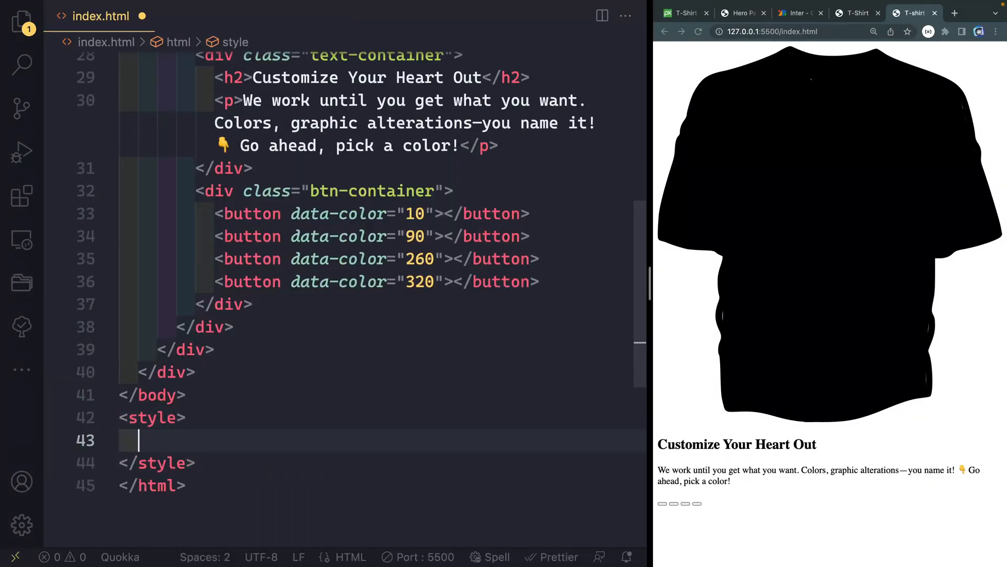
type("*, *::after, *::before {")
type("--accent: hsl(var(--hue) 80% 70%);")
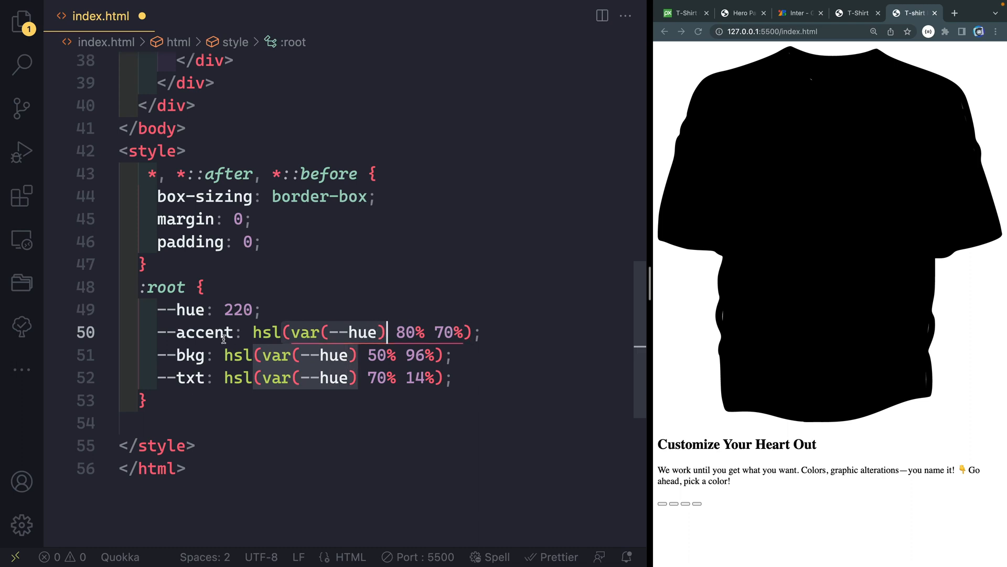
mouse_move(204, 379)
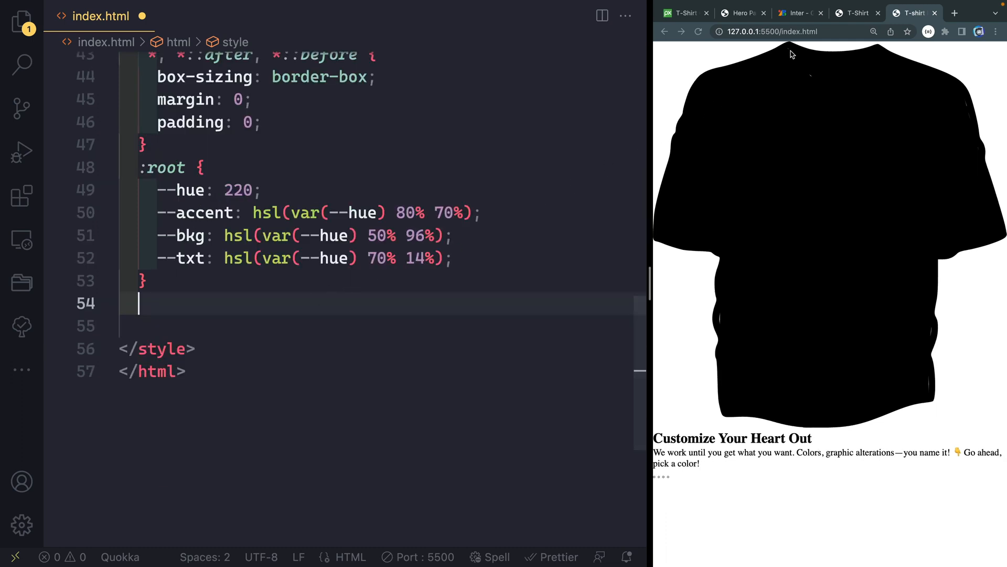
Add Inter Regular 400 and Bold 700 to the Google Fonts selected family.
left_click(798, 12)
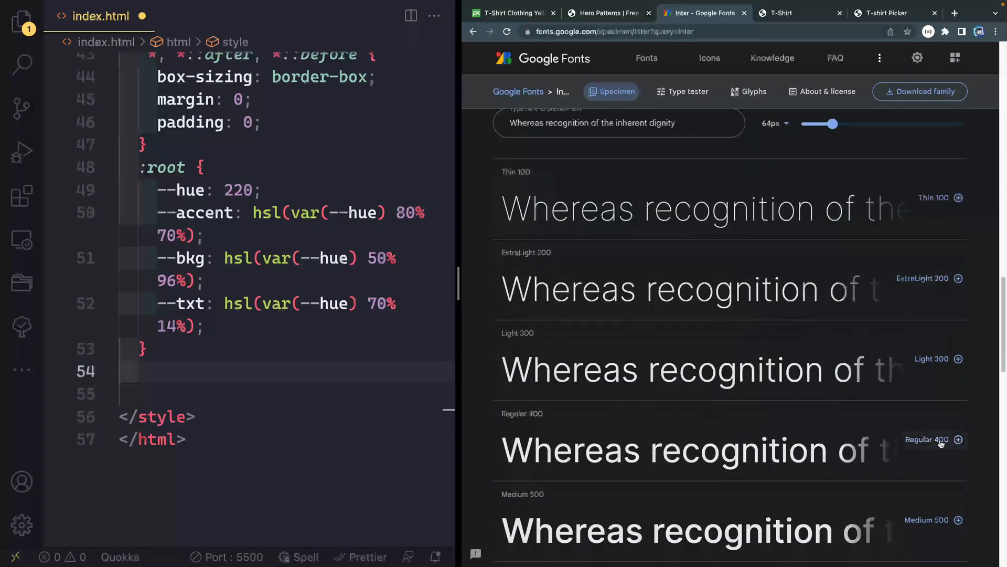
left_click(960, 440)
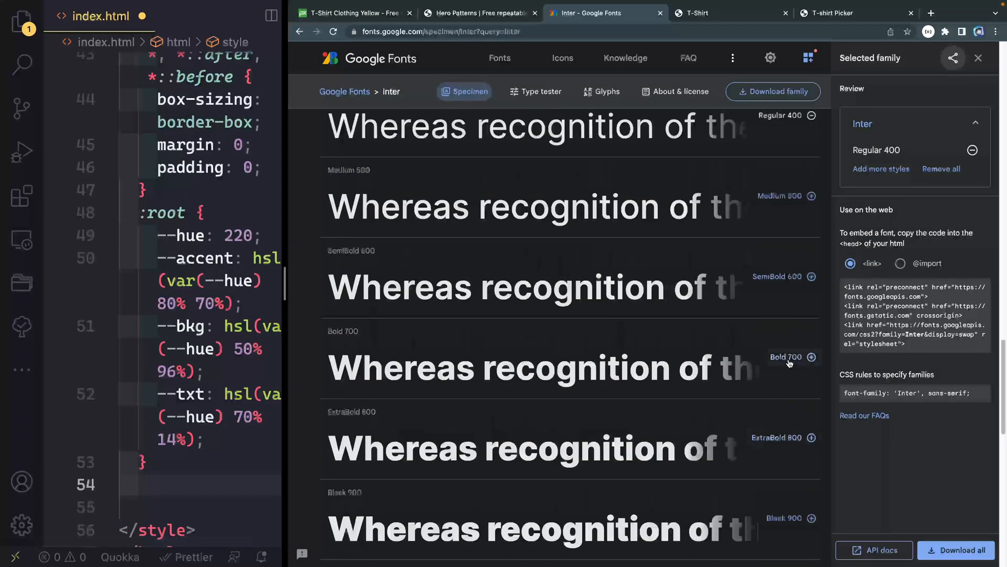
left_click(811, 356)
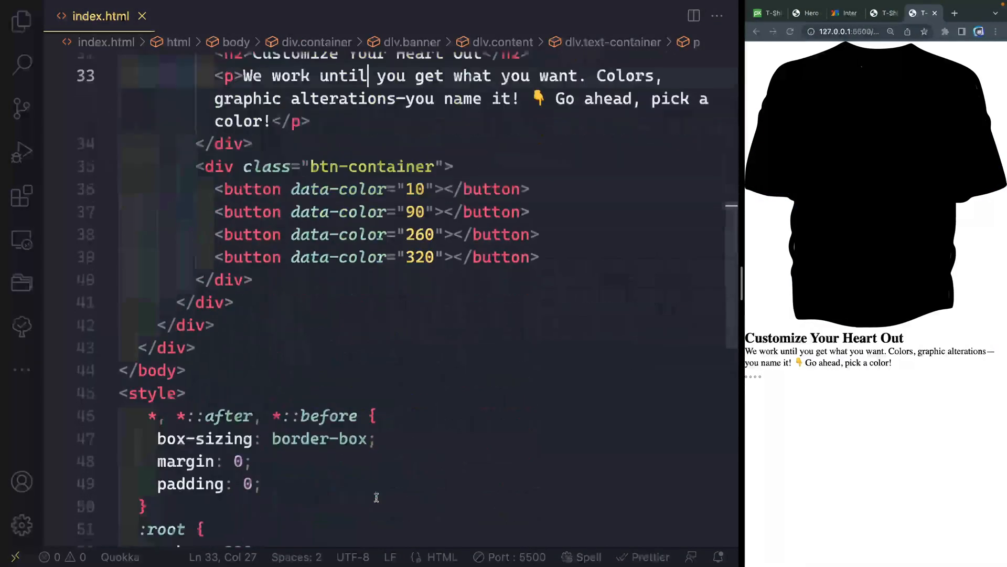
Write the body rule: 'Inter' font, grid place-items center, min-height 100vh, 2rem size, 1.5 line-height, var(--bkg) and var(--txt) colours.
type("body {")
type("place-items: center;")
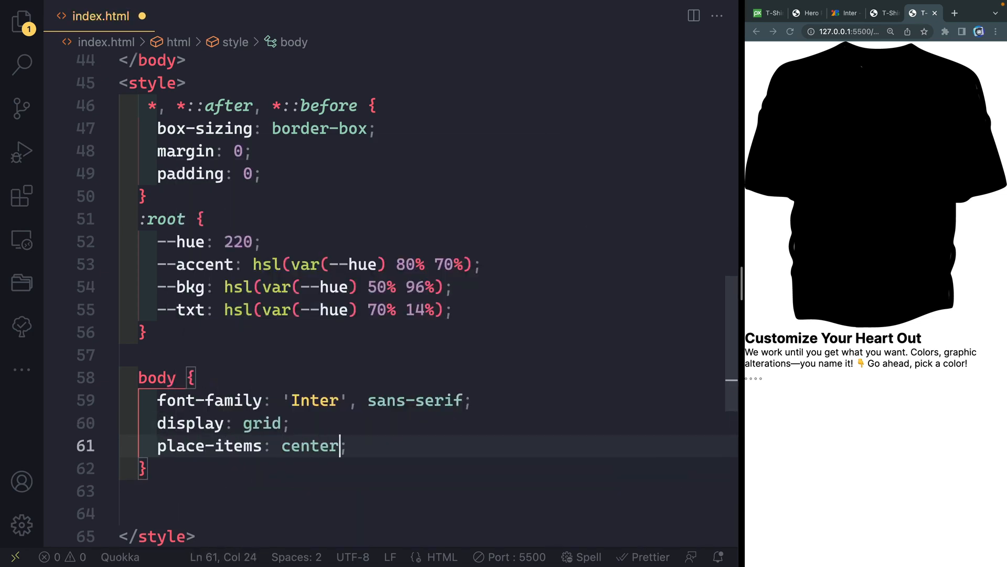
type("m")
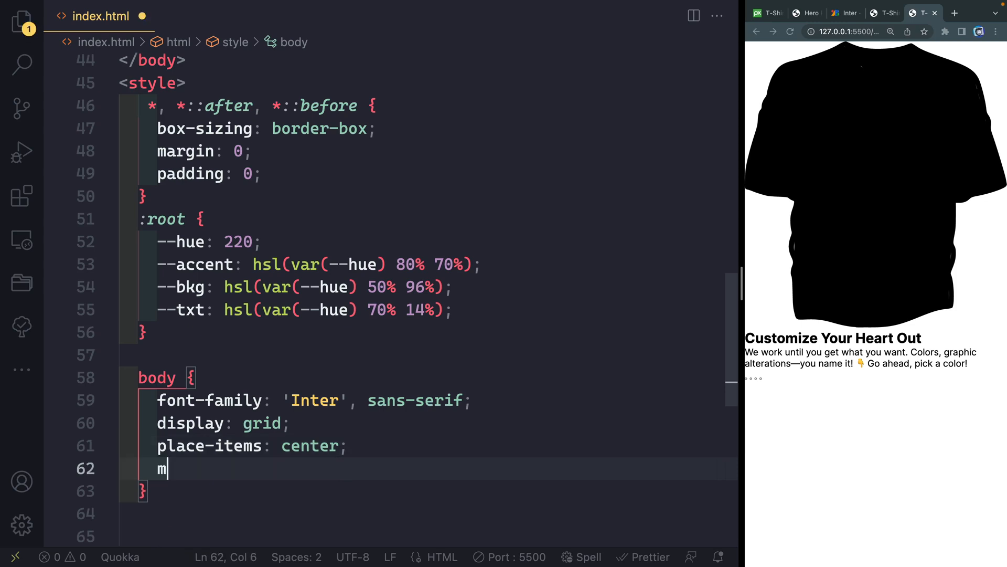
type("in-height: 10")
type("font")
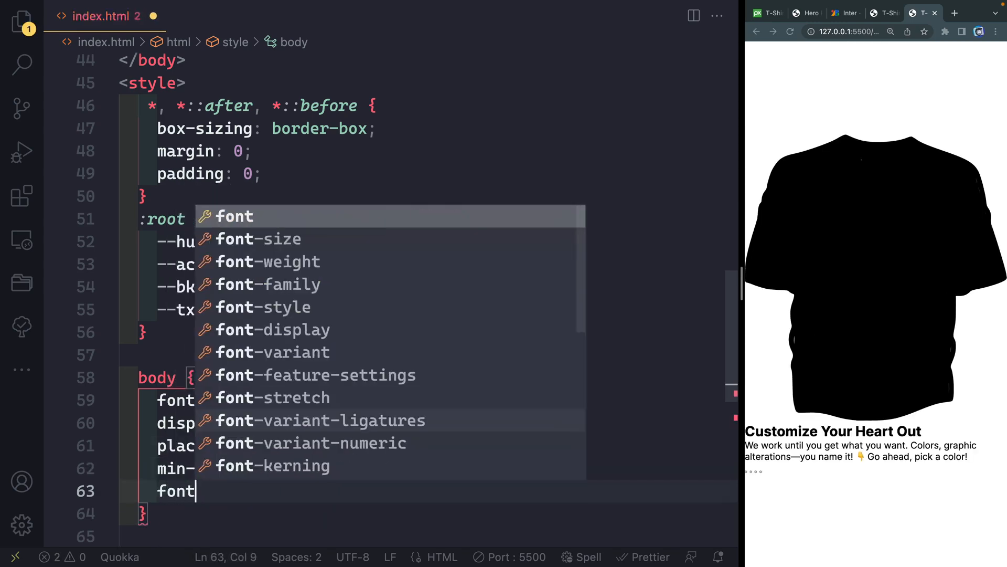
type("-size: 2.")
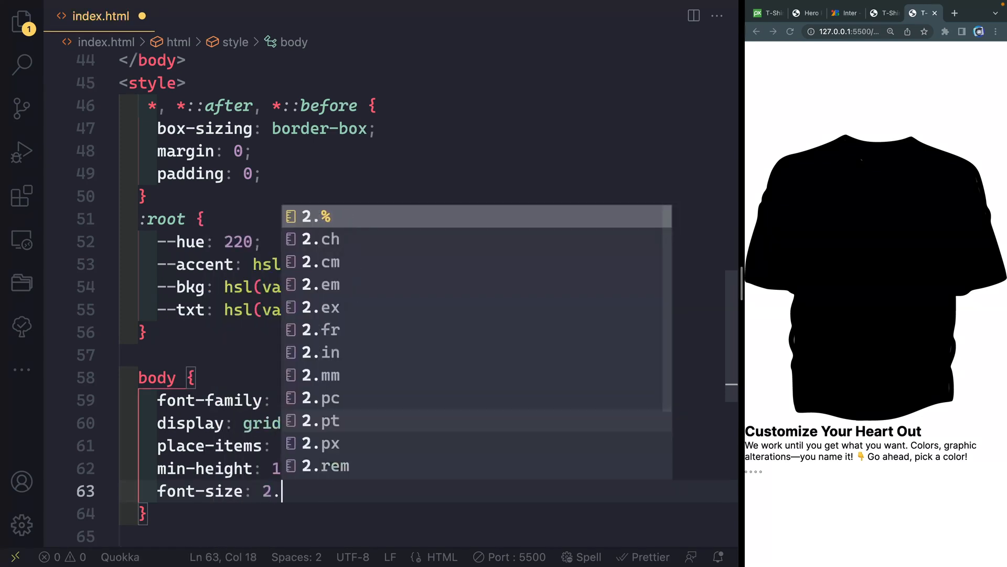
type("8rem;")
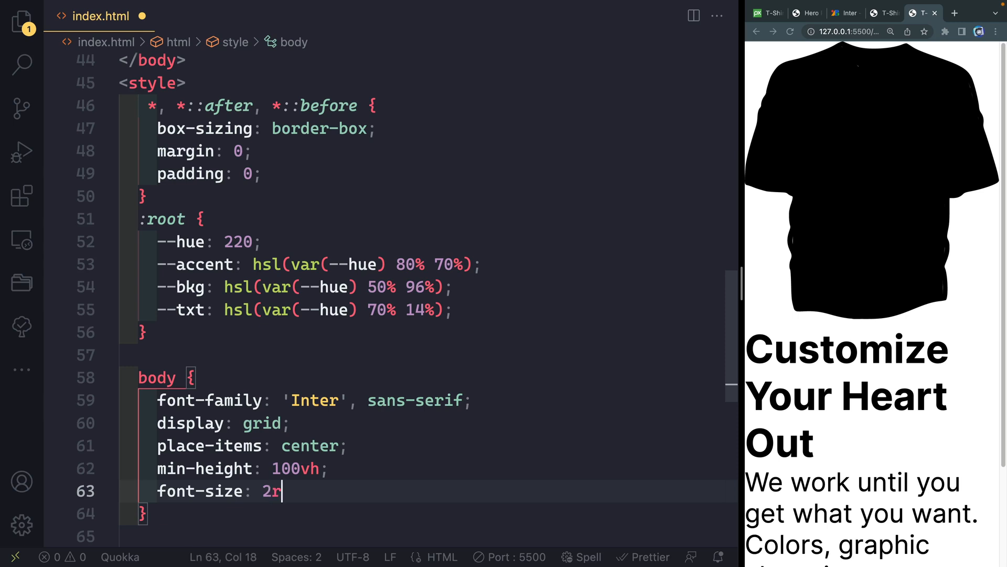
type("line-height: 1.5;")
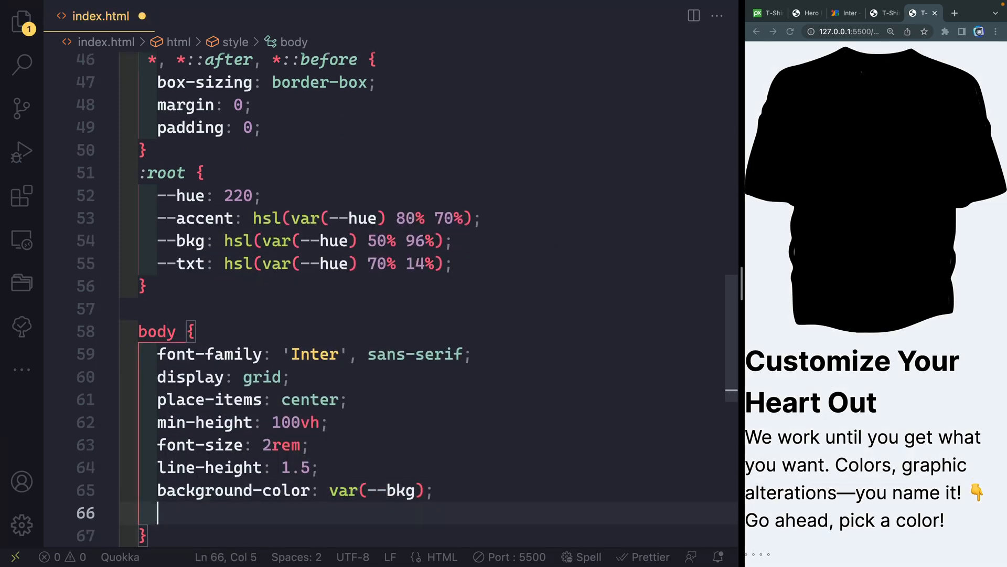
type("color: var(--txt);")
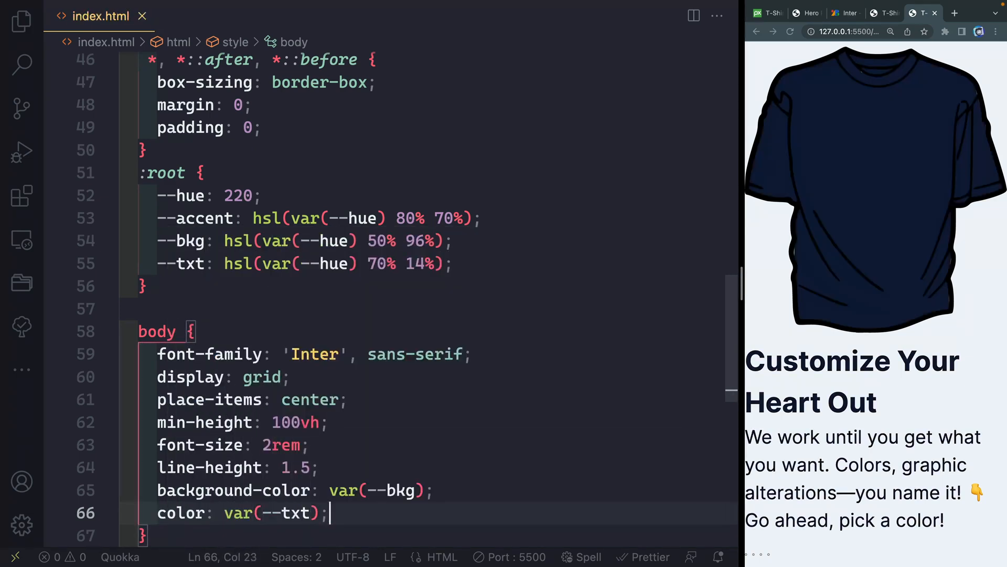
scroll("down", 3)
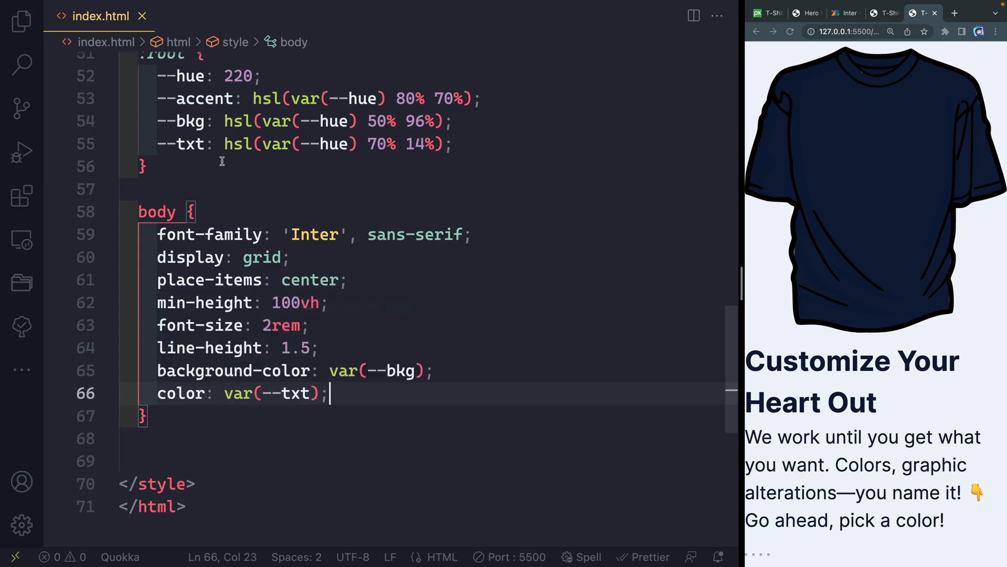
mouse_move(354, 393)
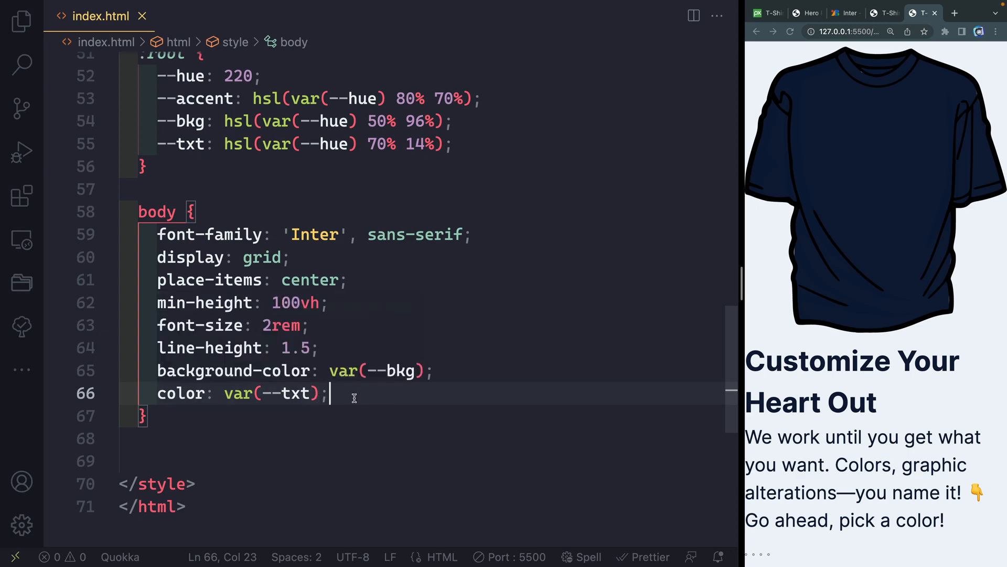
Write a .container rule with grid display, place-items: center and width: 100%.
type(".c")
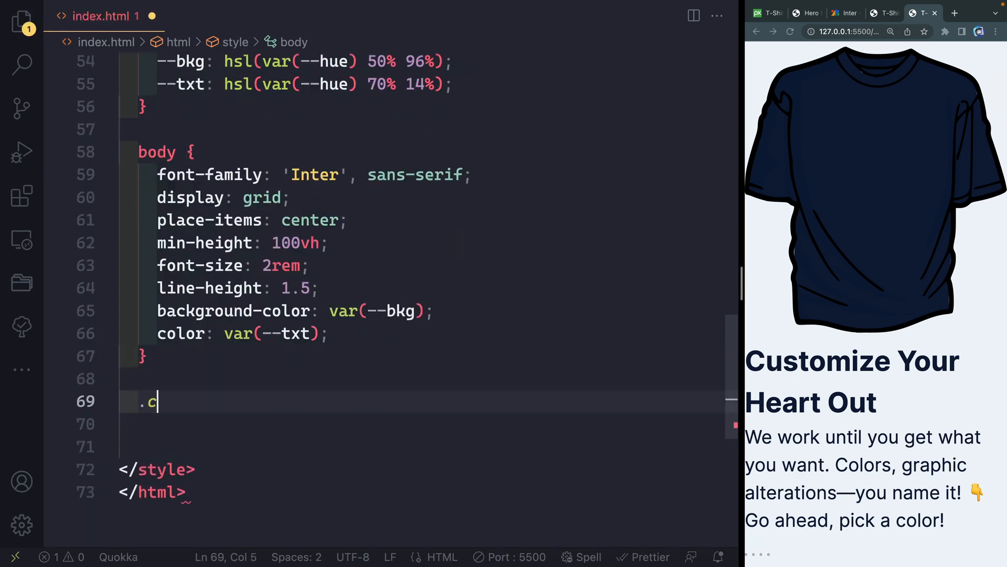
type("ontainer {")
left_click(421, 424)
type("display: grid;")
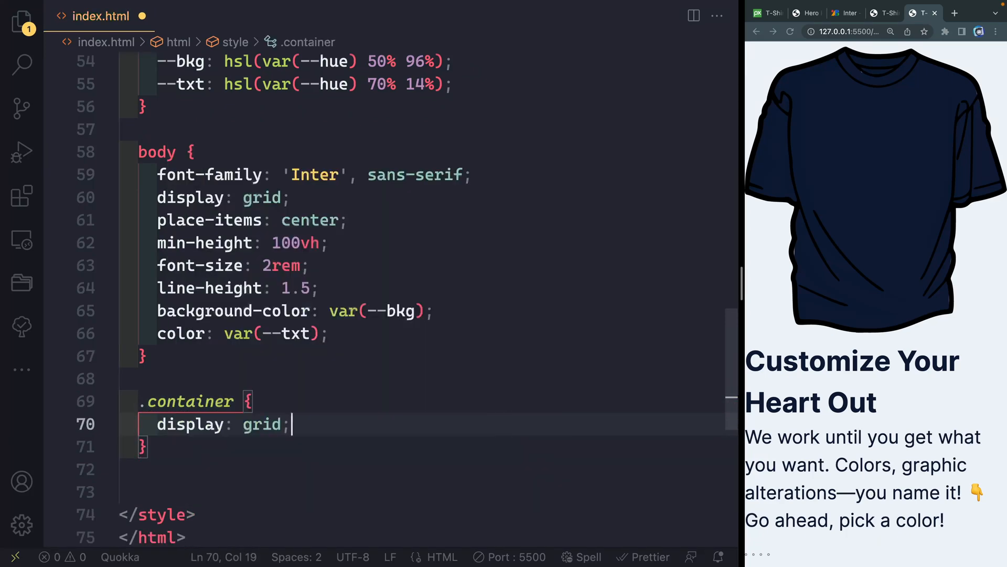
type("place-")
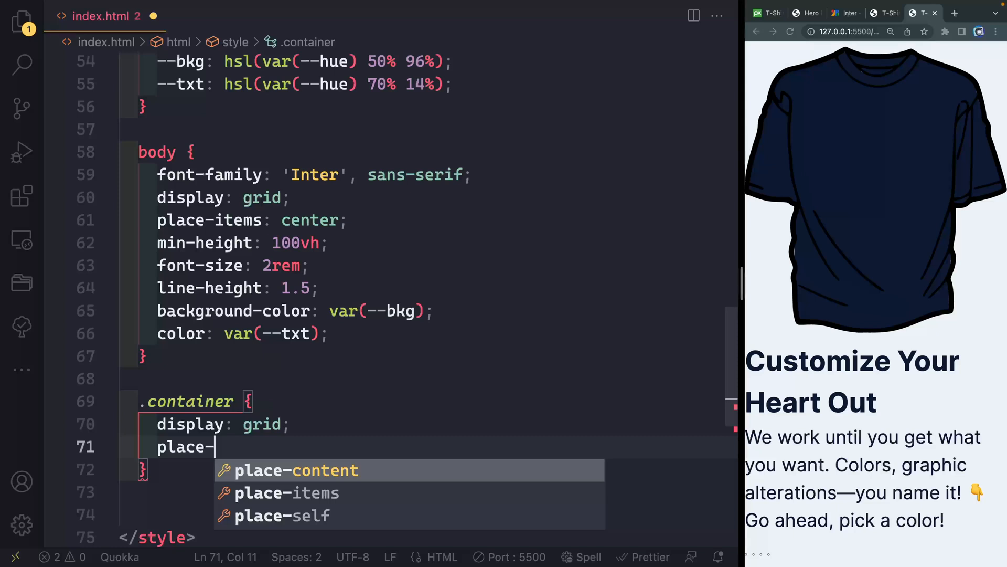
type("items: center;")
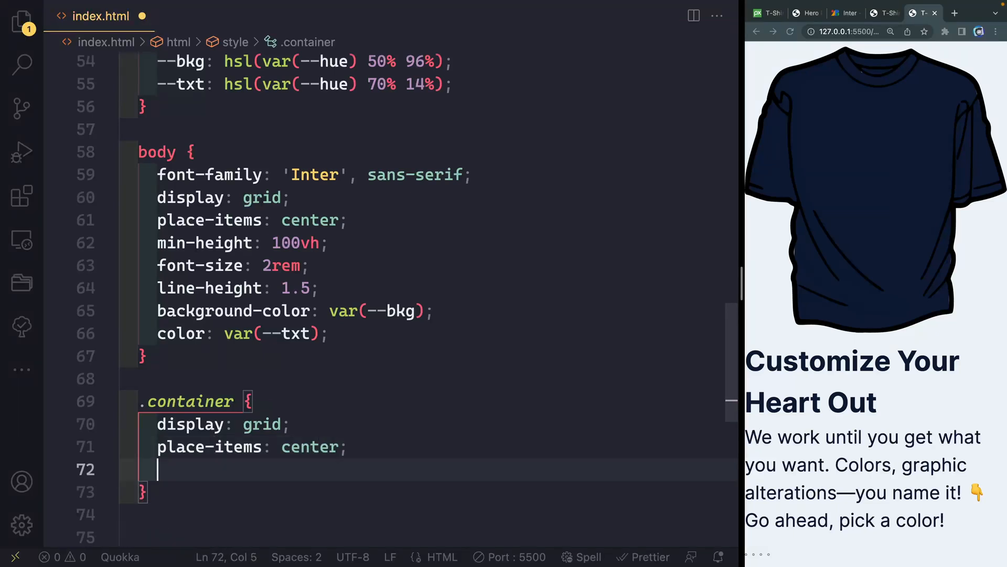
type("width: 10")
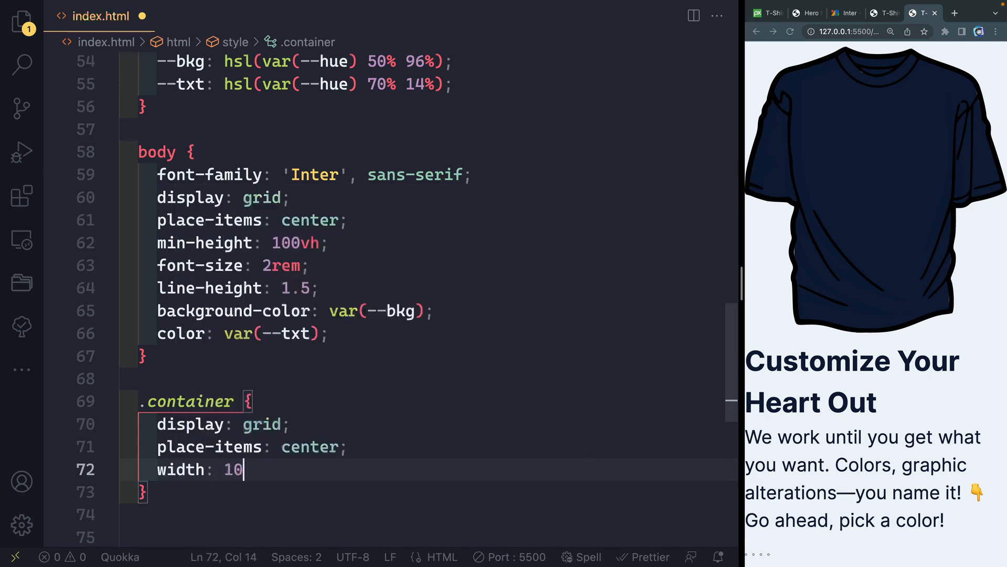
type("0%;")
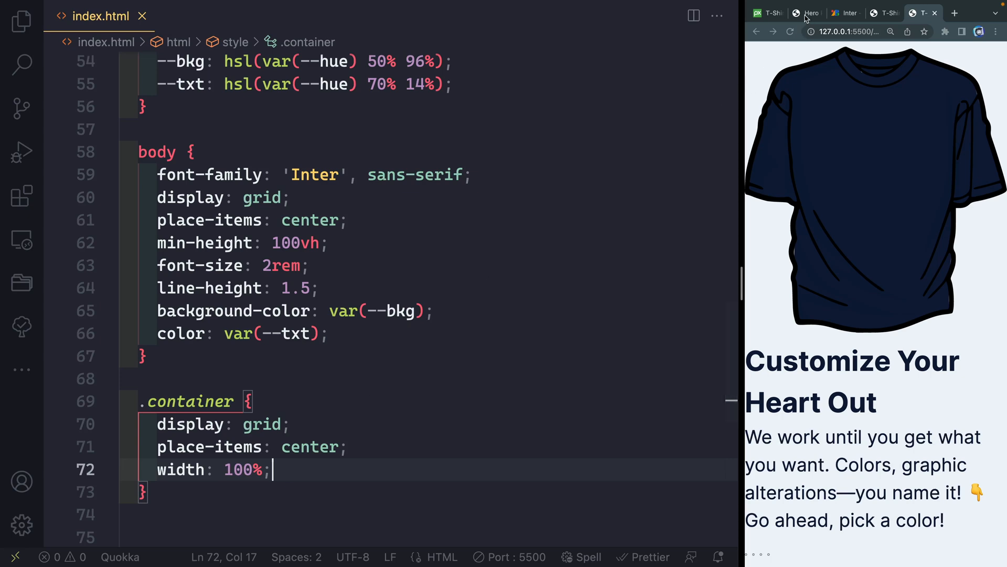
Select the Wiggle pattern's generated background-image CSS line for copying into .container.
left_click(808, 12)
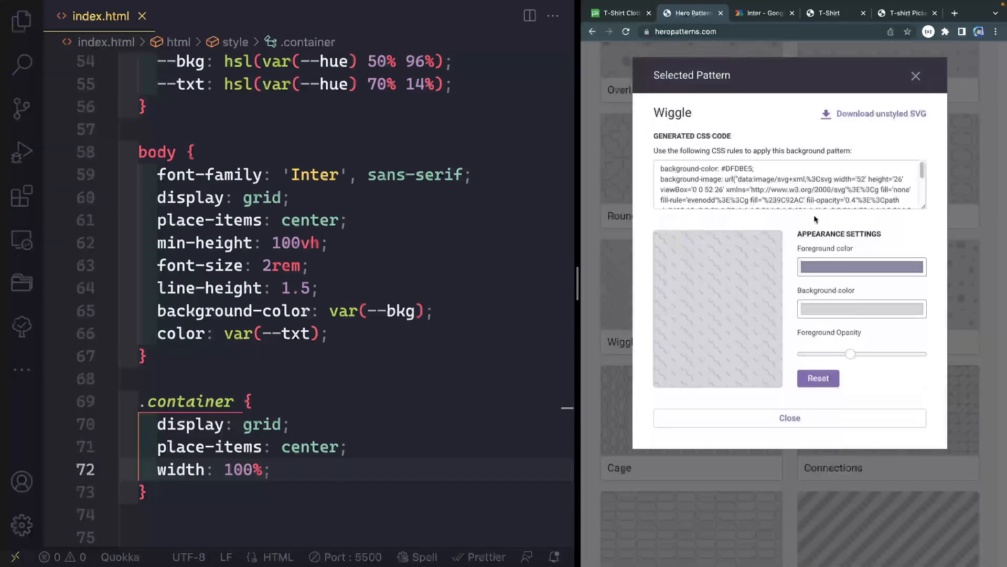
triple_click(771, 183)
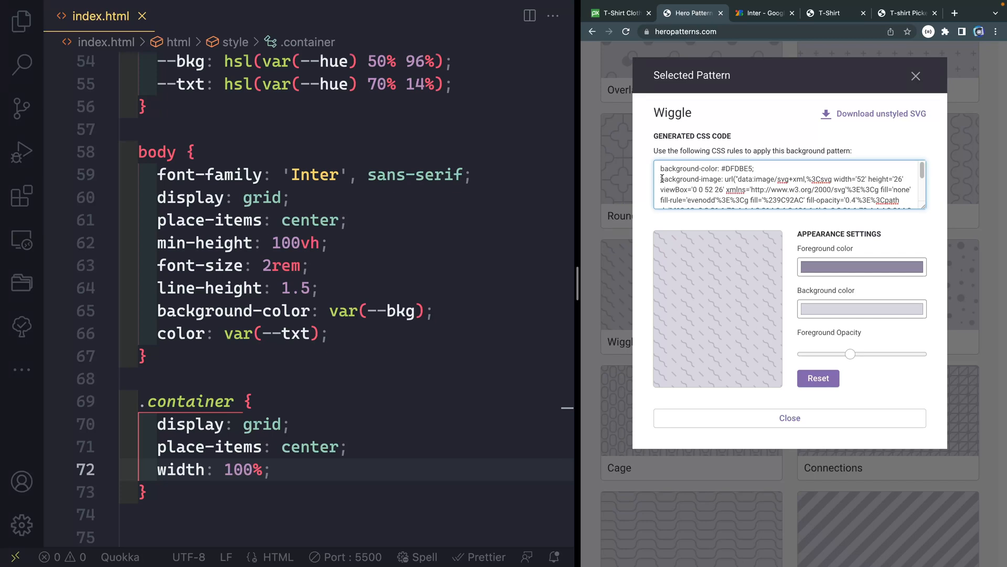
left_click_drag(851, 353, 825, 353)
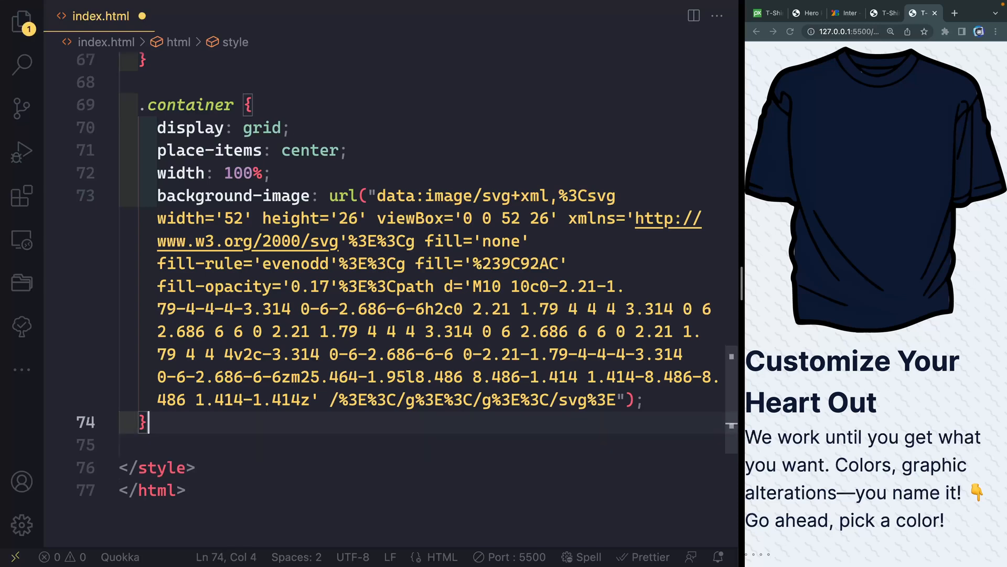
Start a .banner rule with display flex, flex-wrap wrap and centered align-items.
key("enter")
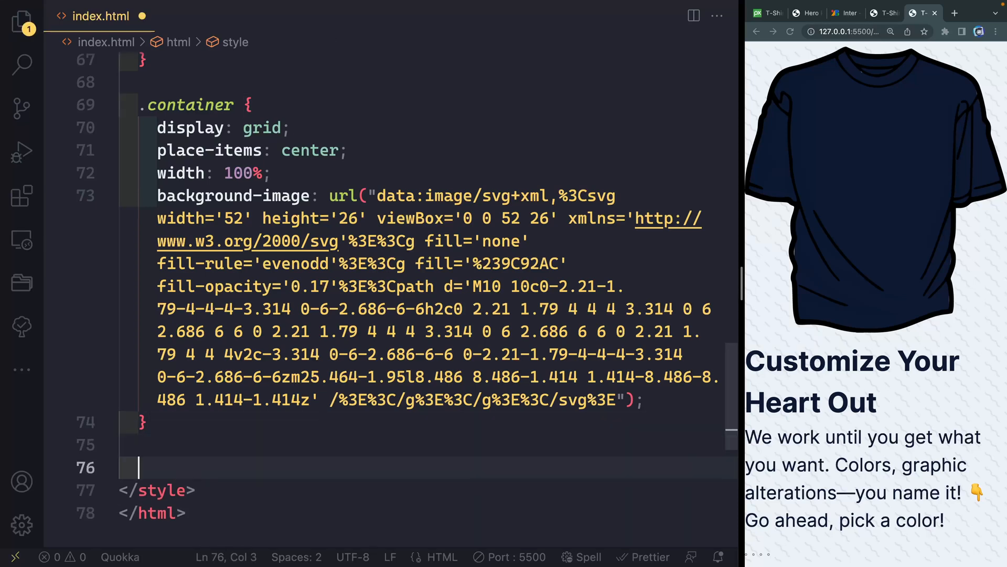
type(".banner {")
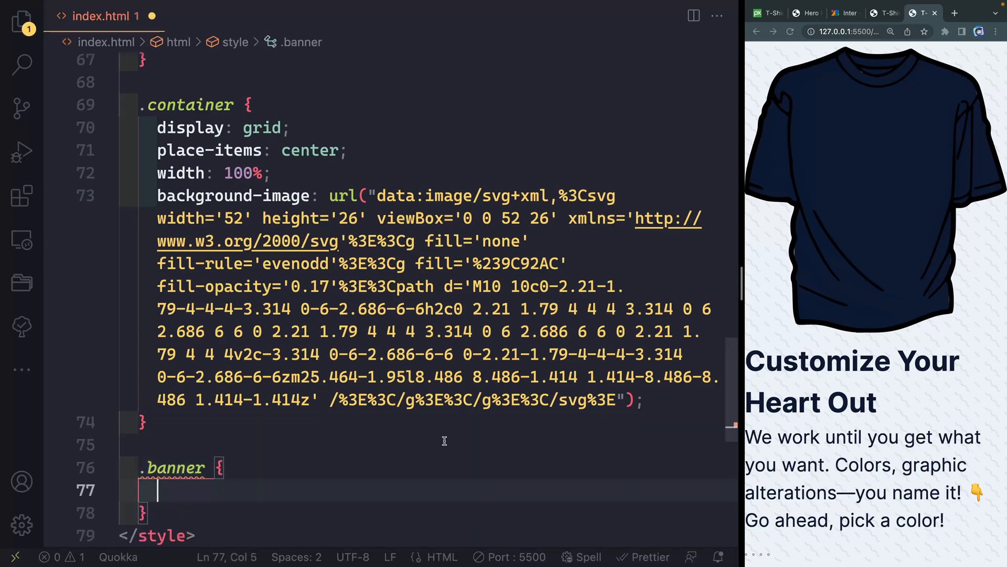
type("display: flex;")
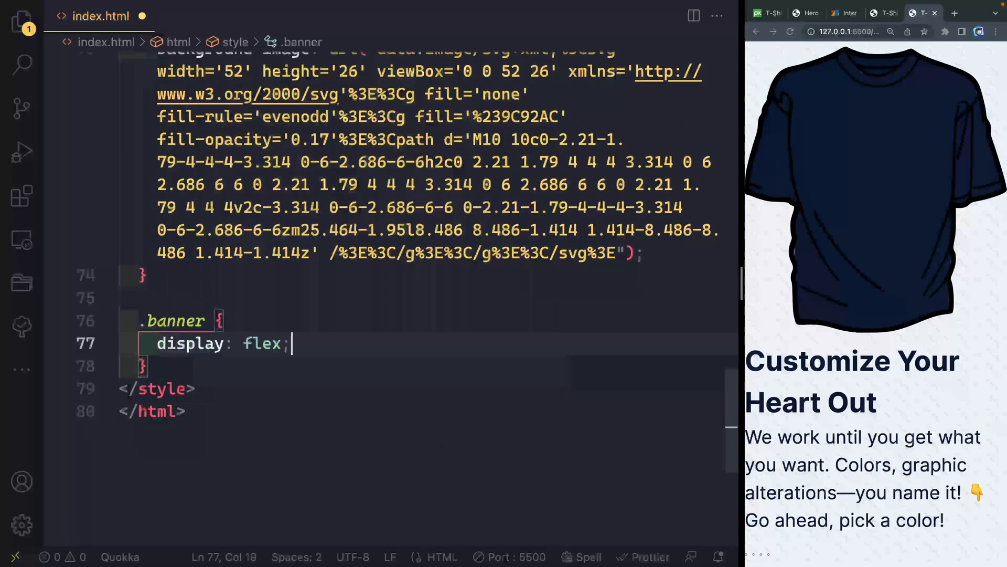
type("flex-wrap: wrap;")
type("gap:")
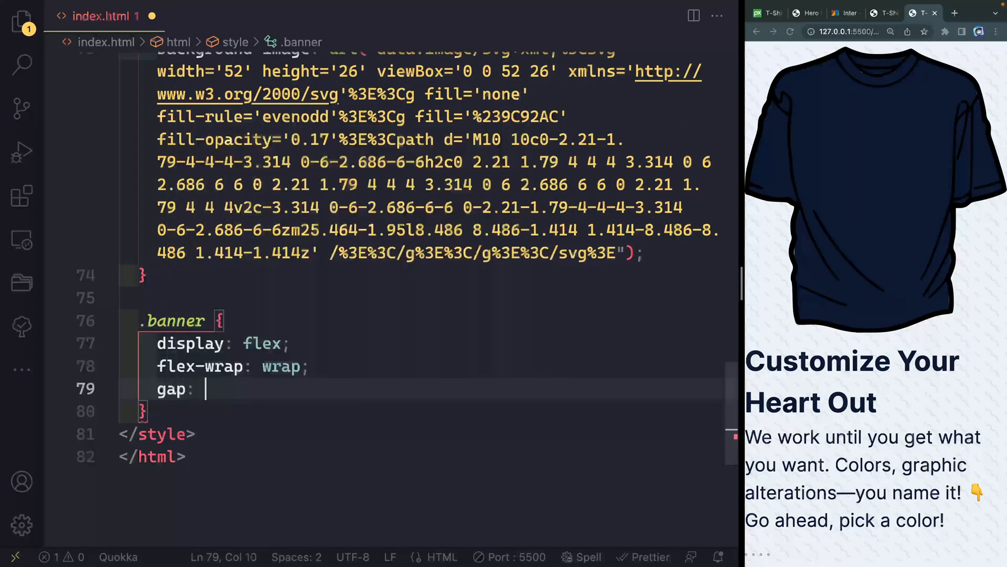
type("al")
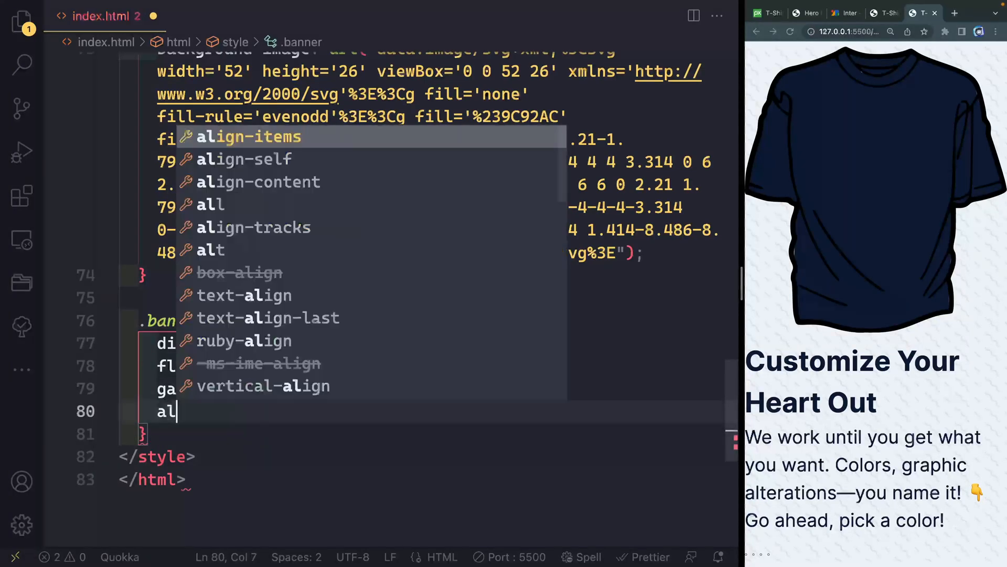
type("align-items: center;")
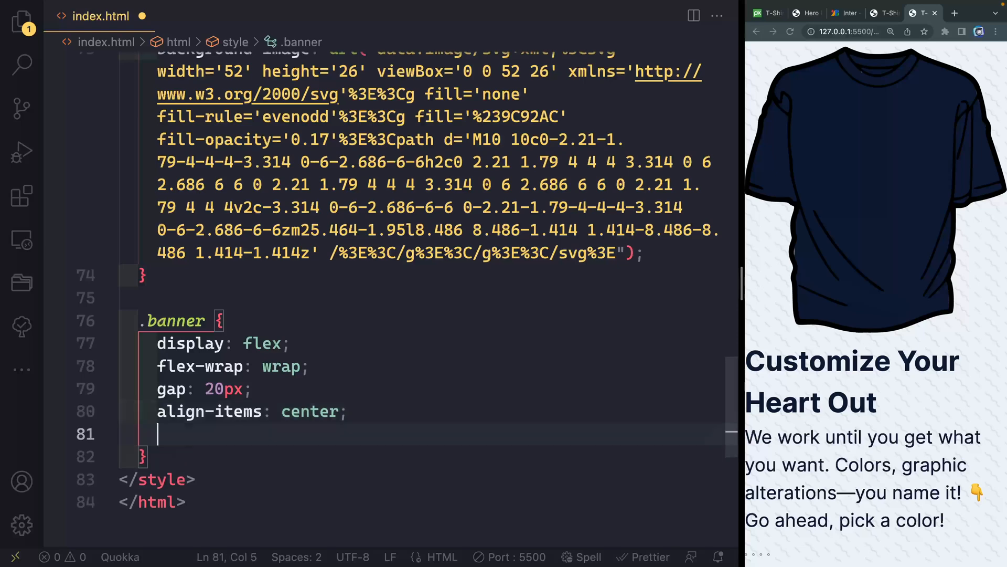
Finish .banner with justify-content center, max-width 1200px and padding 6rem 2rem.
type("justify-content: cen;")
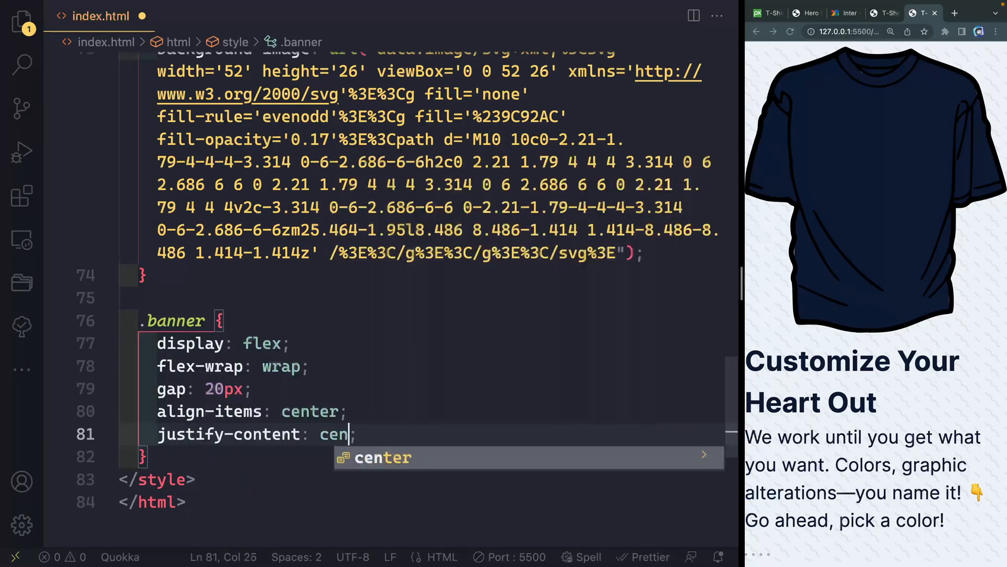
type("ter")
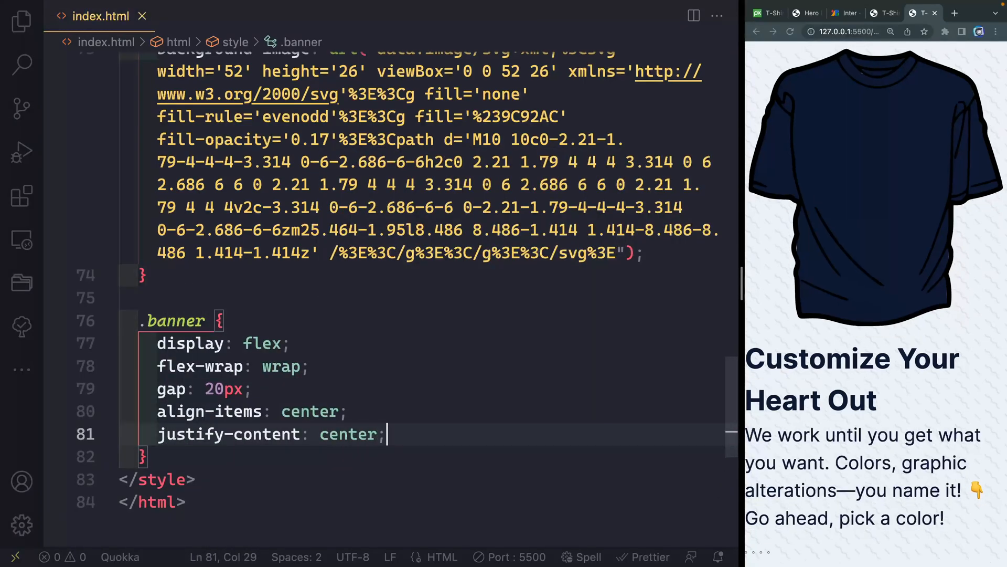
type("max-w")
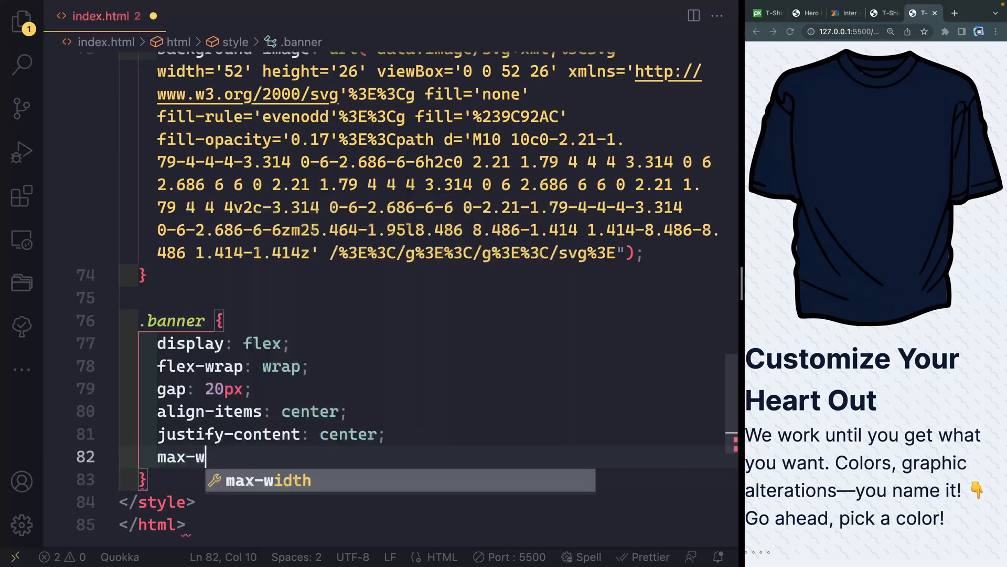
type("idth: 1200px;")
type("width: 1")
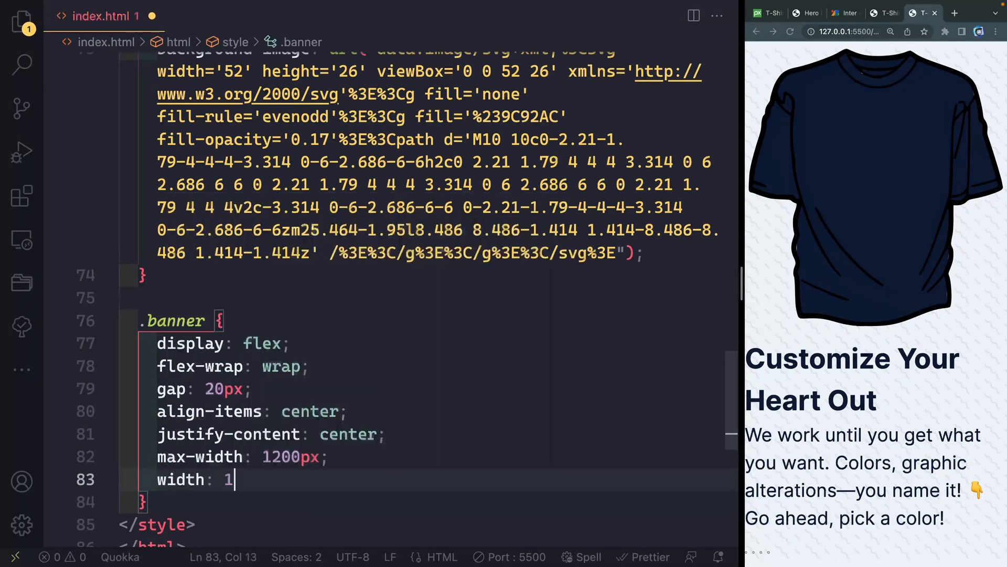
type("padding: 6rem")
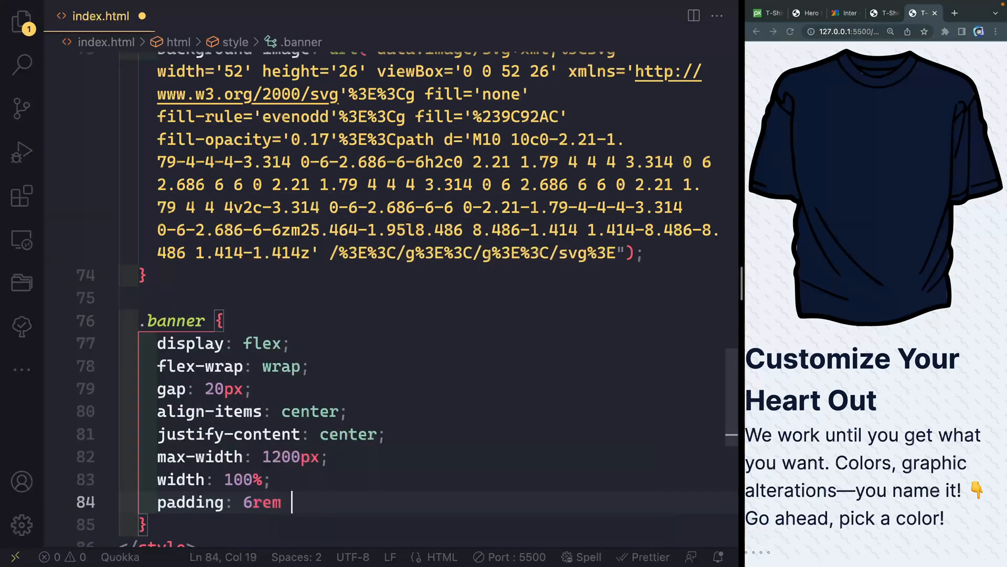
type("2rem;")
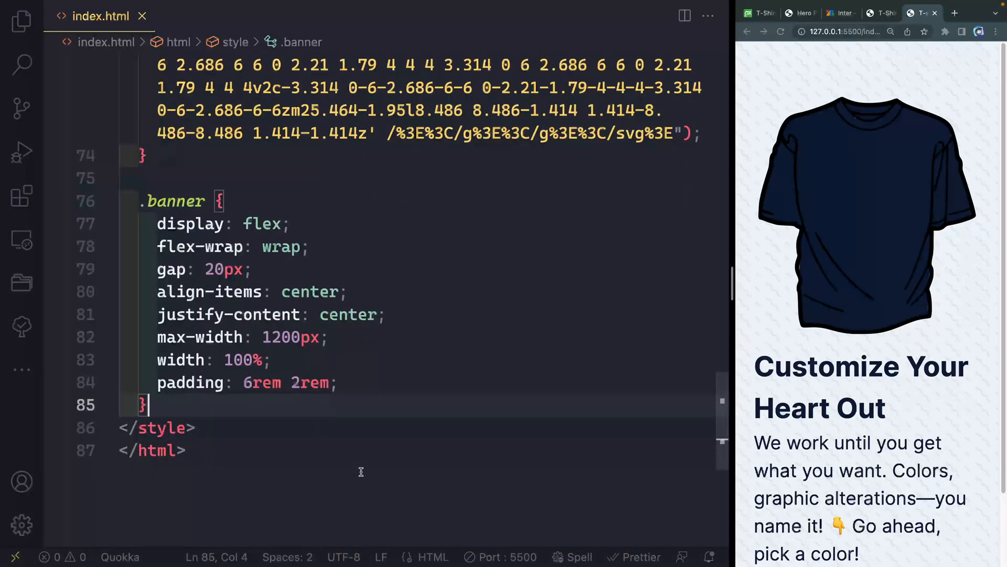
Start a .content rule with max-width 32ch, display grid and a 3rem gap.
key("enter")
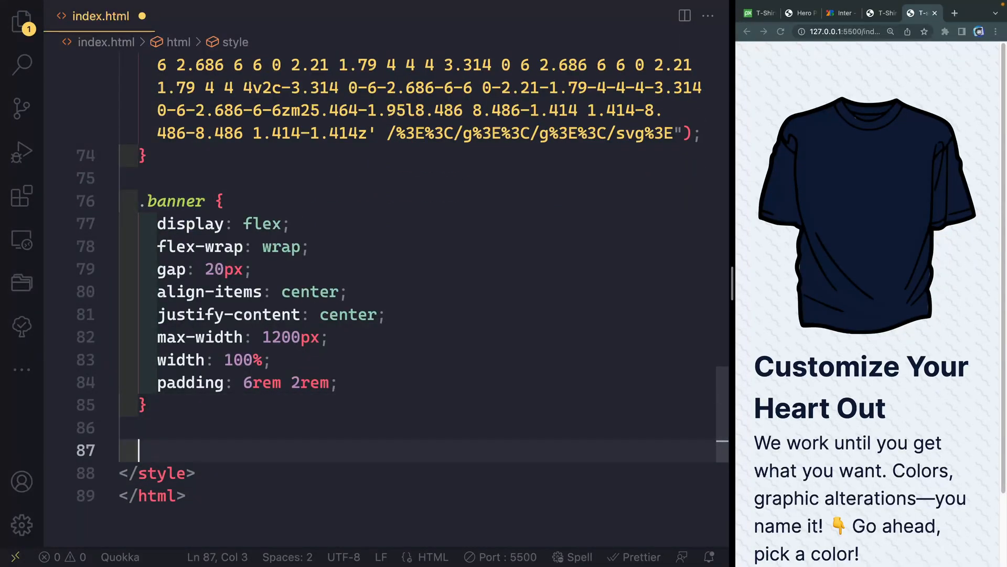
type(".content {")
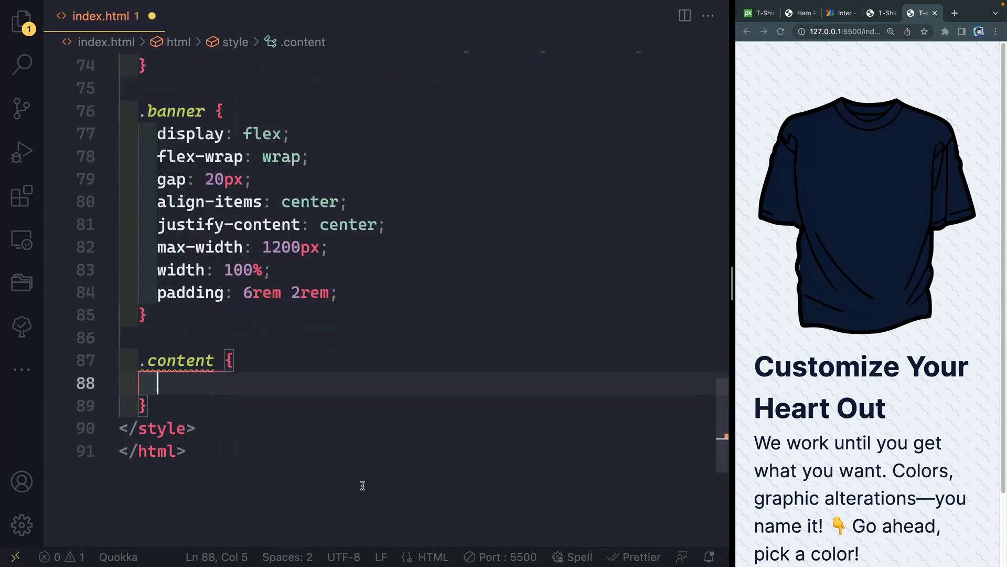
type("max-width: 3")
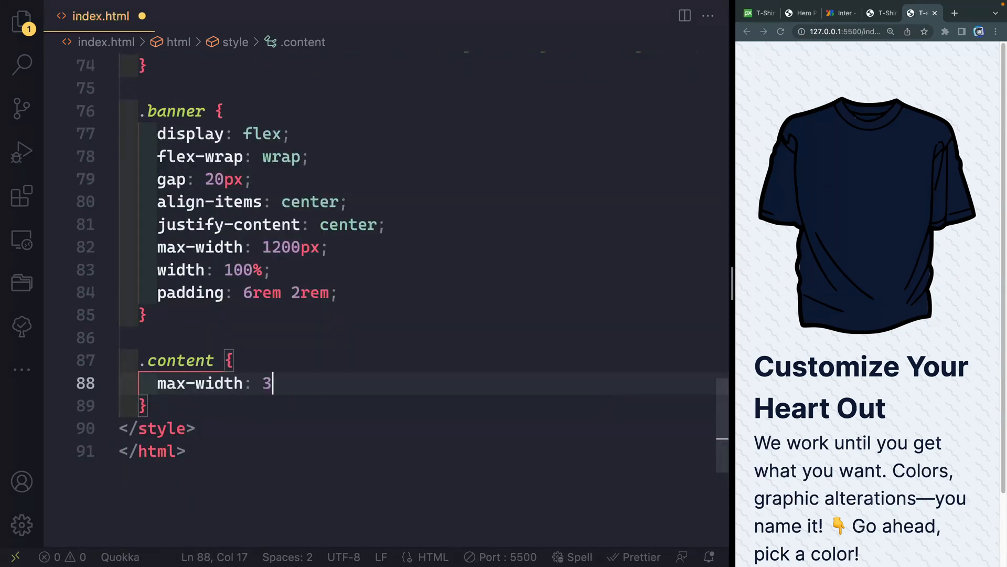
type("2ch;")
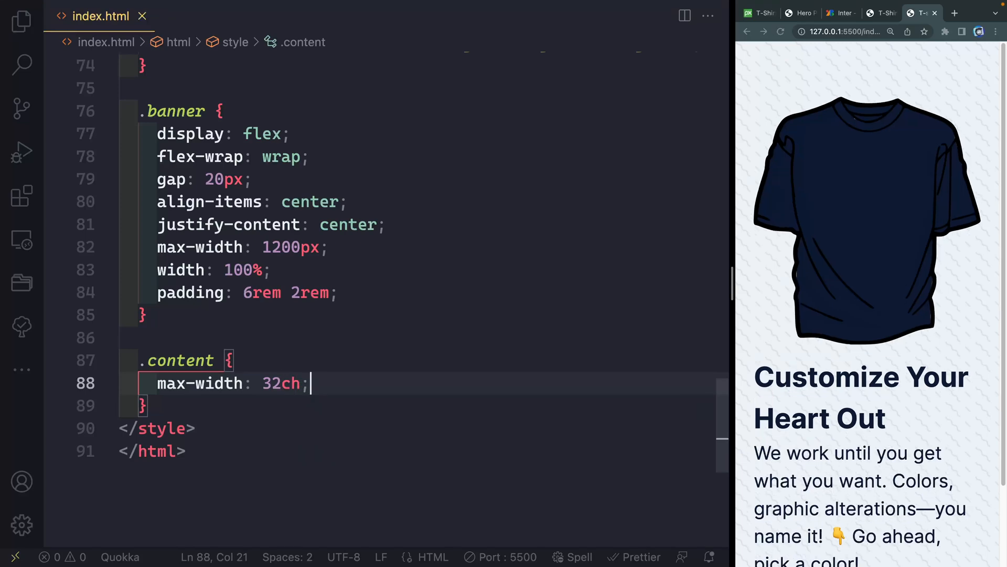
type("display: grid;")
type("gap:")
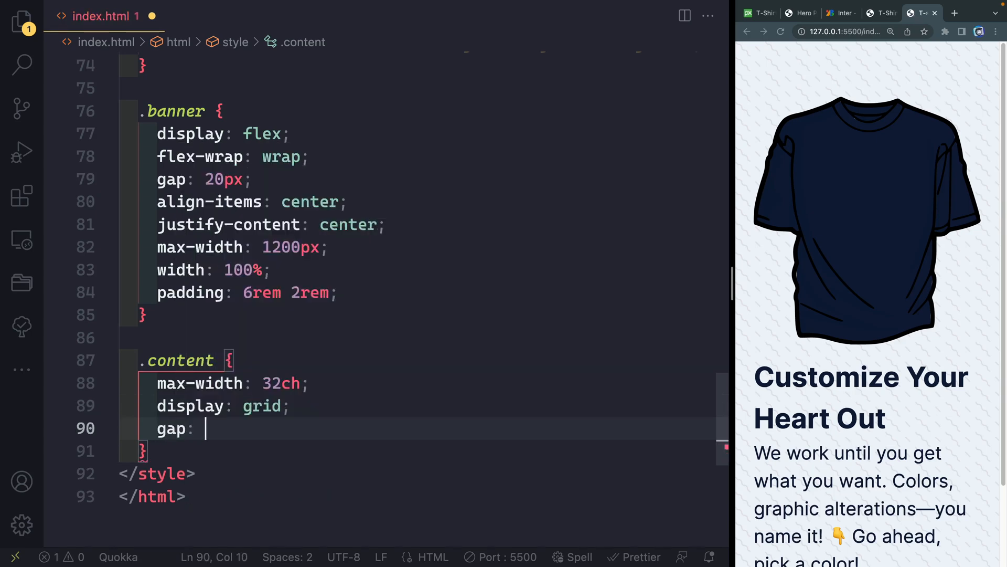
type("3rem;")
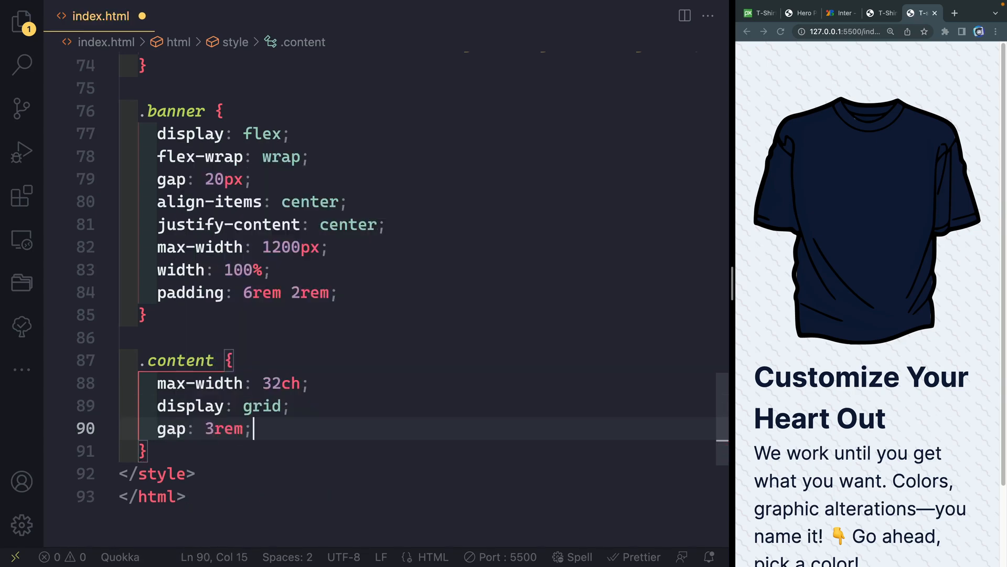
Finish .content with background-color var(--bkg), padding 2rem and border-radius 2rem.
type("background-color: v;")
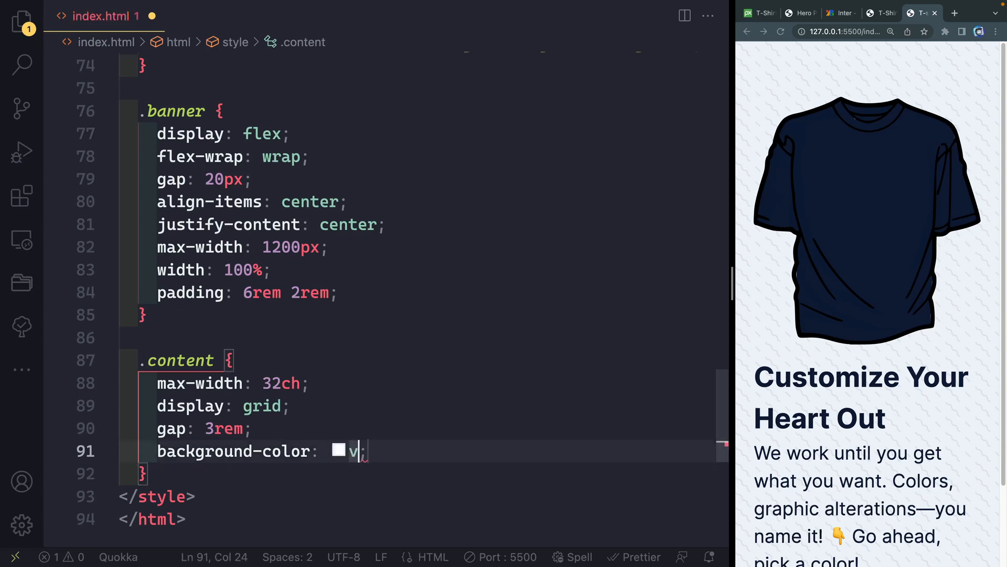
type("ar(--bkg)")
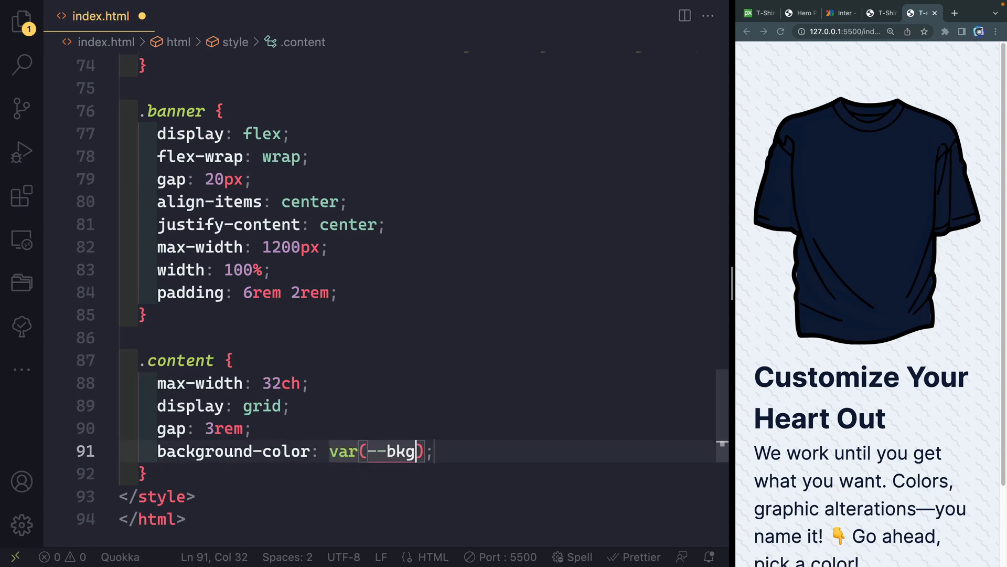
type("padding: 2")
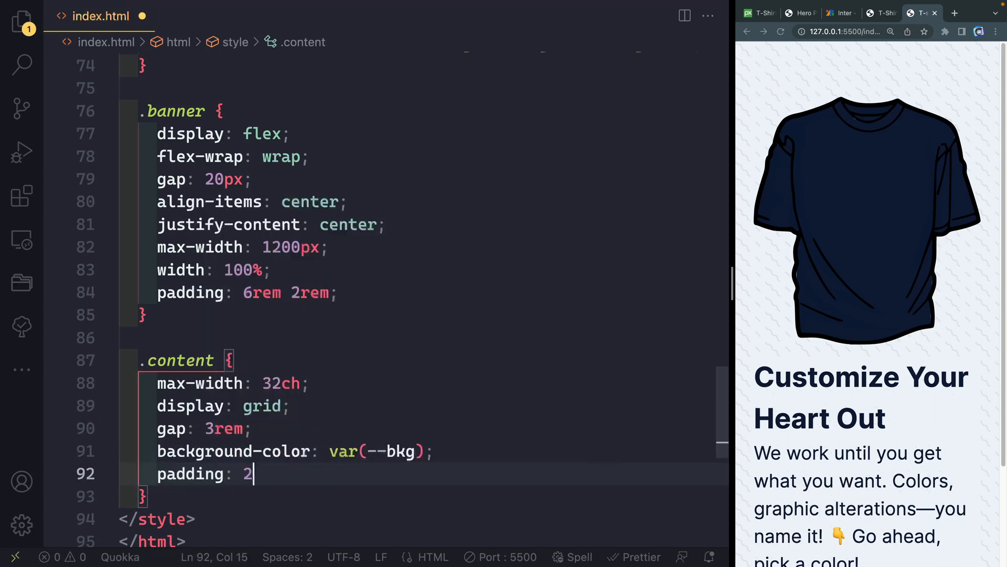
type("border-radius: 2rem;;")
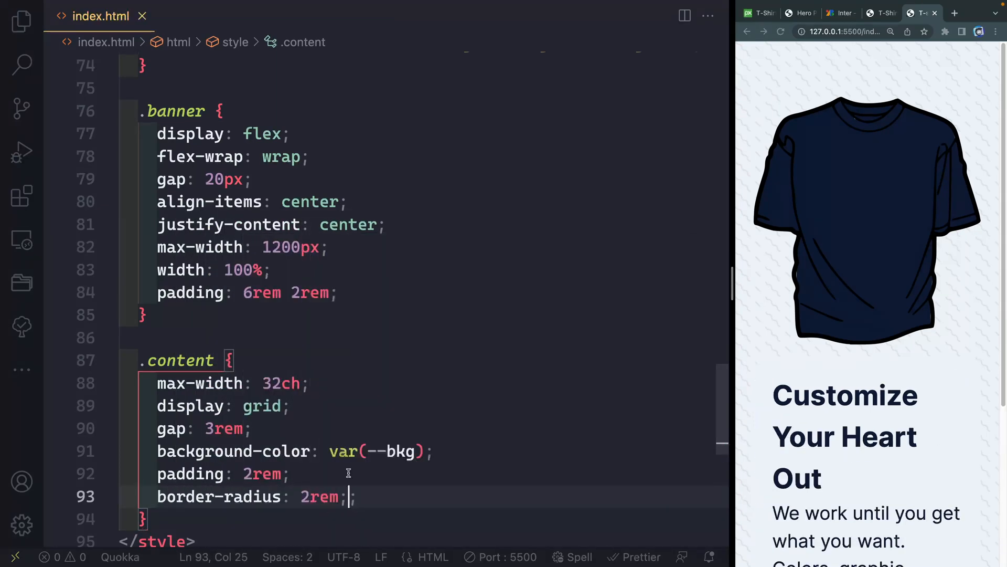
key("Backspace")
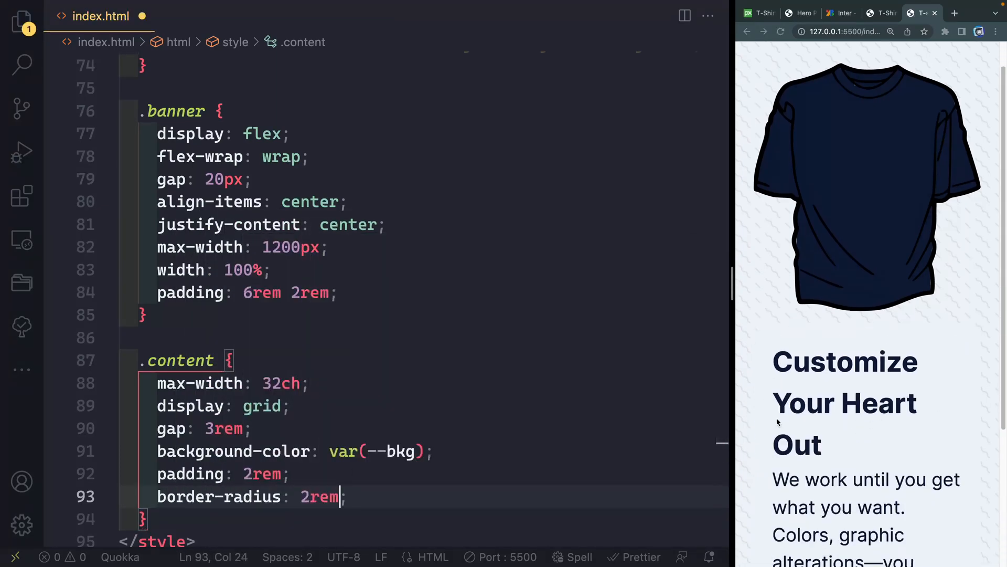
scroll("down", 3)
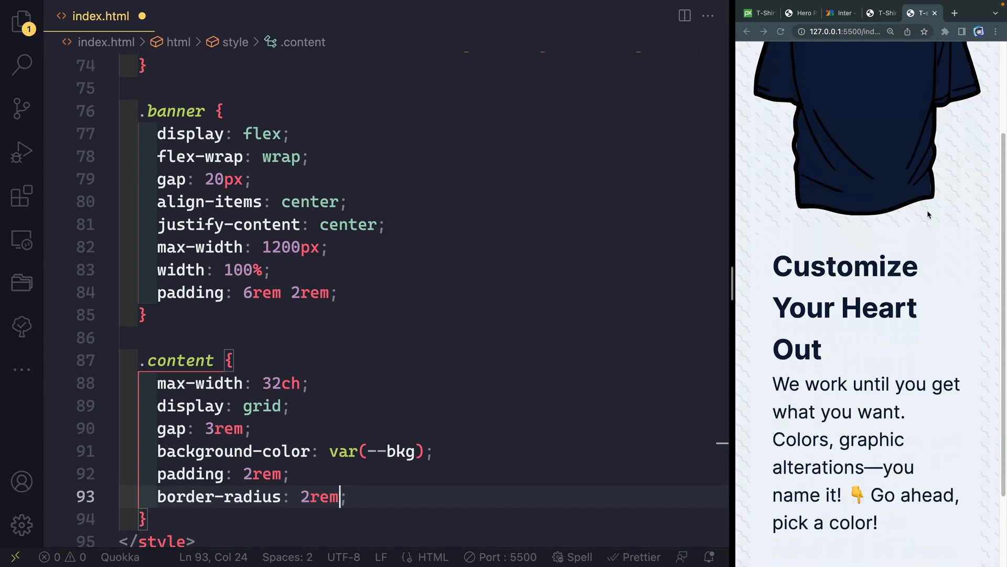
mouse_move(826, 261)
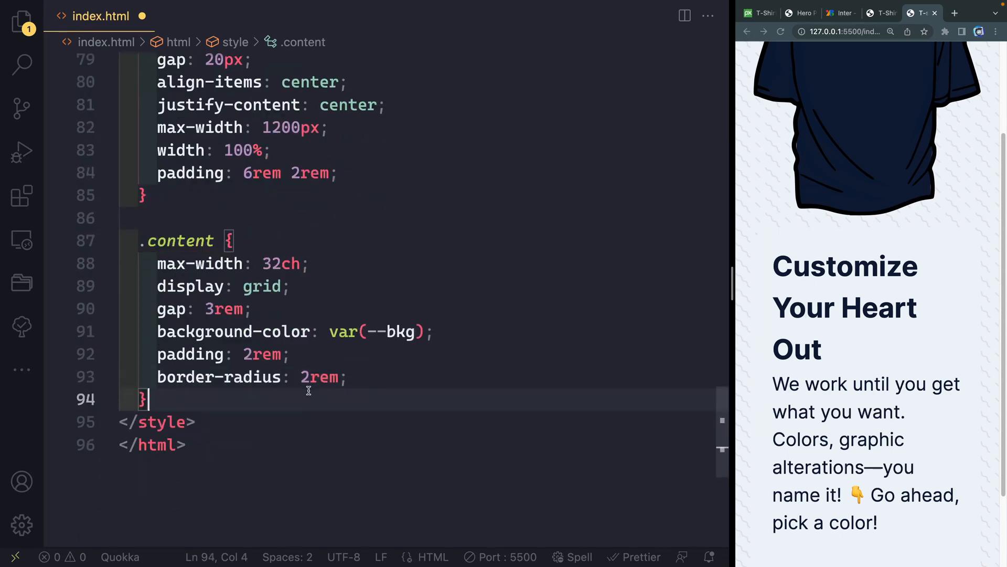
Add a .content h2 rule with font-size 3.2rem and line-height 1.1.
type(".content h2 {")
type("f")
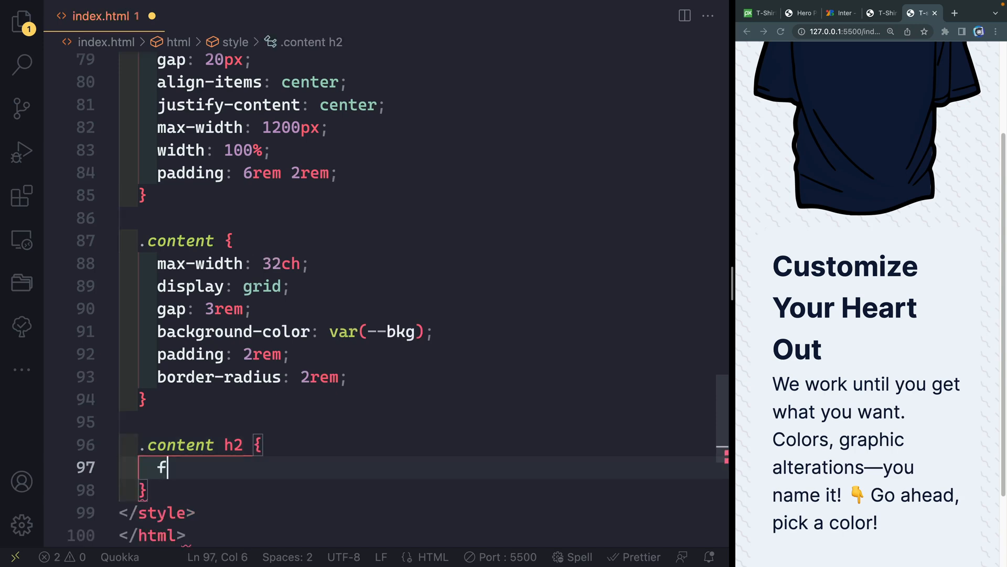
type("ont-size:")
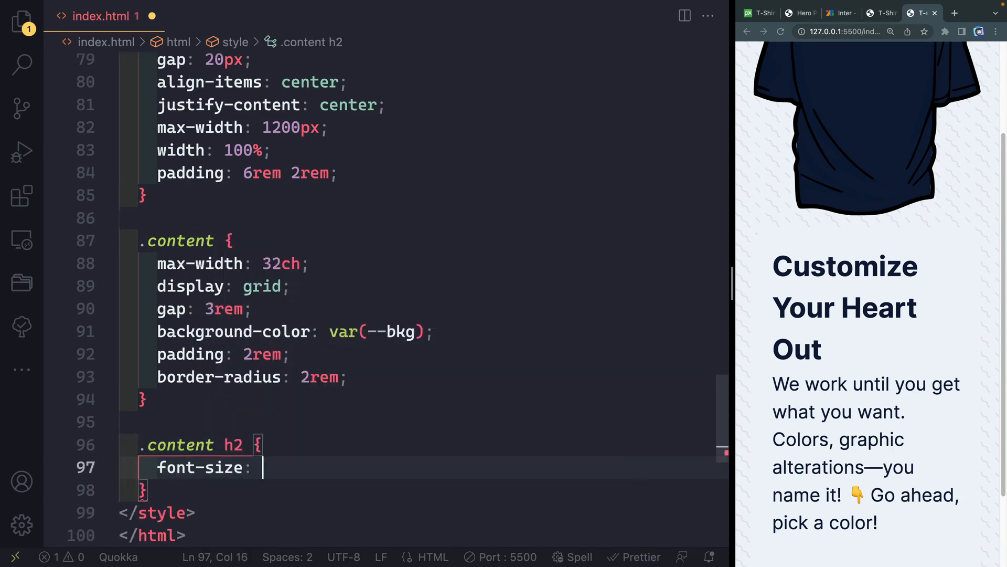
type("3.2rem;")
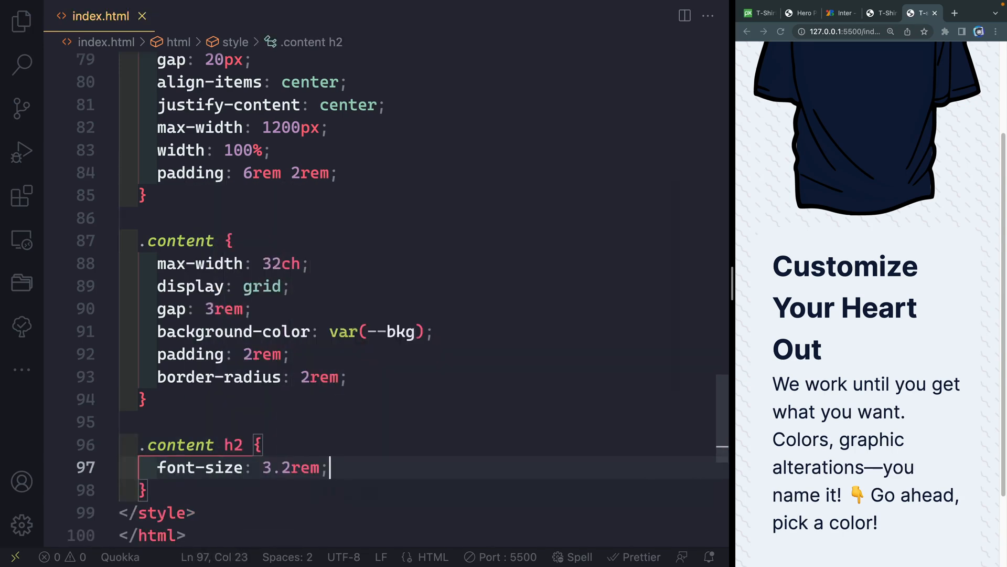
type("line-")
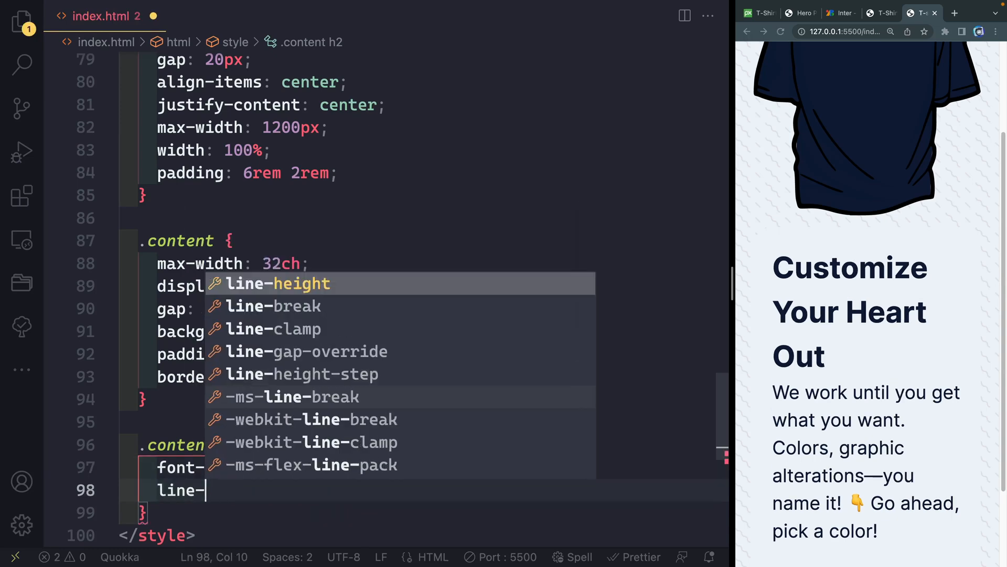
type("height: 1;")
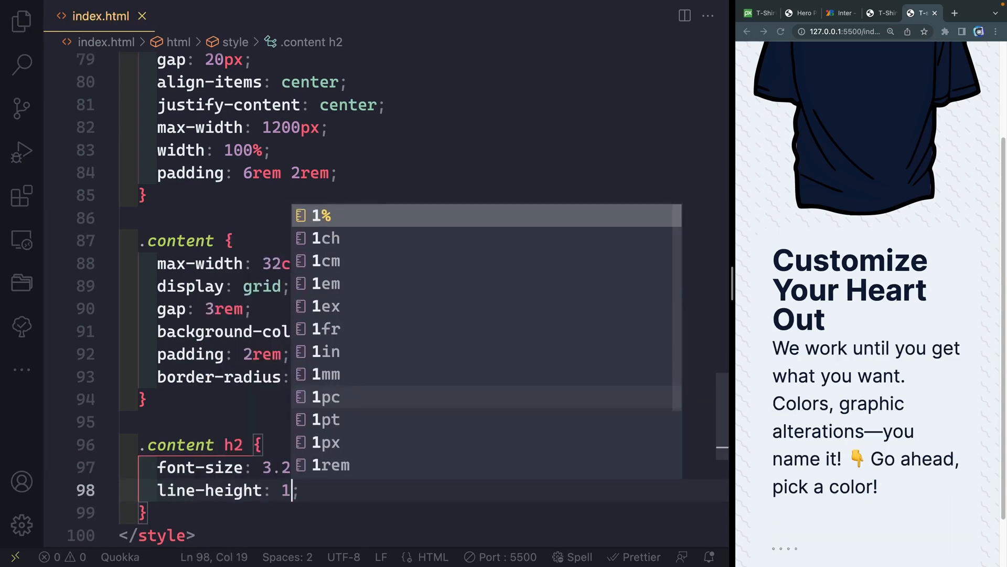
type(".1")
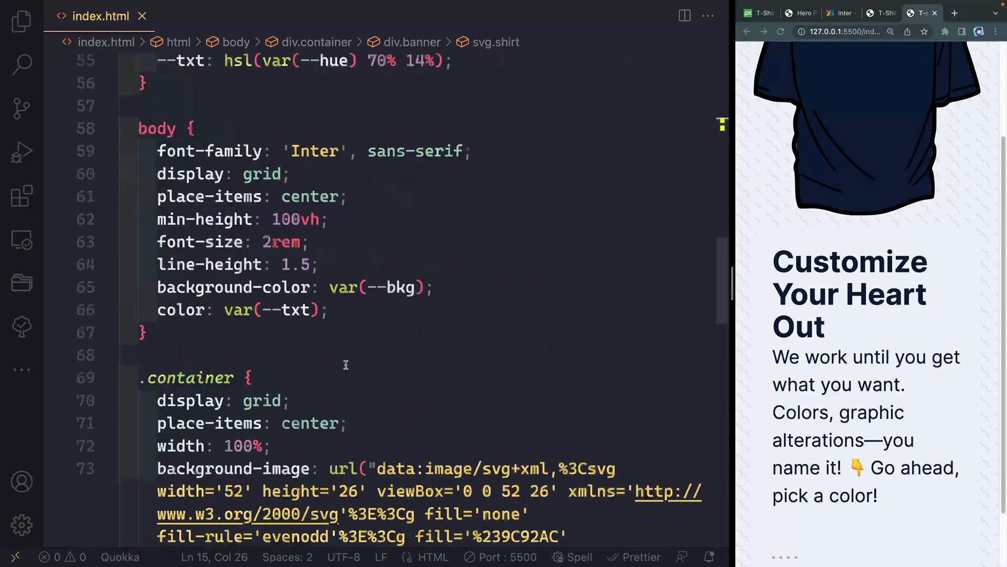
Add a .shirt rule defining --shirt: hsl(var(--hue) 60% 50%) and color: var(--shirt).
type(".")
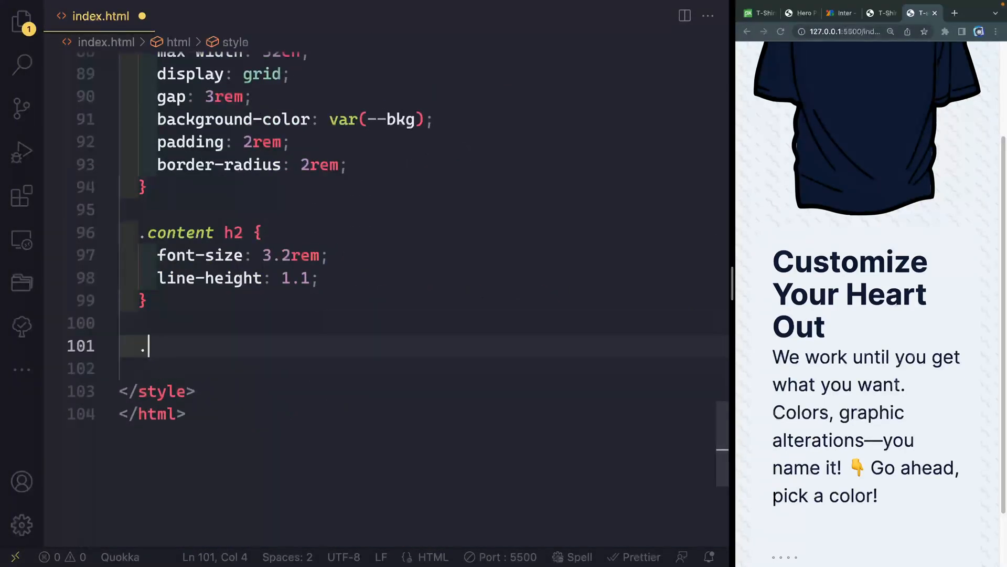
type("shirt {")
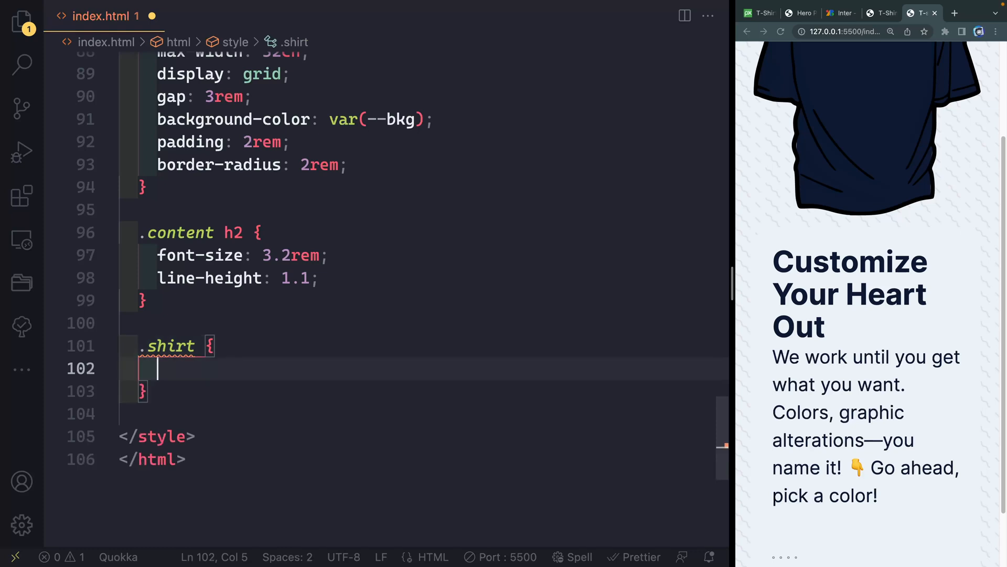
type("color:")
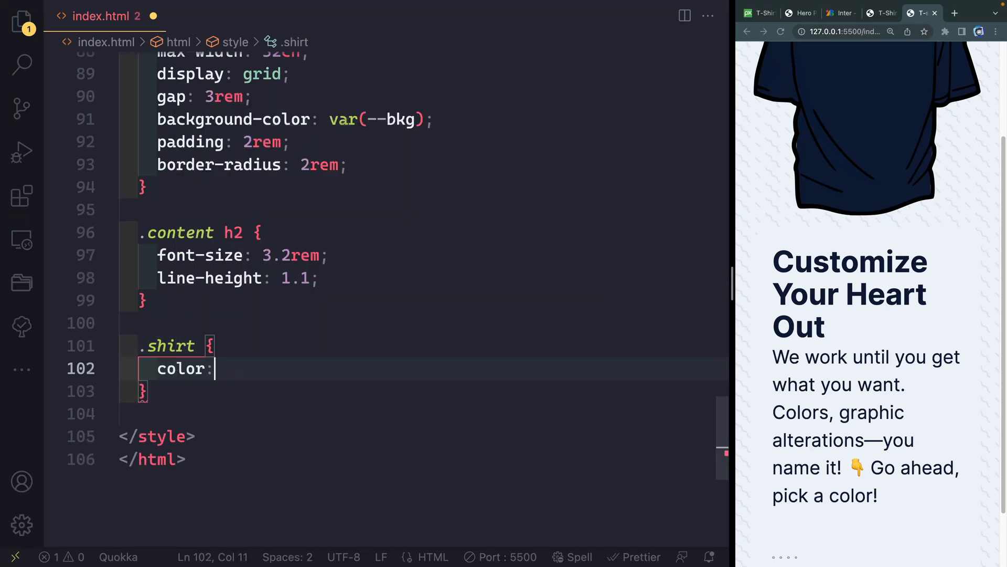
type("var(--shirt);")
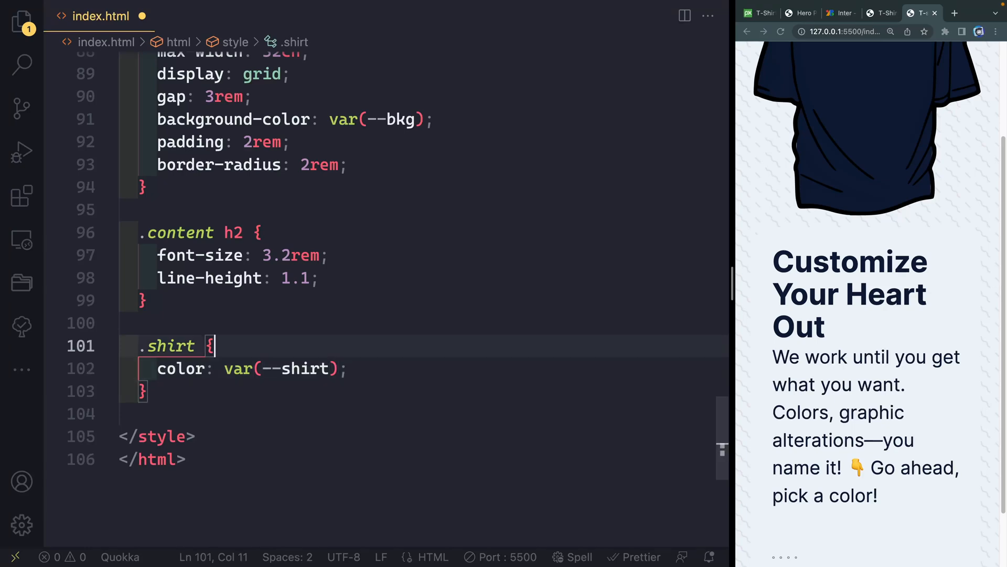
type("--shirt: hsl(")
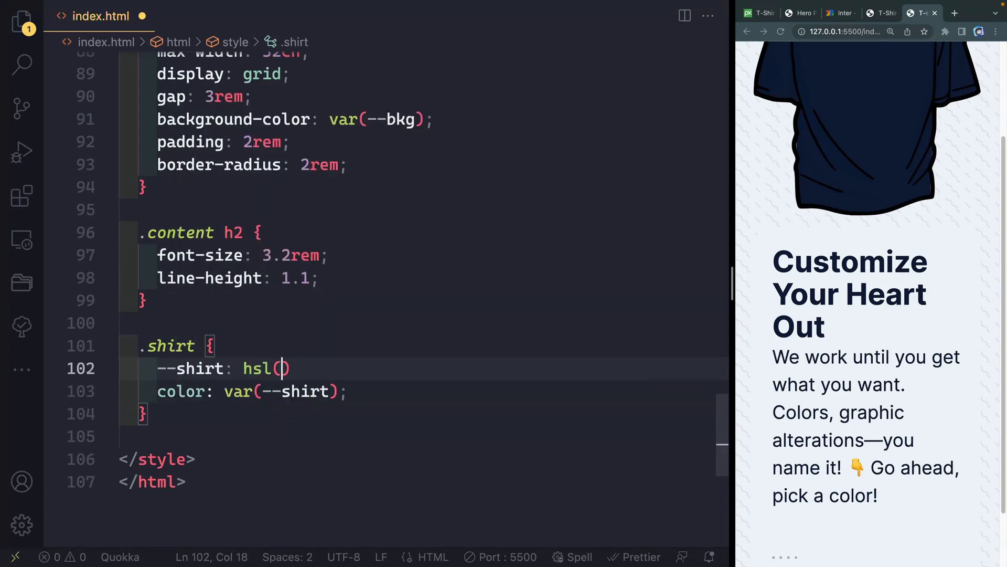
type("var(--hue")
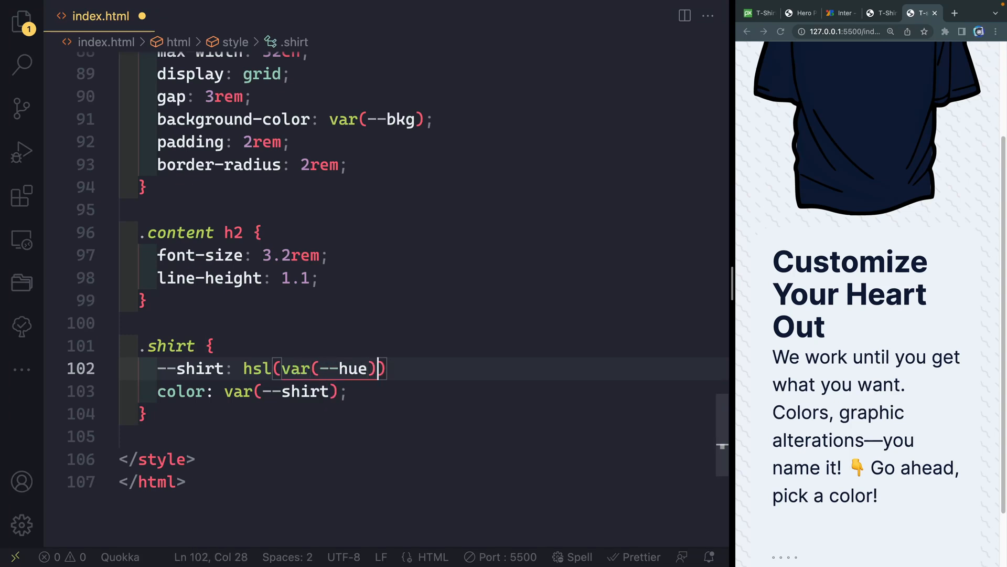
type("60")
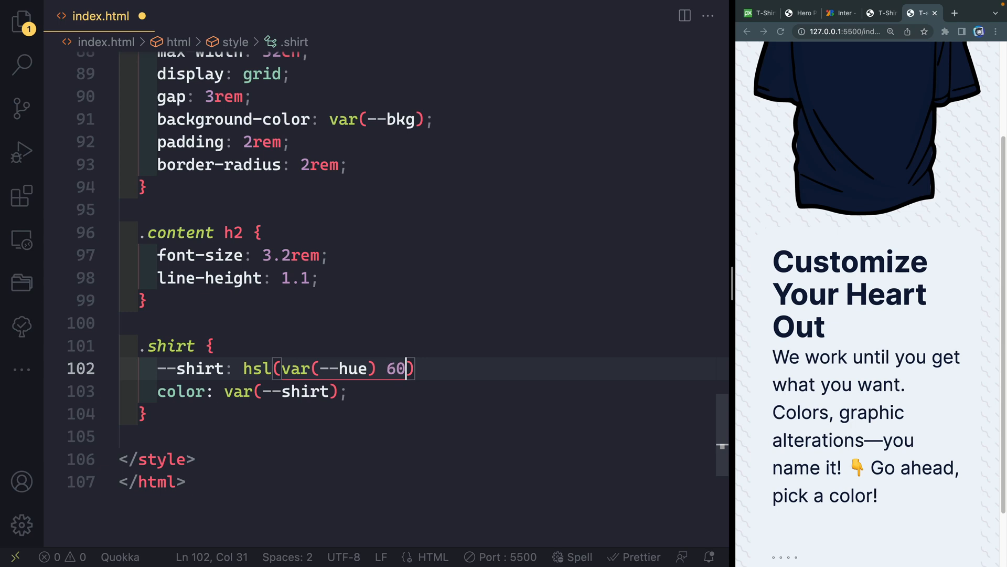
type("%")
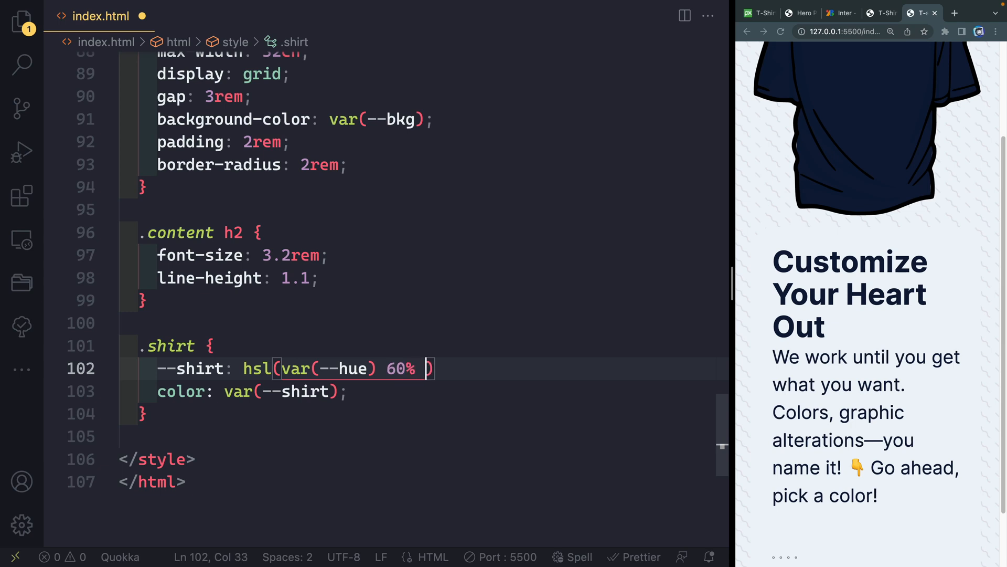
type("50%")
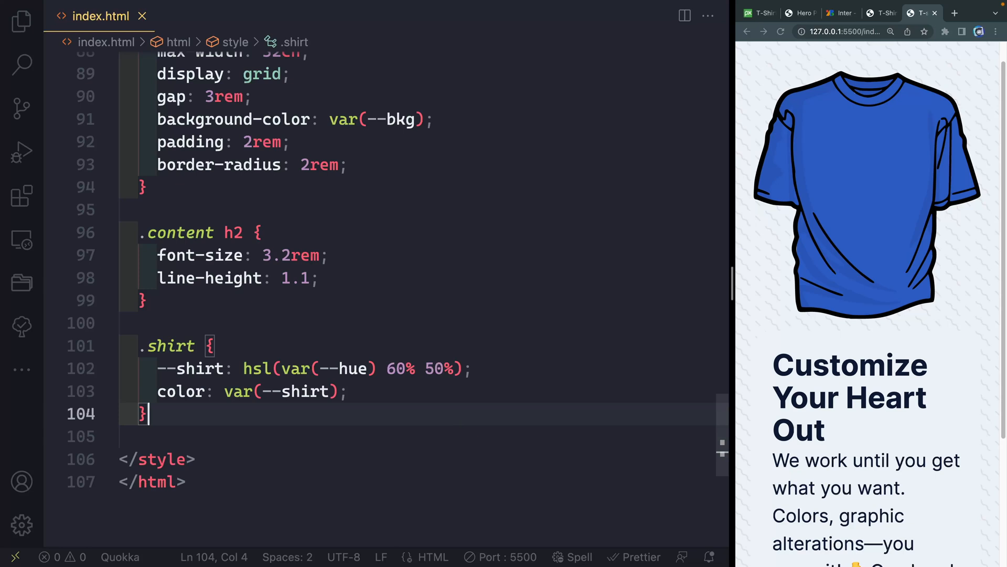
Add .text-container as grid with .6rem gap and .btn-container as flex with 2rem gap.
type(".text-container {")
type("gap:")
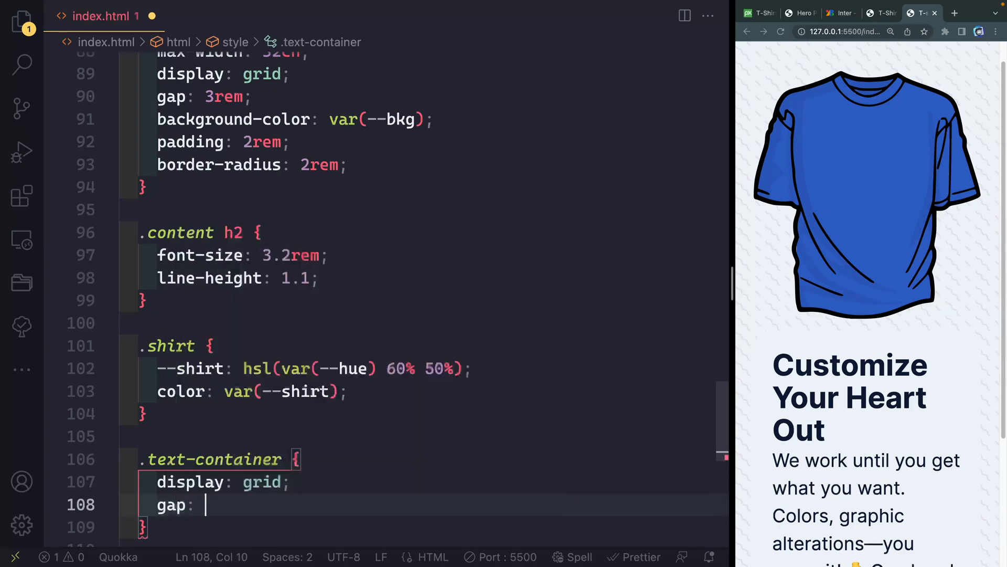
type(".6")
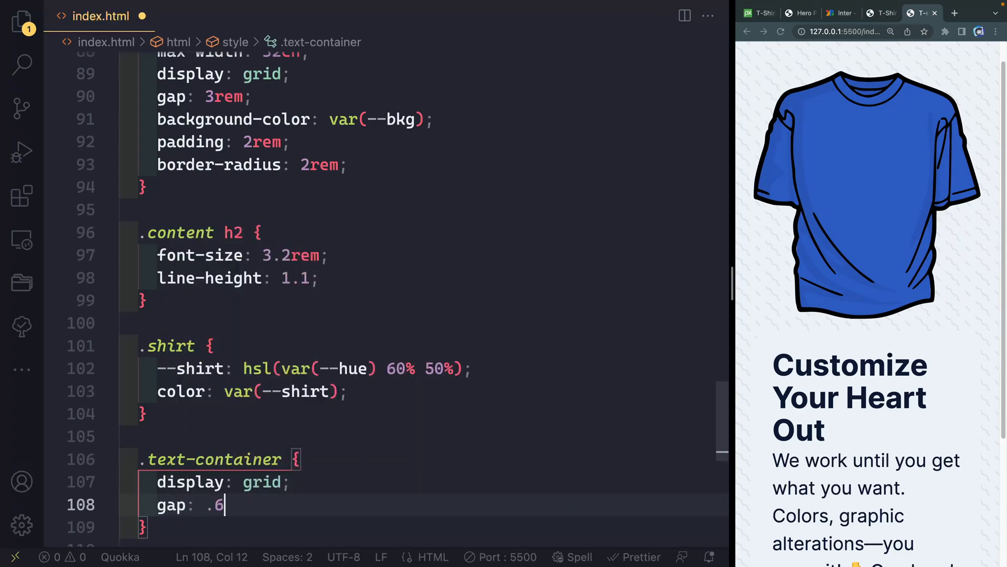
type("rem;")
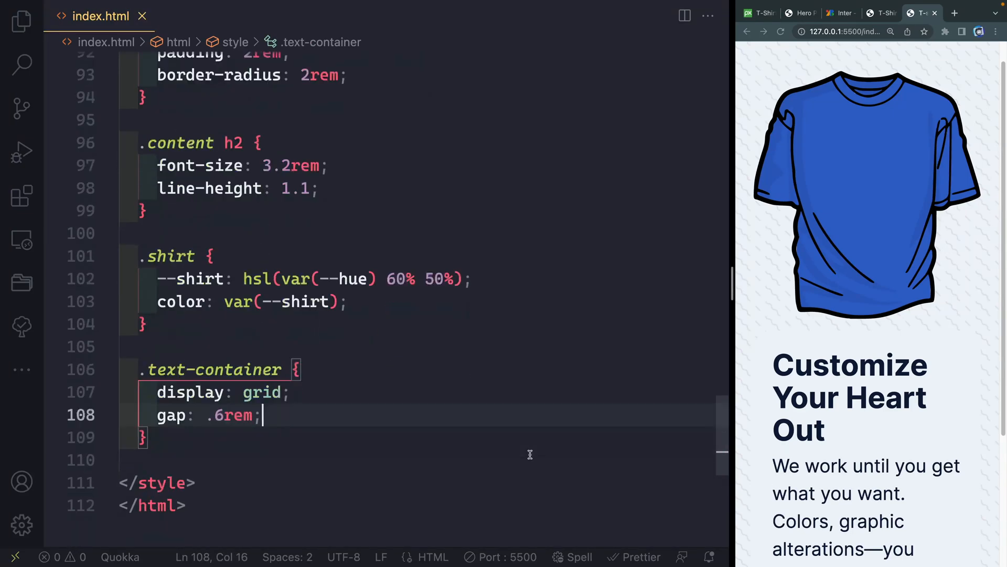
key("enter")
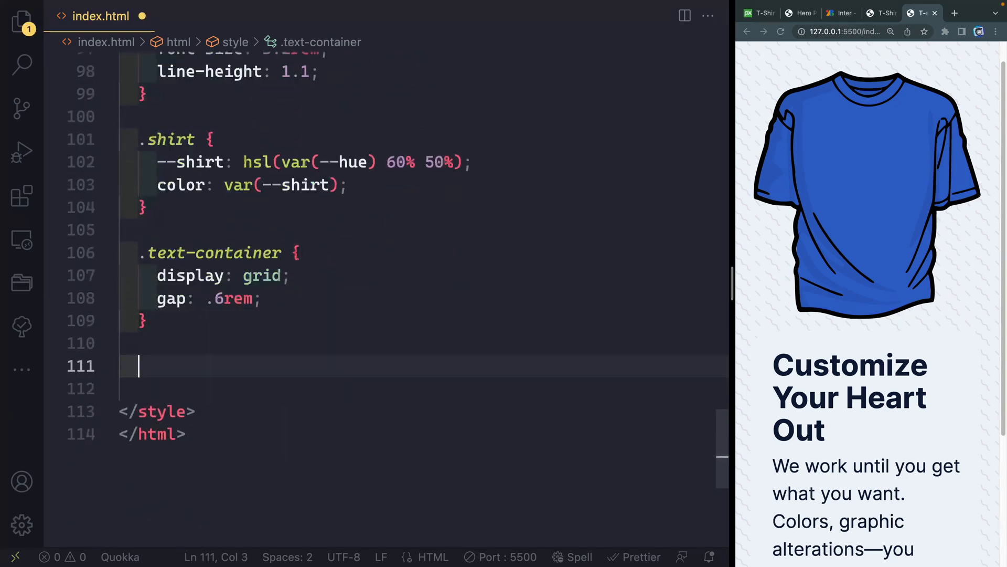
type(".btn-container {")
type("gap: 2rem;")
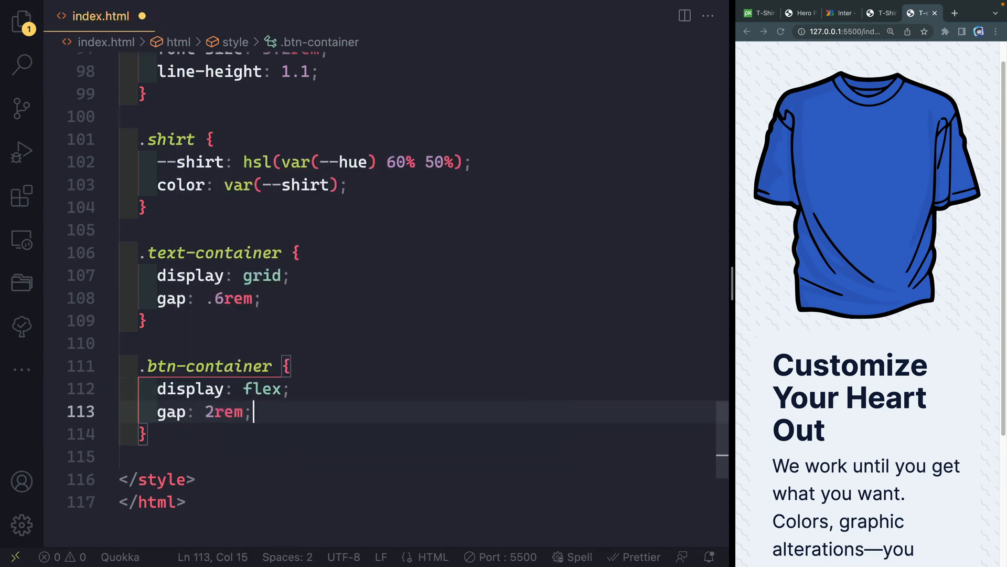
scroll("down", 3)
type("button {")
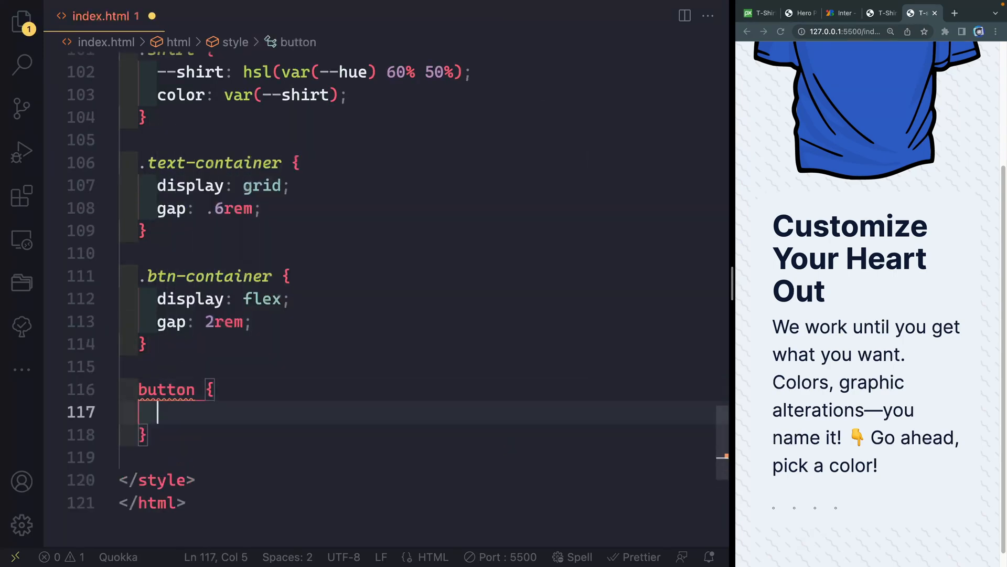
Style button as 60px width/height, border-radius 100vmax, border none and a hue-based background colour.
type("width: 60px;")
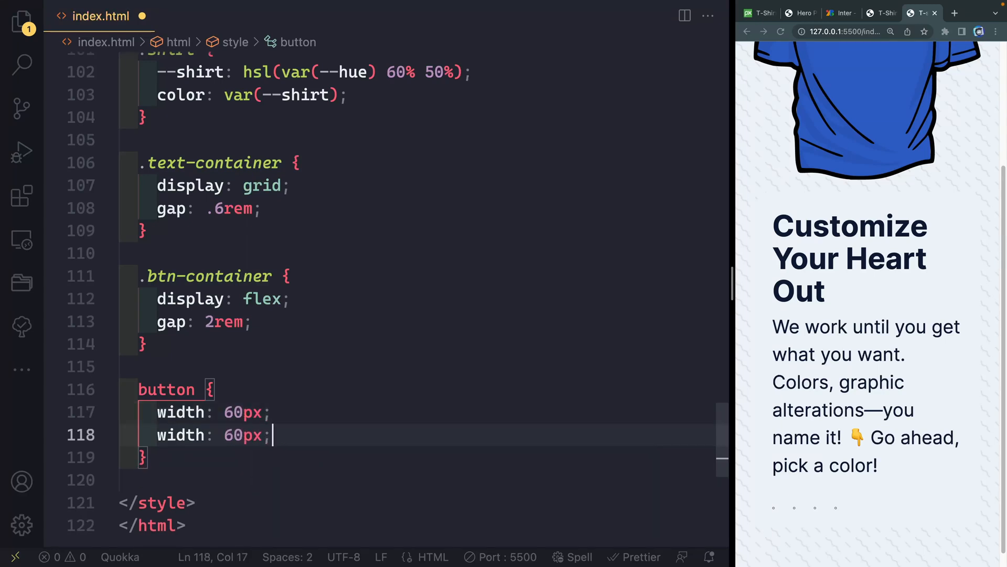
type("k")
type("border")
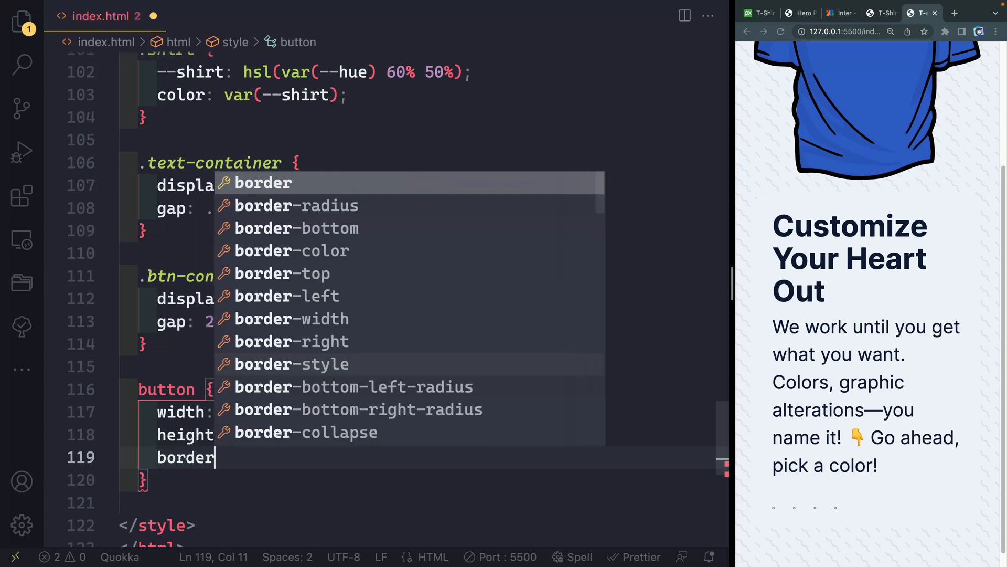
type("-radius: 100vmax;")
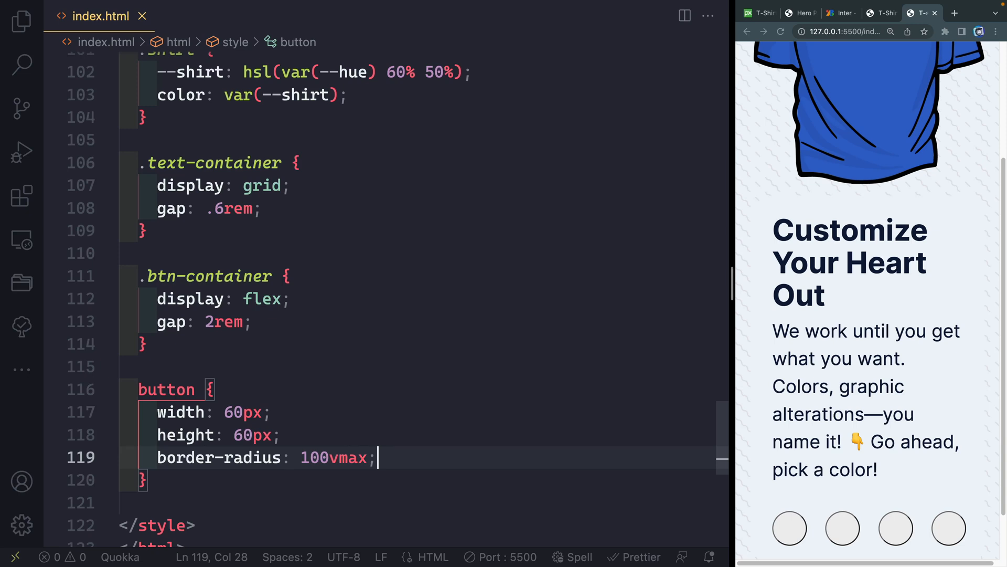
key("enter")
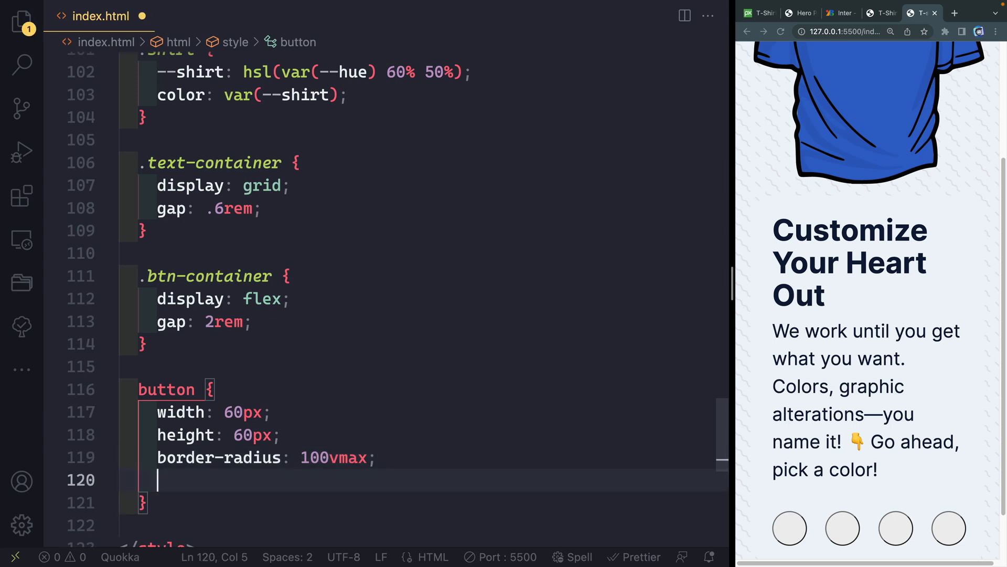
type("border: o")
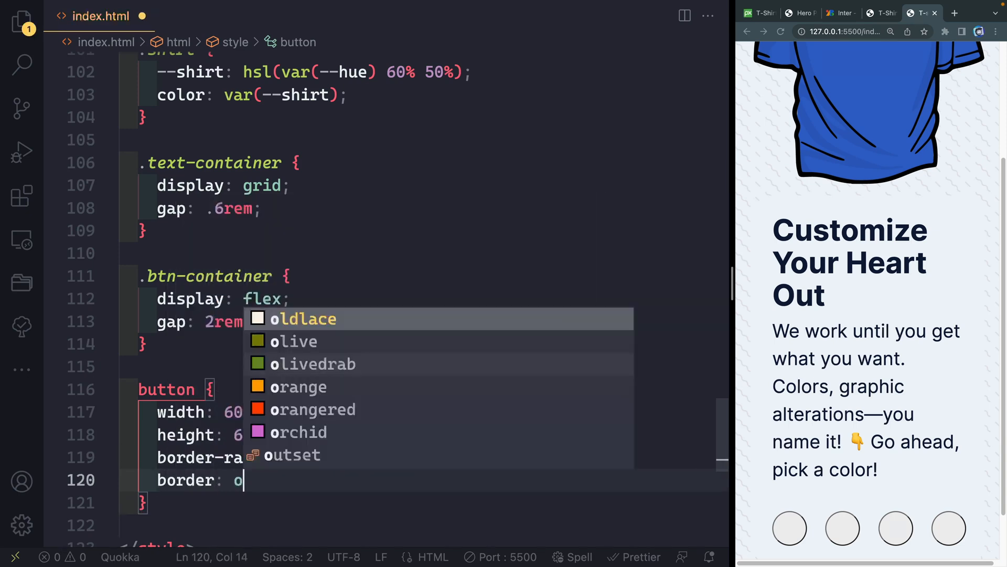
type("none;")
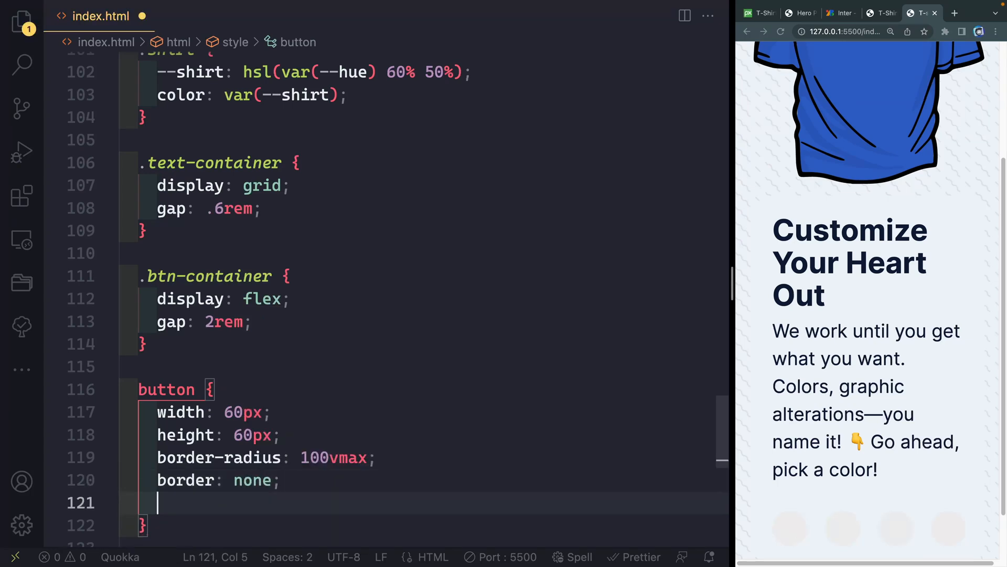
type("background-color: #fff;")
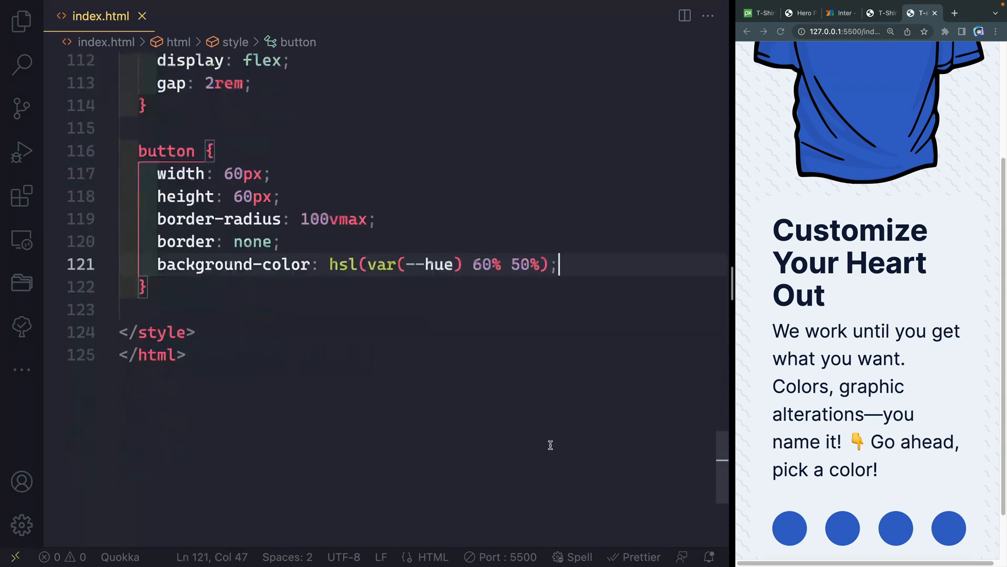
Give button a 500ms cubic-bezier box-shadow transition and cursor: pointer.
type("t")
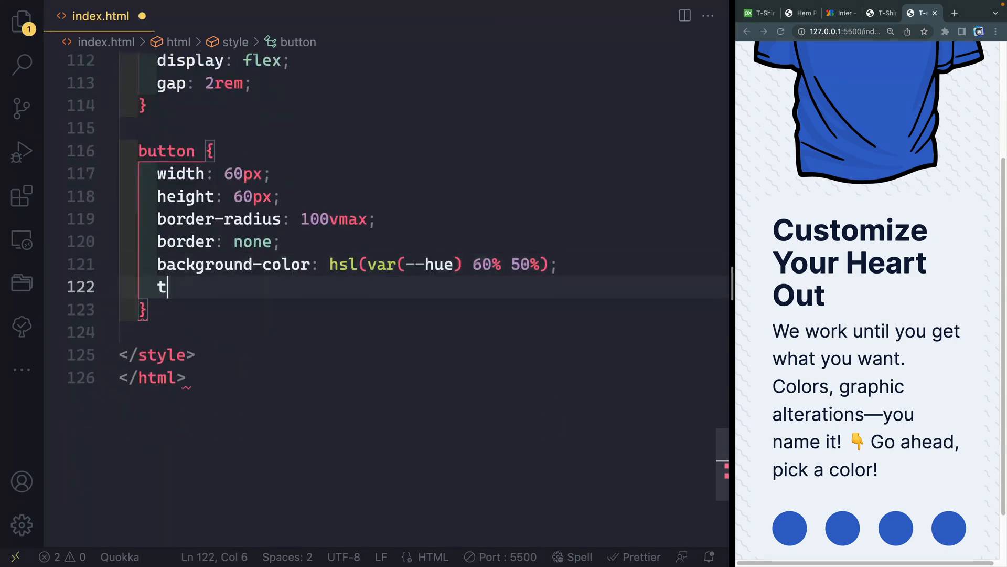
type("ransition:")
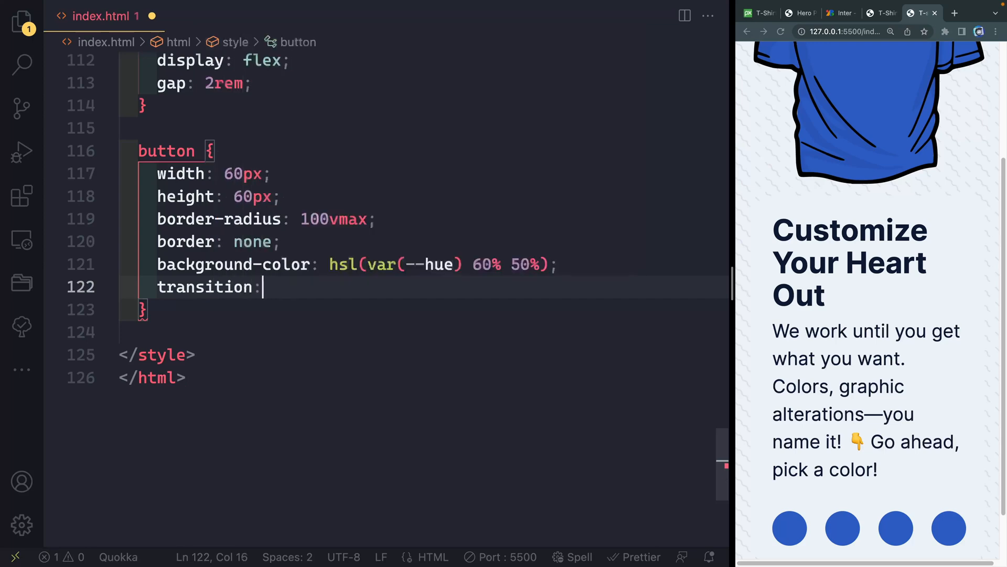
type("box-shadow")
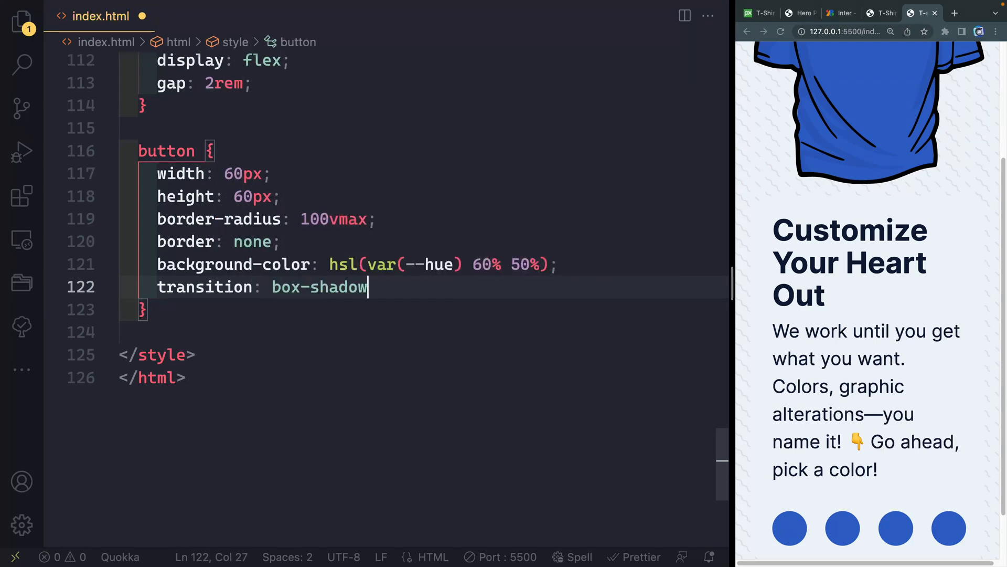
type("500")
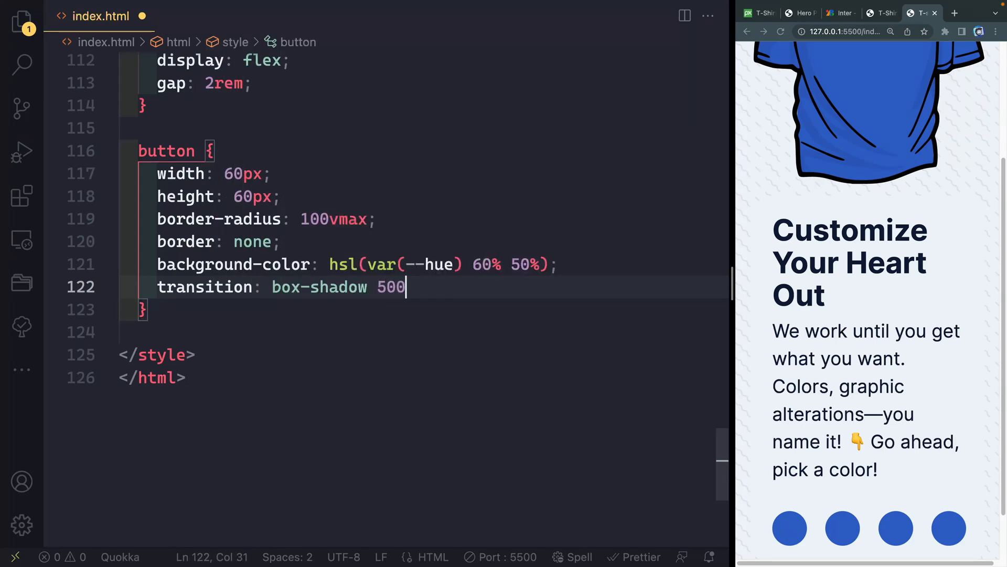
type("ms cubic-bezier(0.075, 0.82, 0.165, 1")
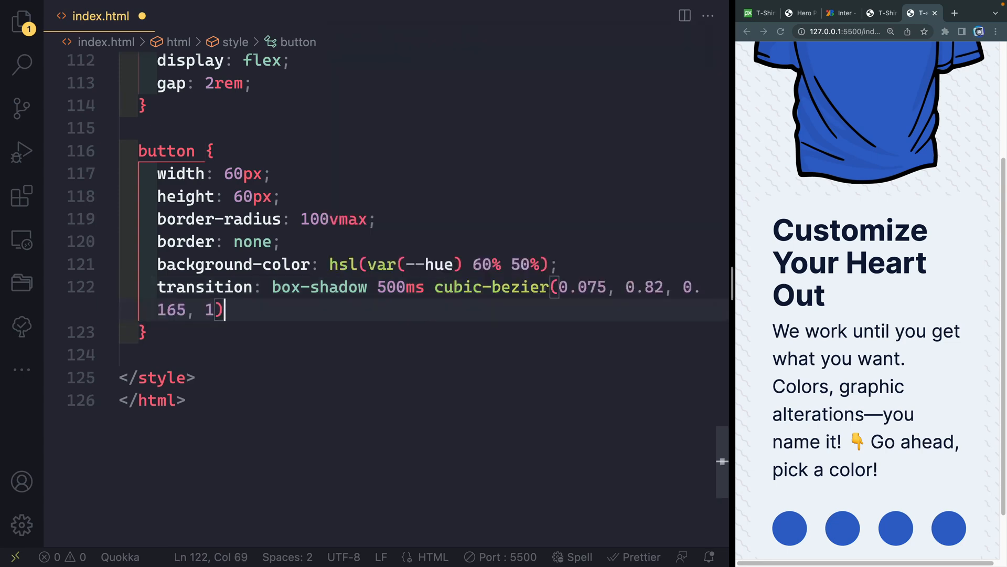
type("cursor: pointer;")
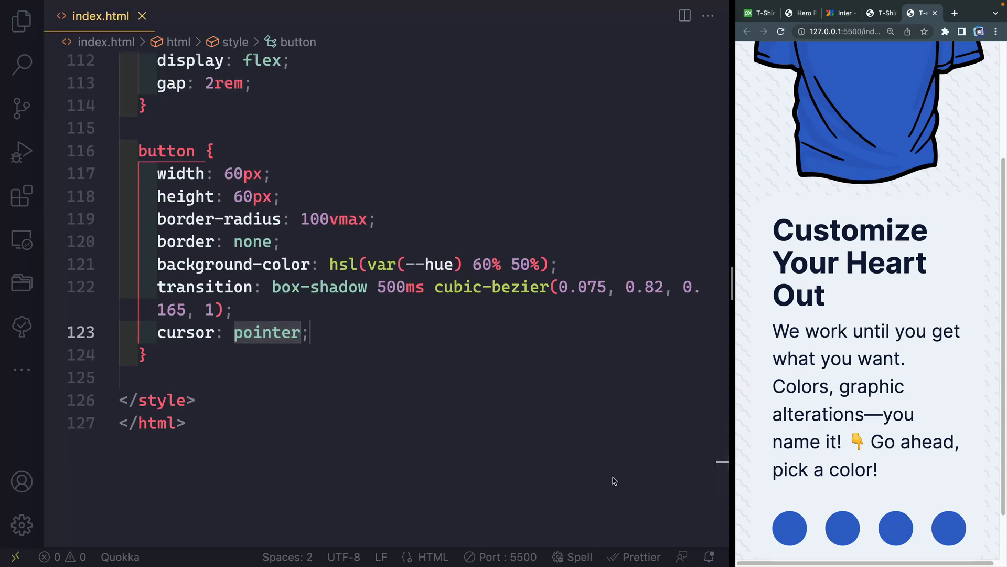
key("enter")
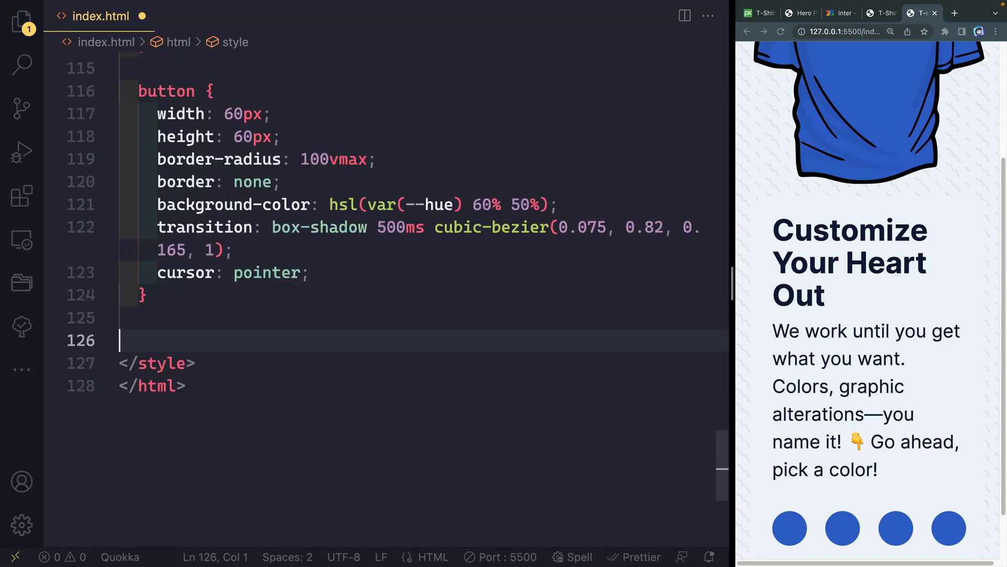
Add button:focus { outline: none; } and a copy retargeted to button:is(:hover, :focus-visible).
type("button:fo")
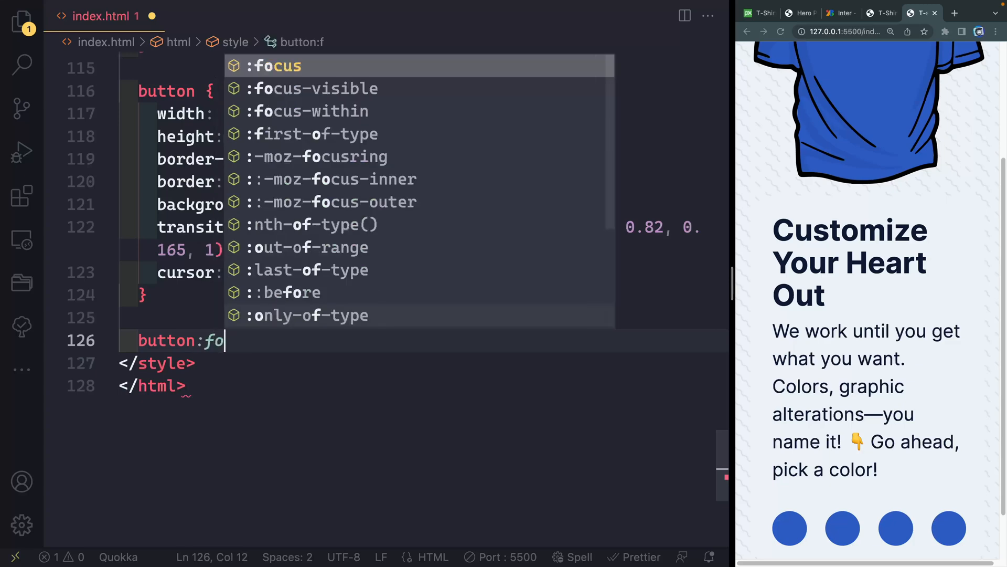
type("outlin")
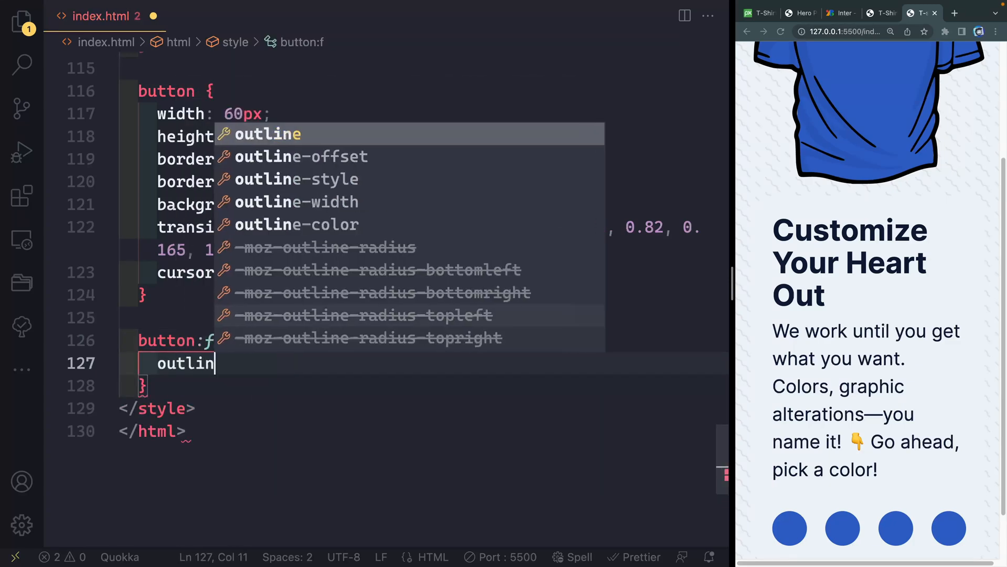
type("e: none;")
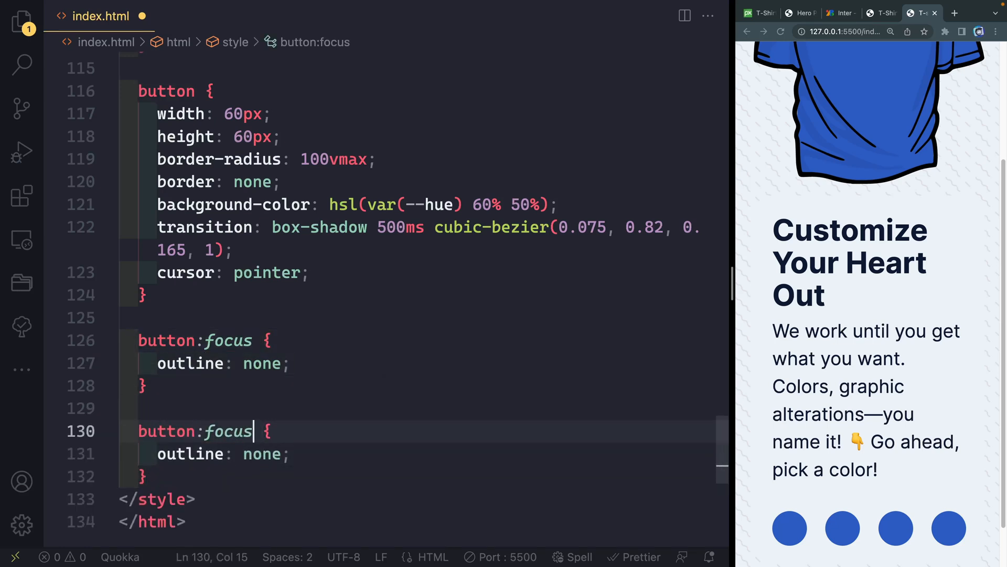
type("is(")
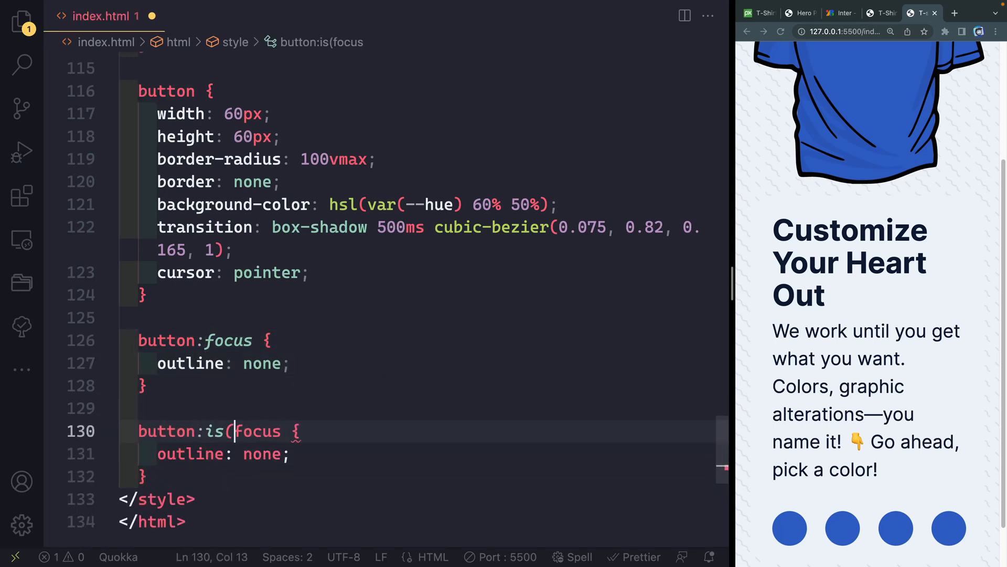
type(":hover,")
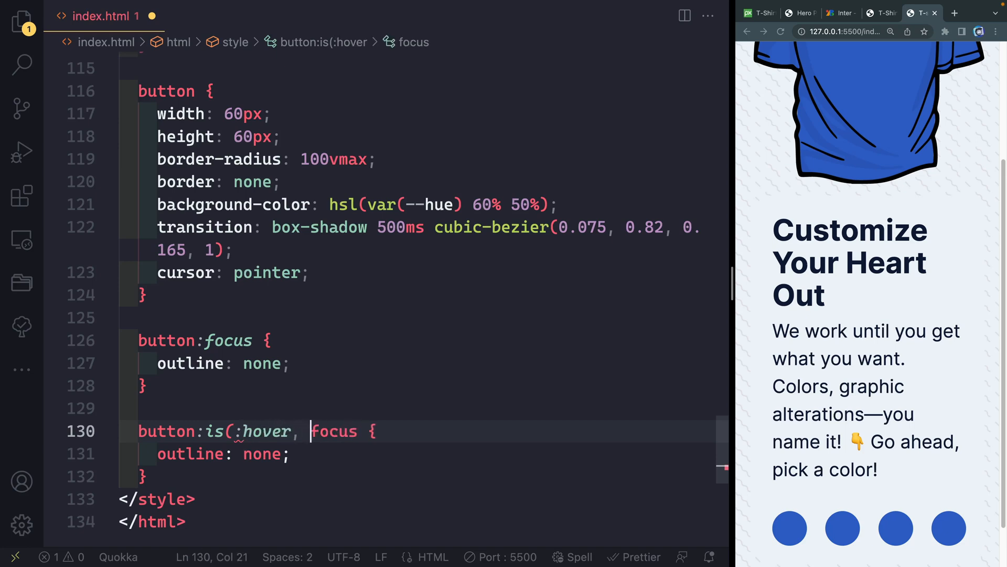
type(":focus-visible")
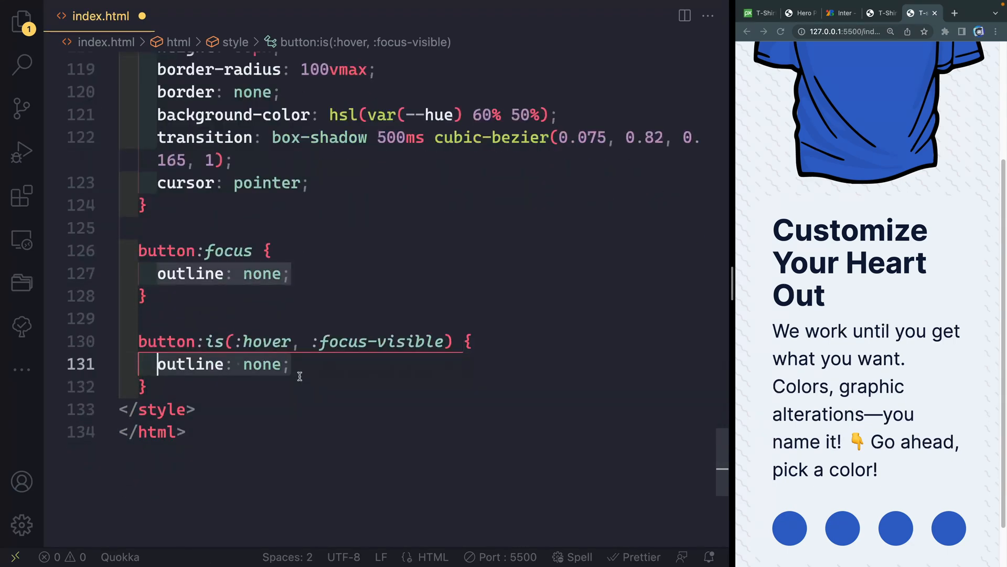
Write box-shadow: 0 0 0 5px var(--bkg), 0 0 0 12px hsl(var(--hue) 60% 50%); for hovered/focused buttons.
type("b")
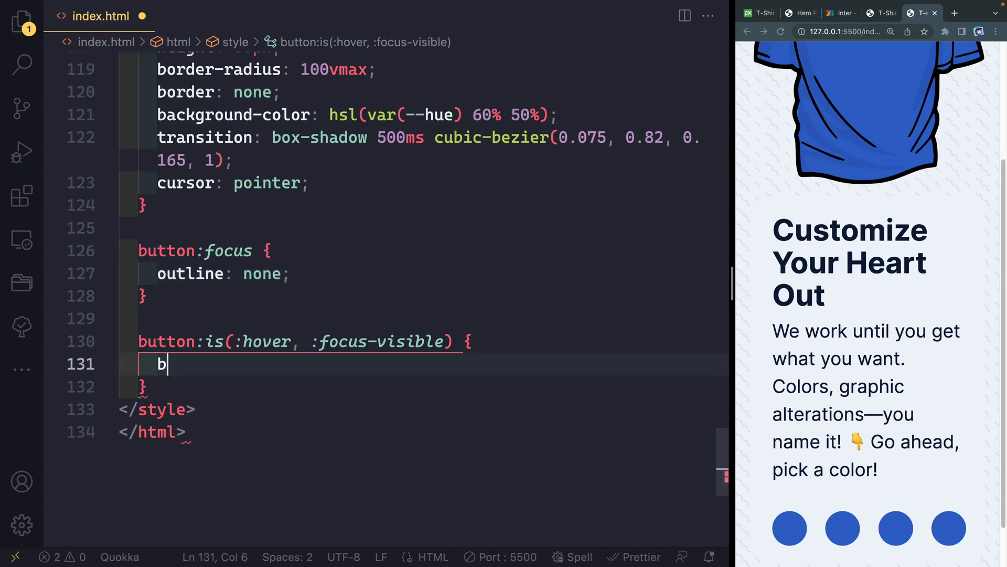
type("ox-shadow:")
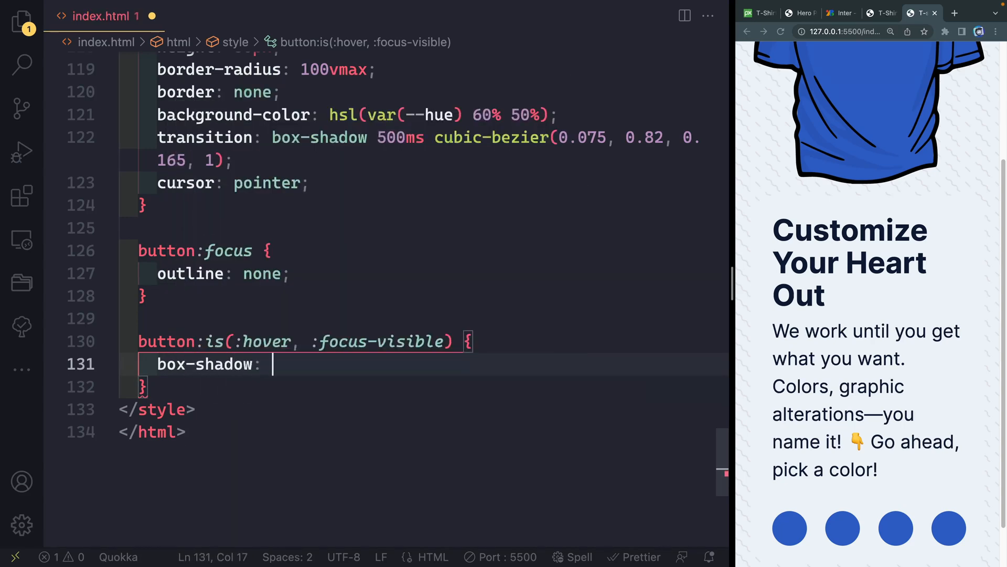
type("0 0 0")
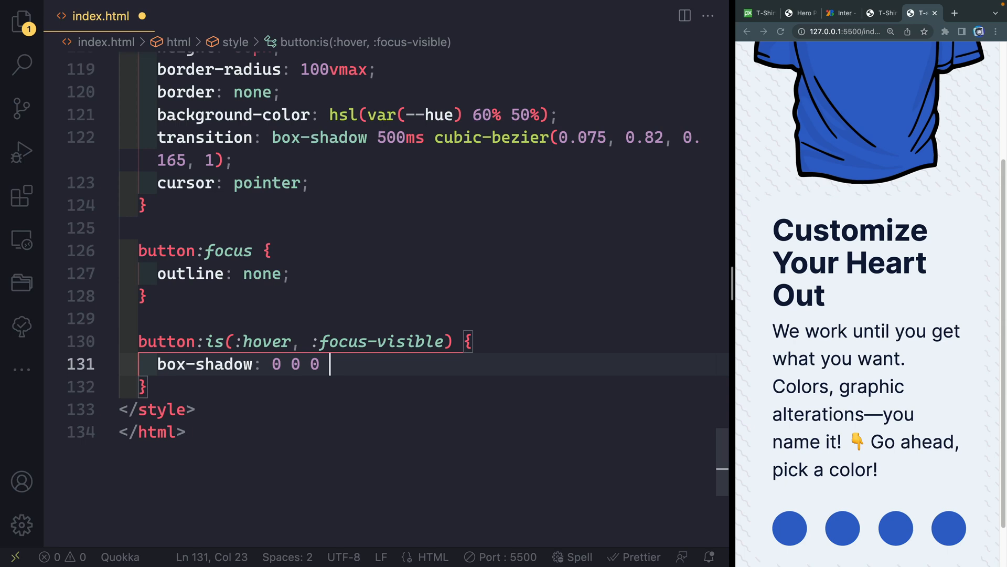
type("5px")
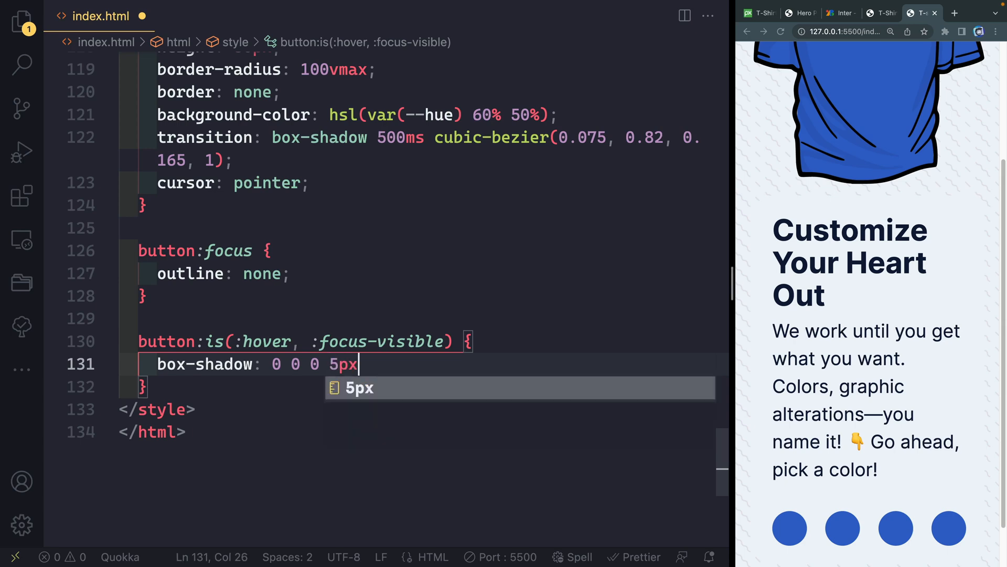
type("var(--bkg),")
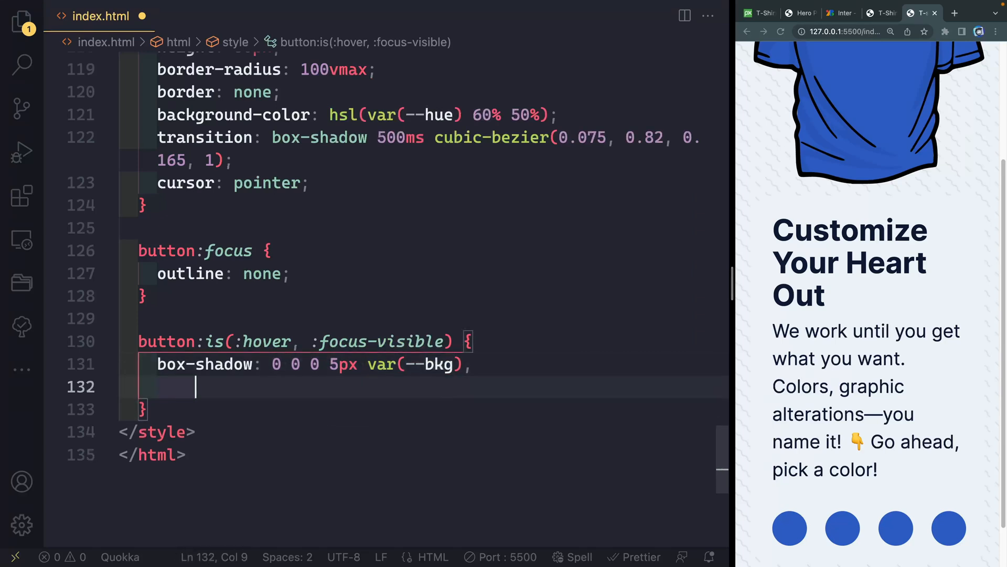
type("0 0 0 5px var(--bkg),")
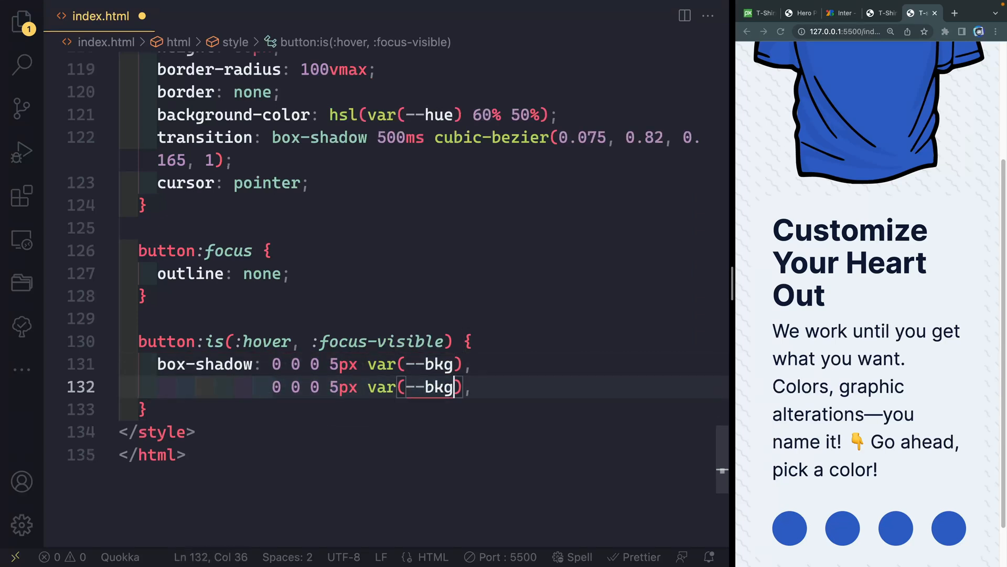
type("hsl(var(--hue) 60% 50%)")
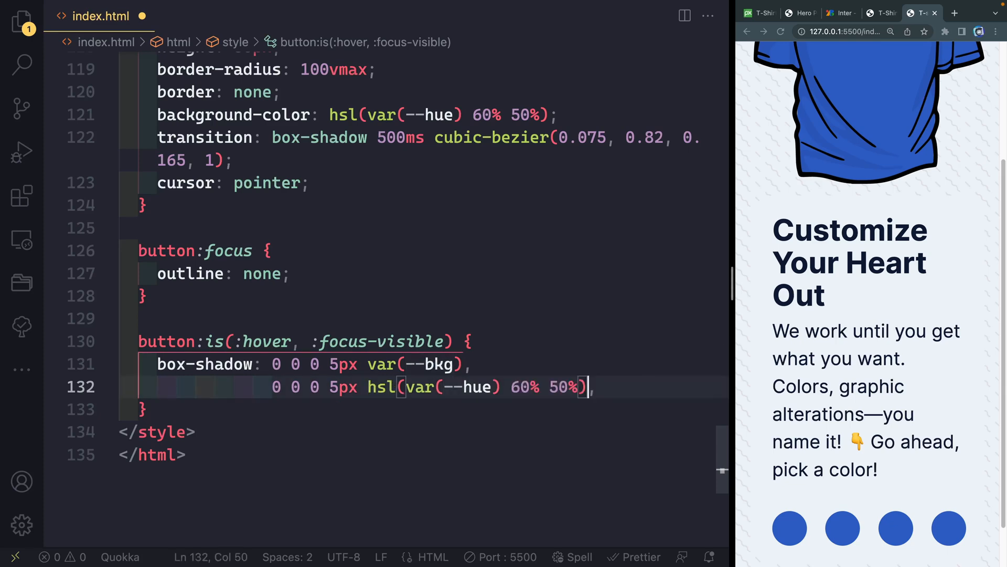
type(",")
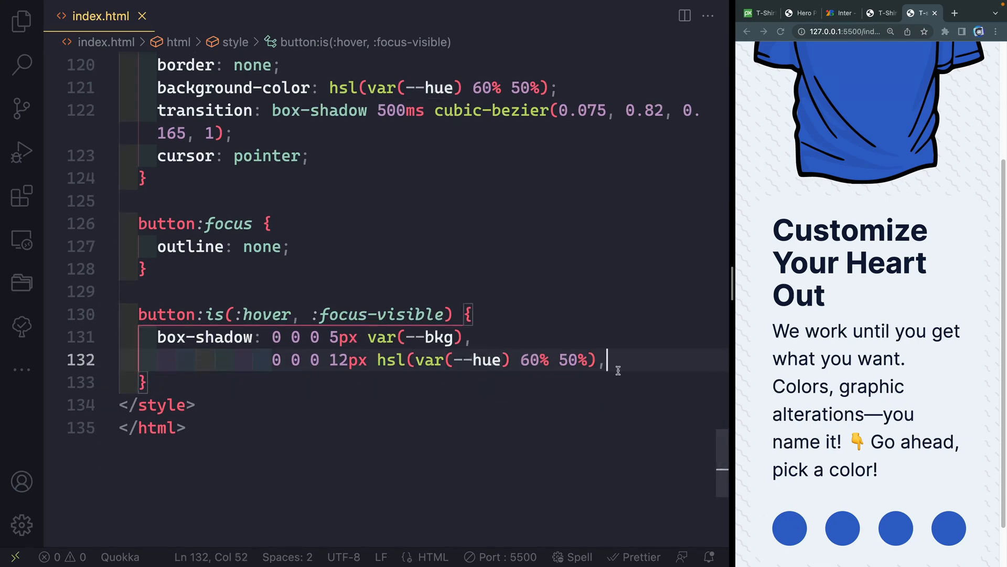
type(";")
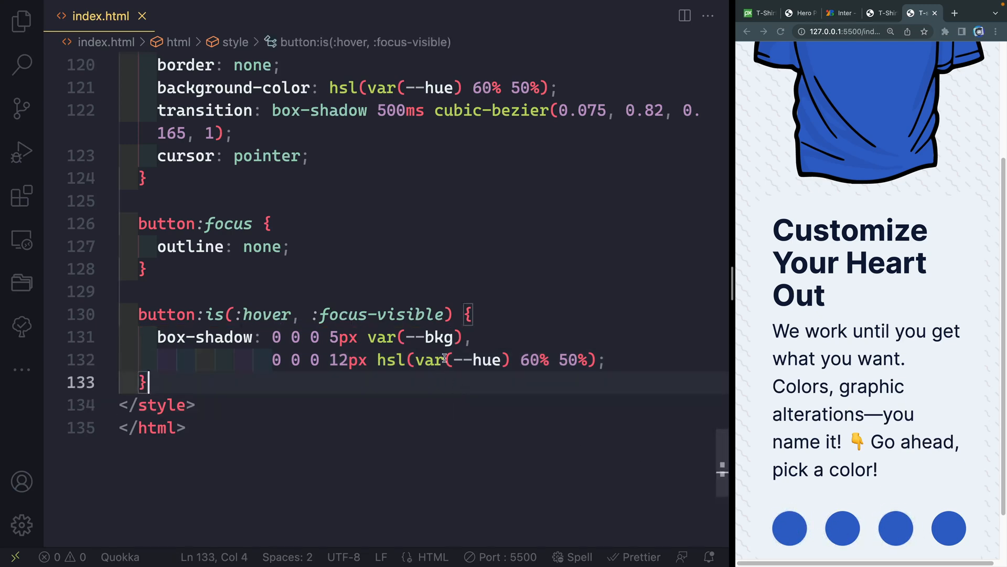
scroll("up", 3)
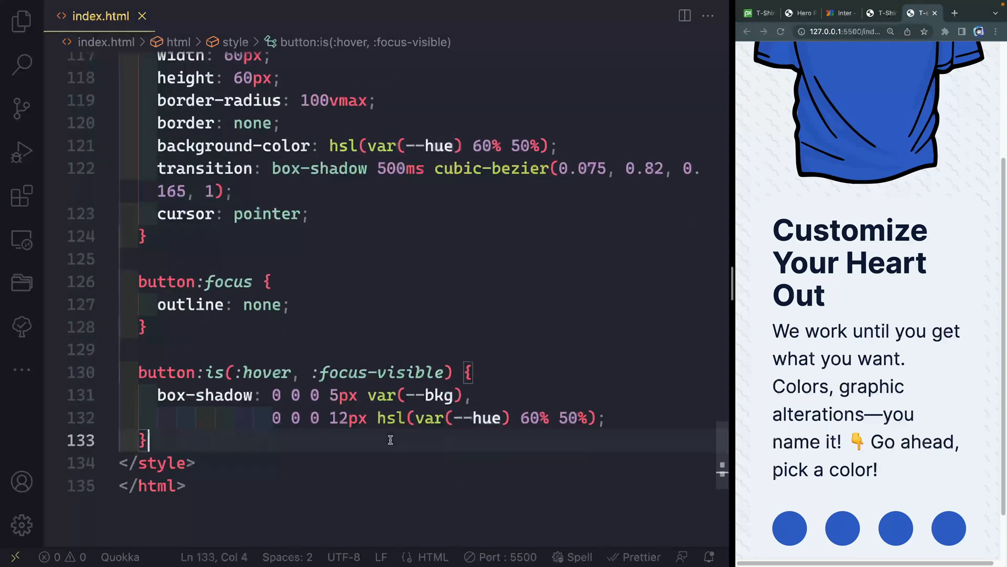
Write a [data-color] rule setting --hue: 90 for the first button colour.
type("[data-color=\"90")
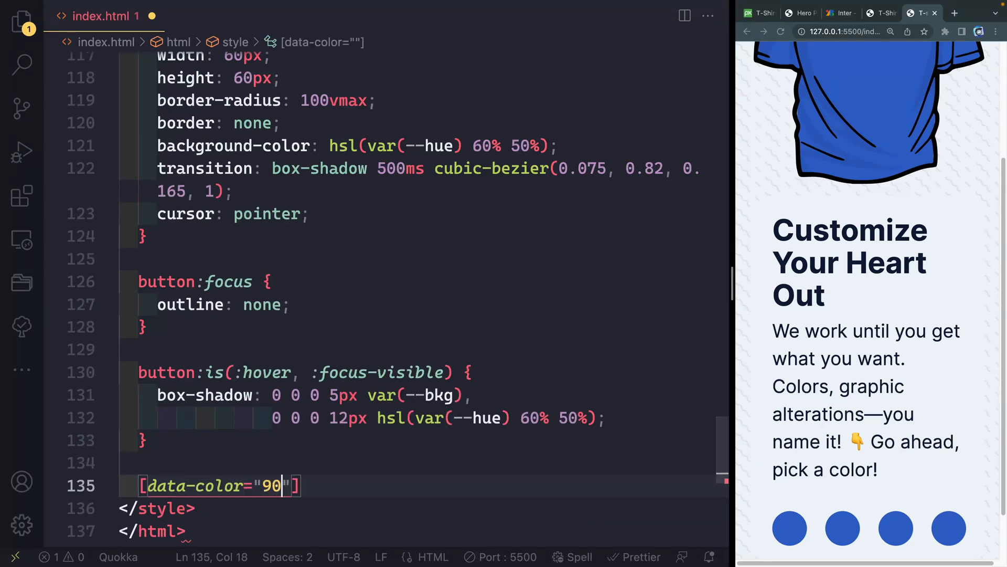
type("{")
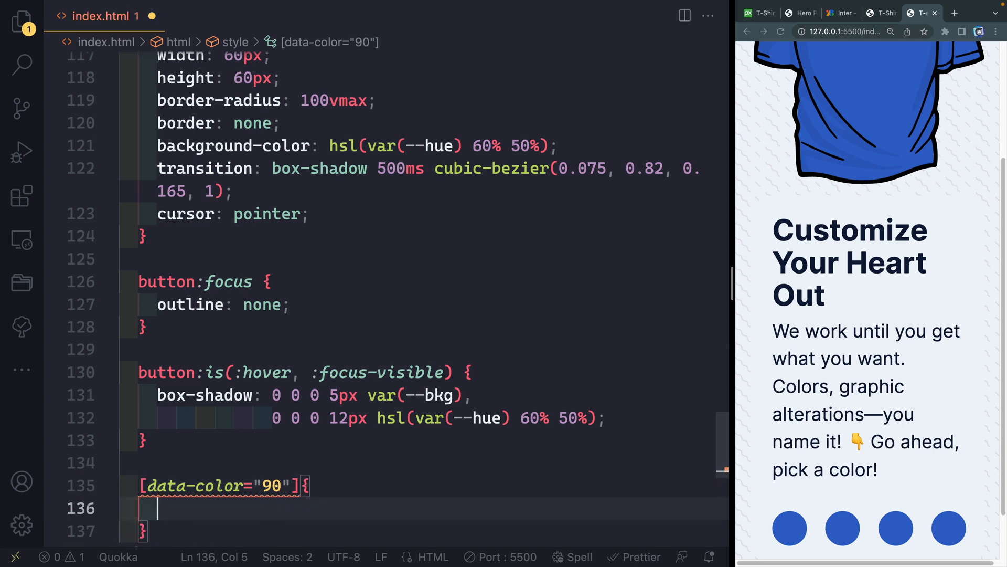
type("--")
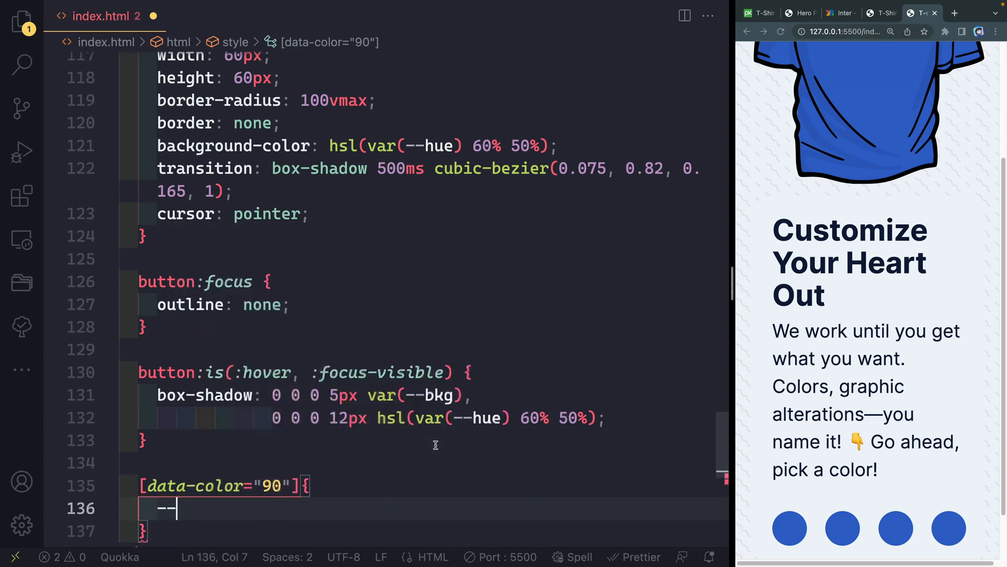
type("hue:")
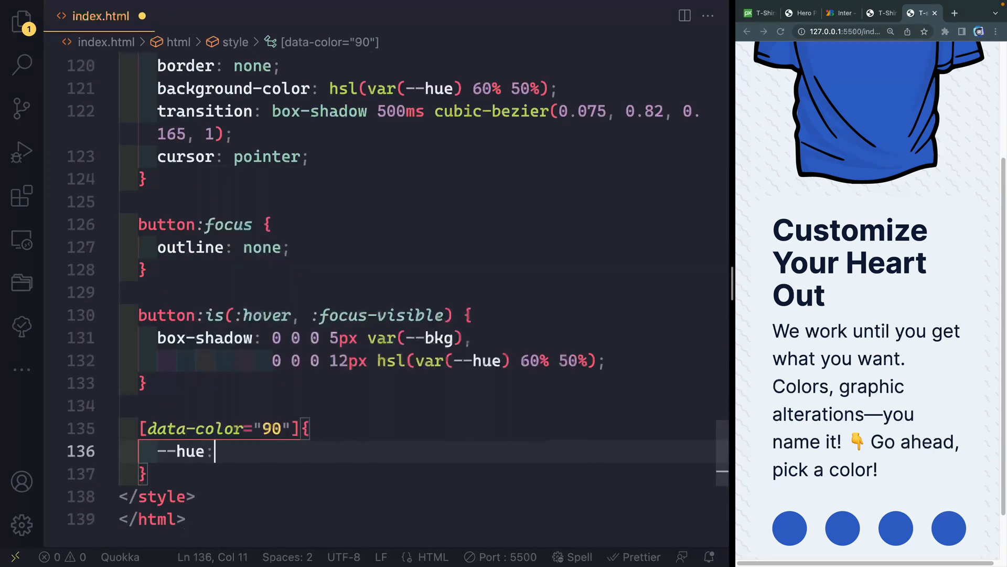
type("90;")
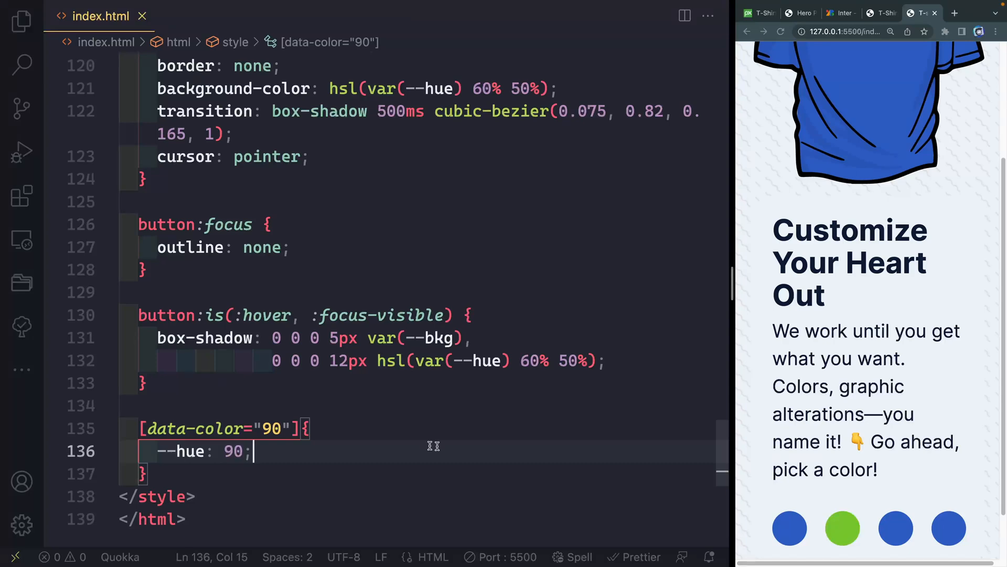
left_click(842, 527)
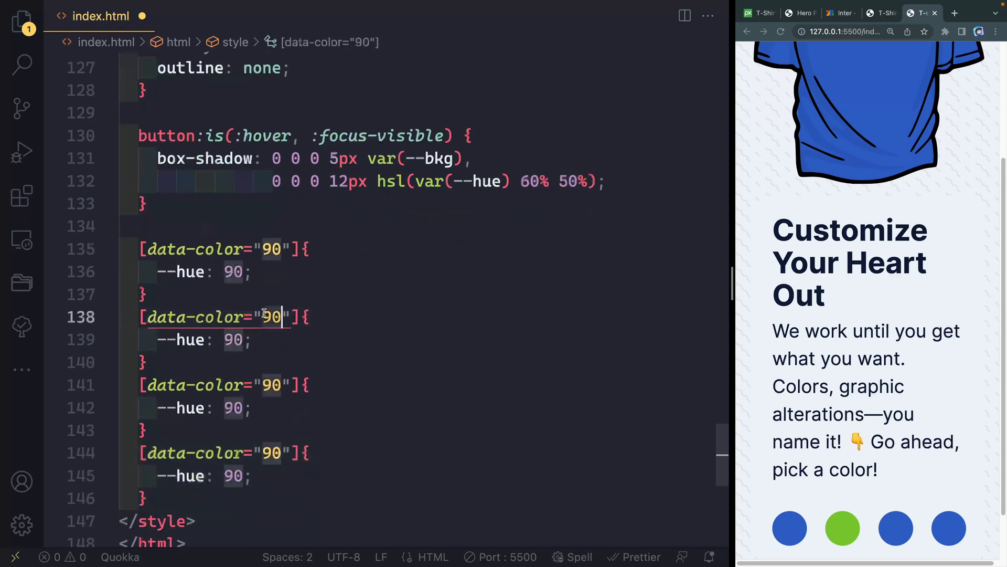
Set the remaining colour rules' hues to 10, 260 and 320 instead of repeating 90.
type("10")
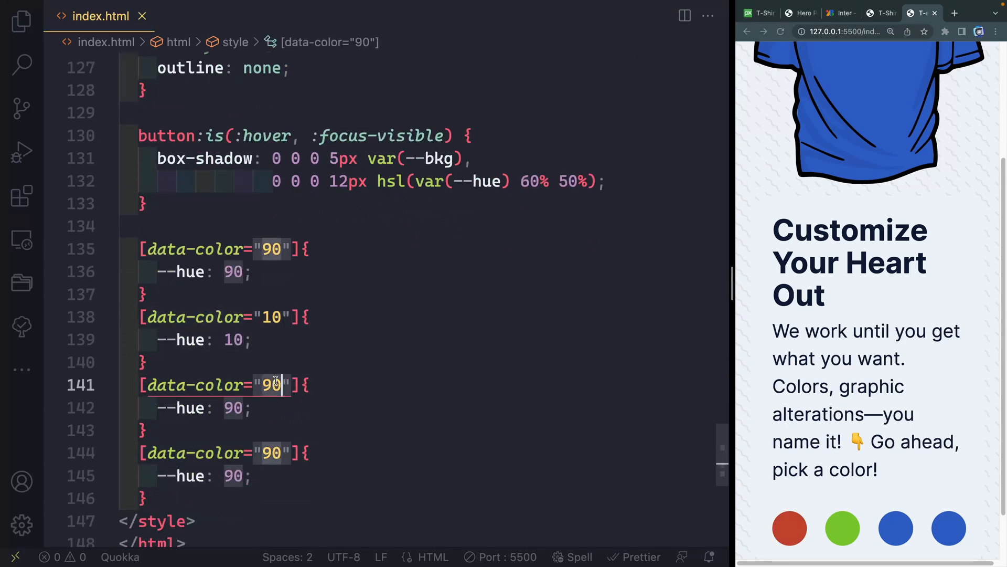
type("260")
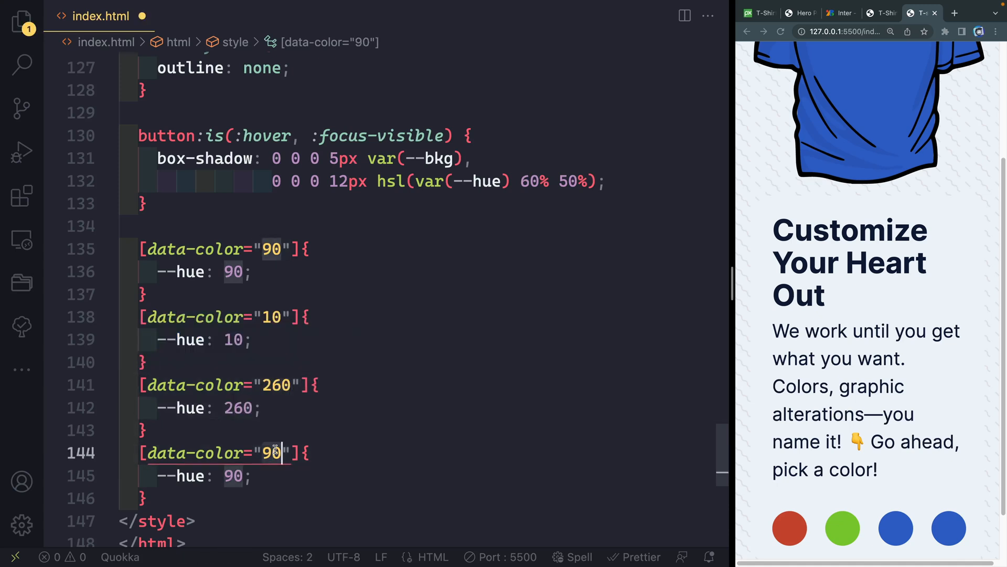
type("320")
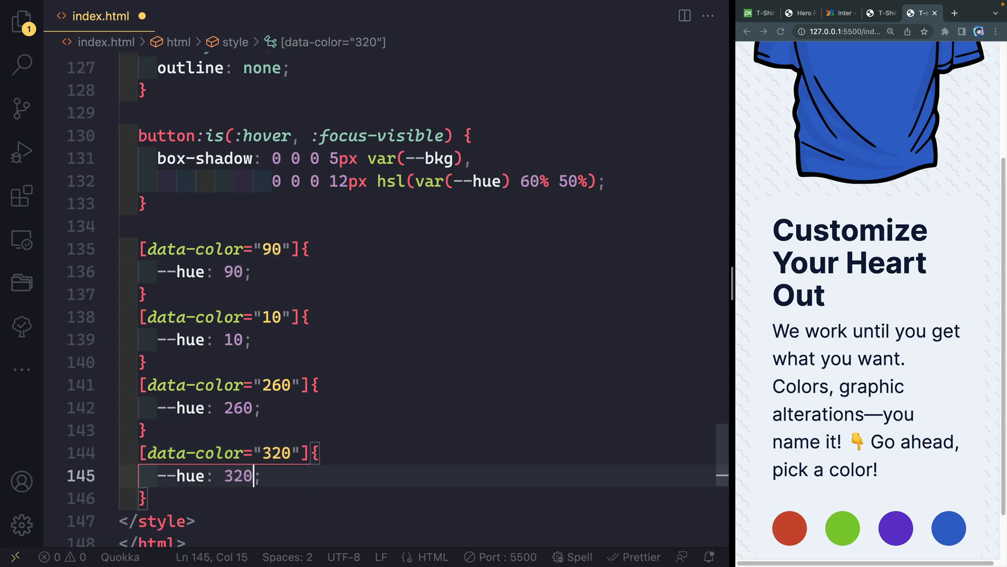
left_click(789, 528)
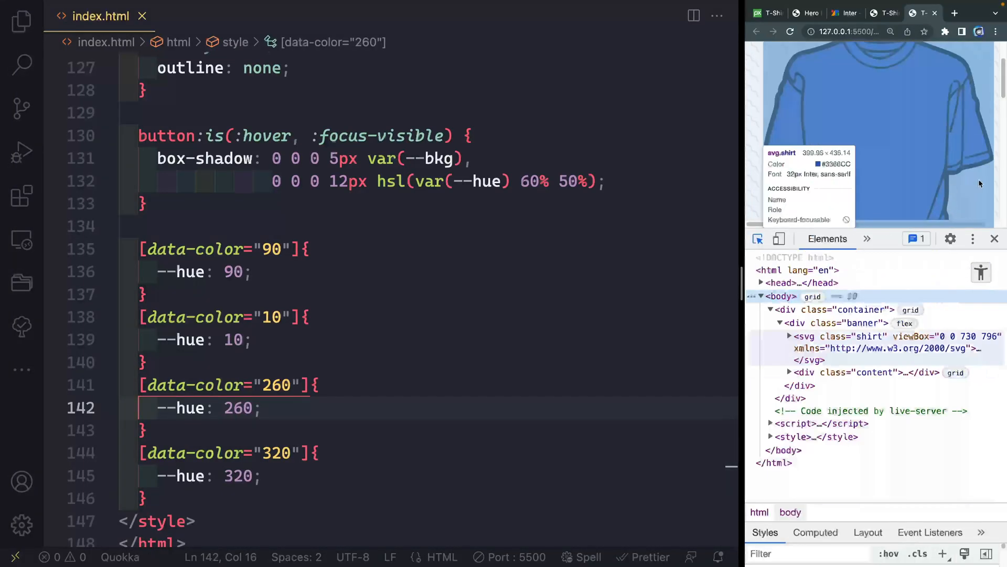
Add width="300" to the shirt SVG's opening tag, correcting an initial 320.
left_click(842, 336)
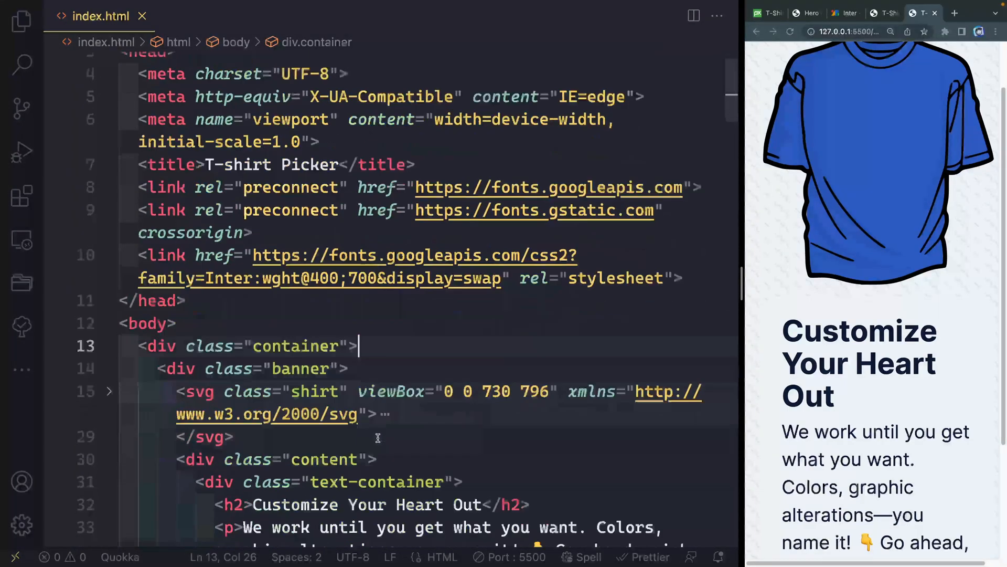
type("width=\"")
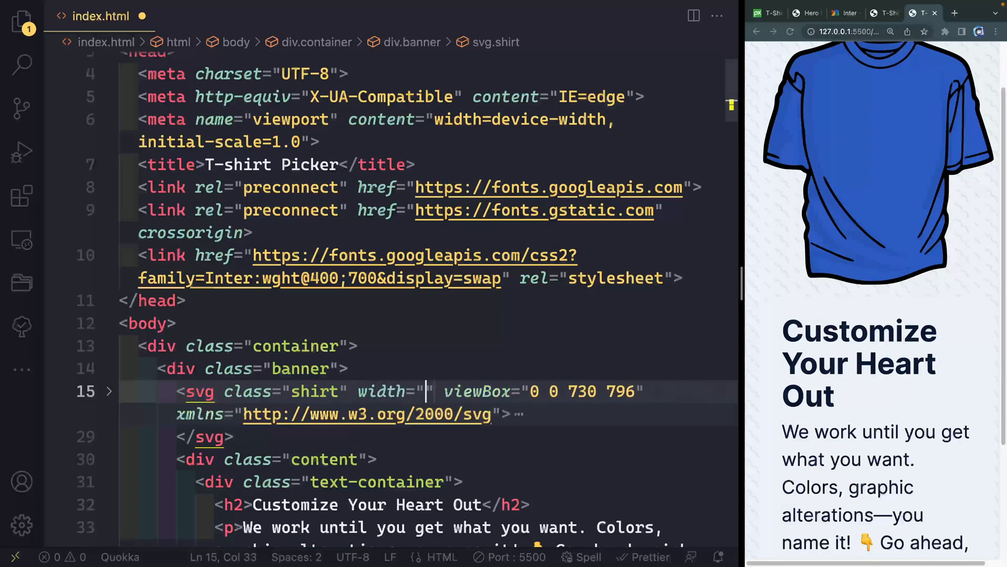
type("320")
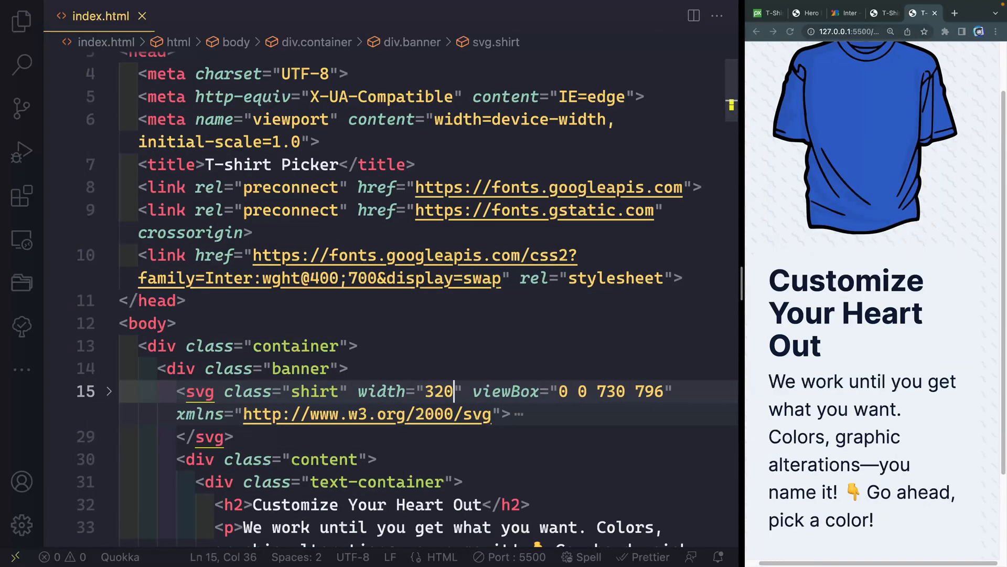
key("Backspace")
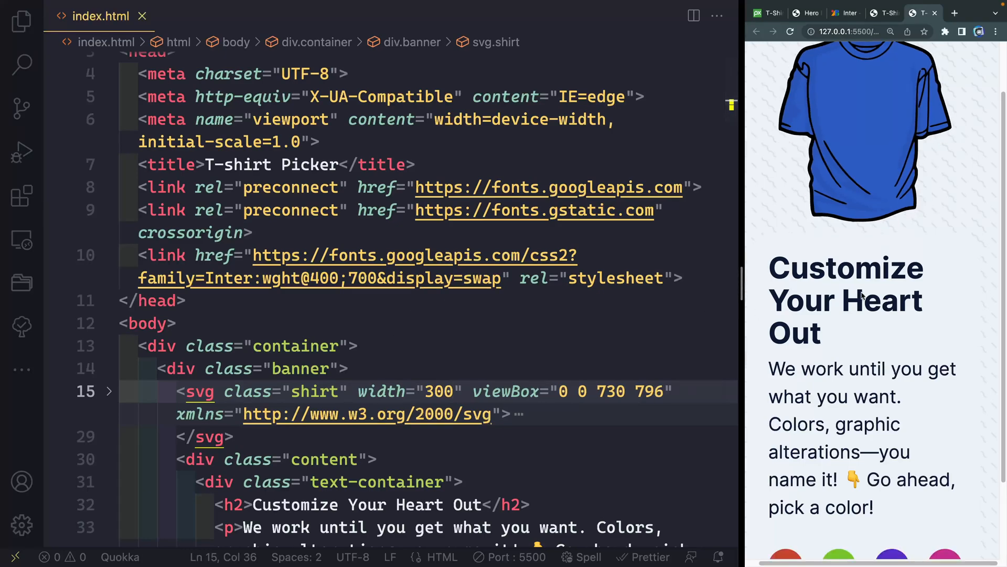
Add an svg { max-width: 100%; } rule in the style block.
scroll("down", 3)
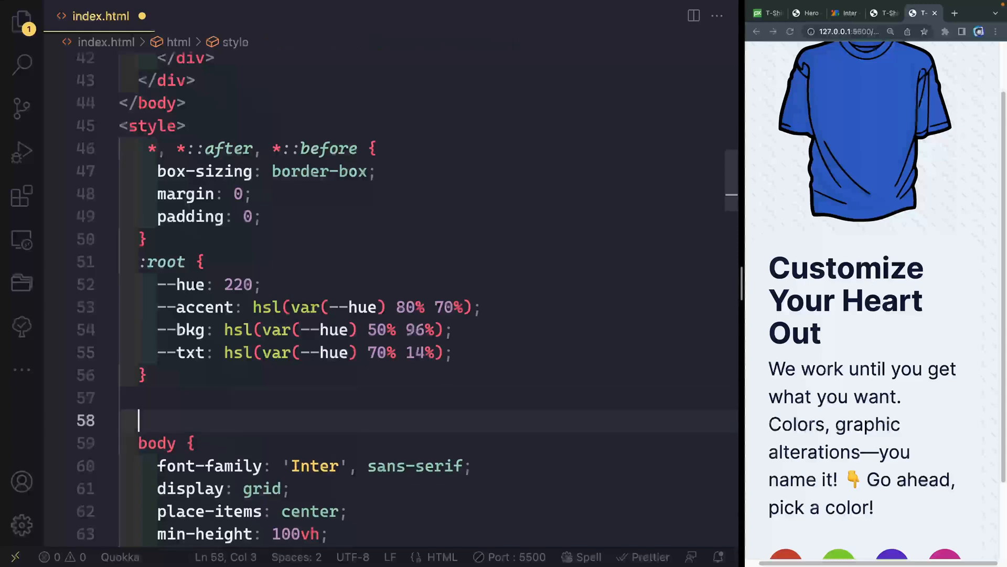
type("svg {")
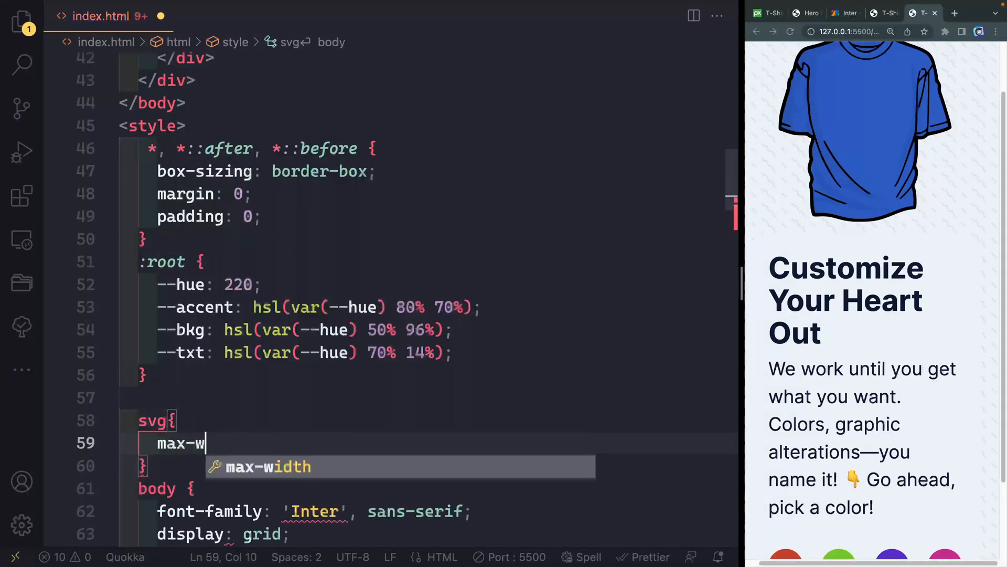
type("idth: 100%;")
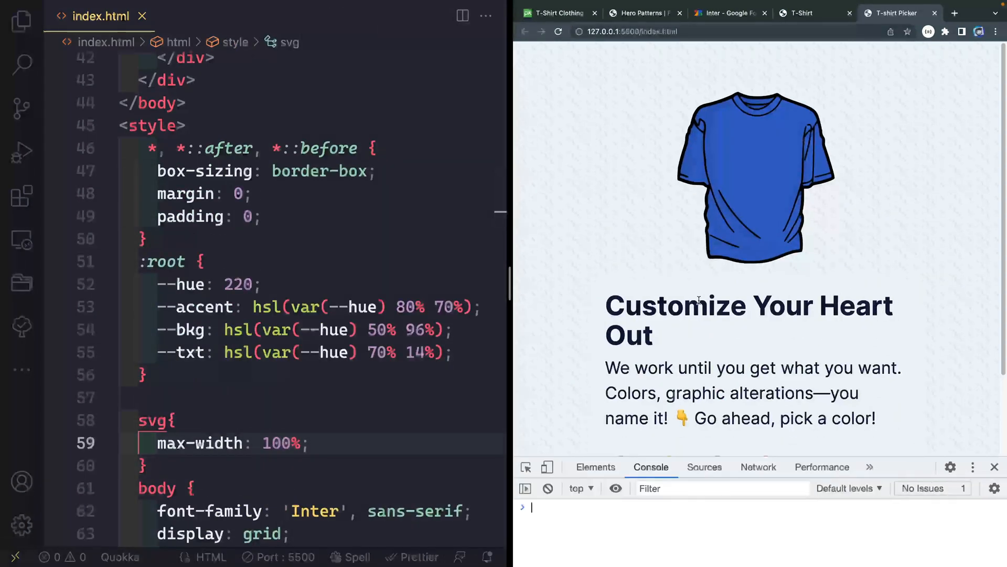
left_click(548, 467)
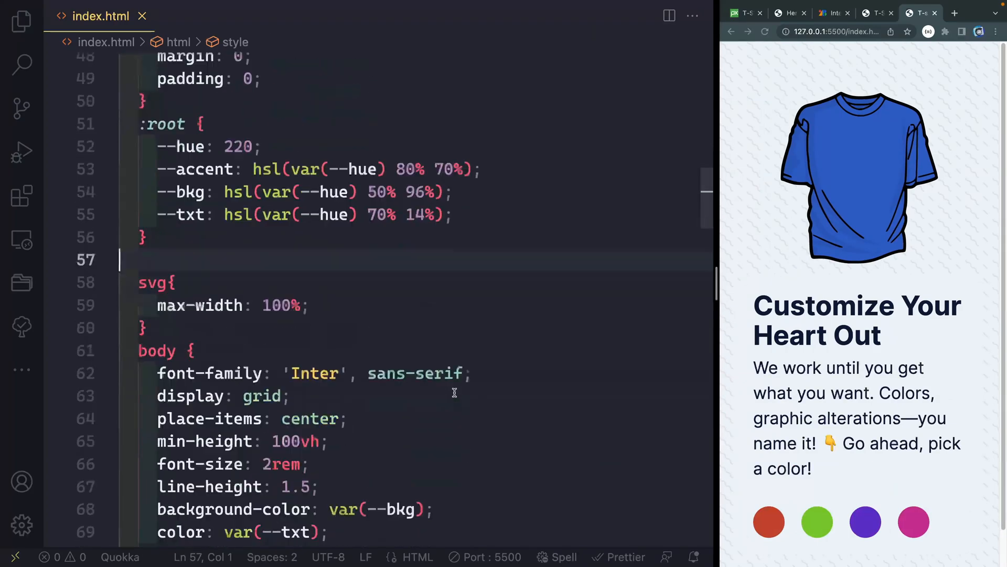
scroll("down", 3)
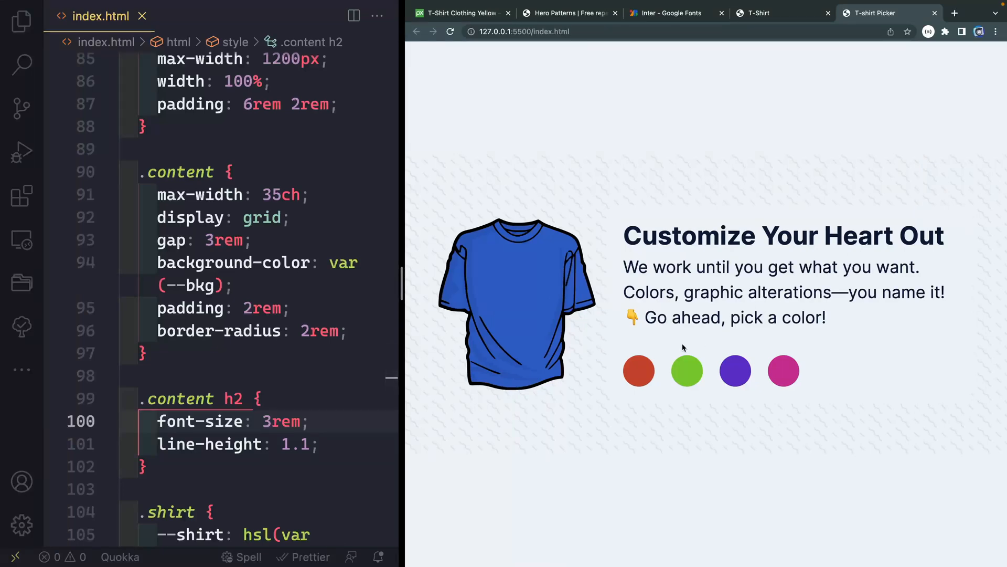
mouse_move(802, 375)
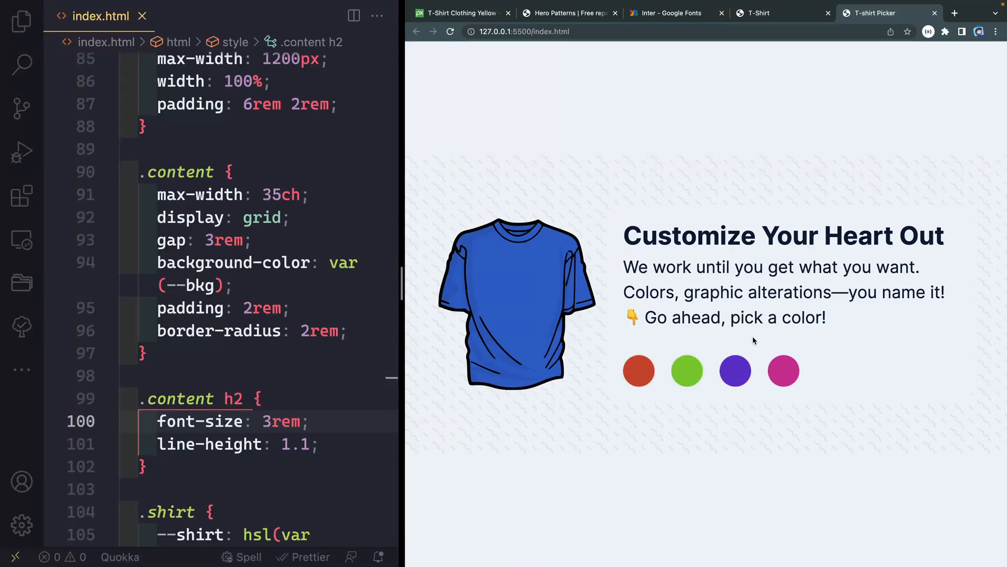
left_click(686, 370)
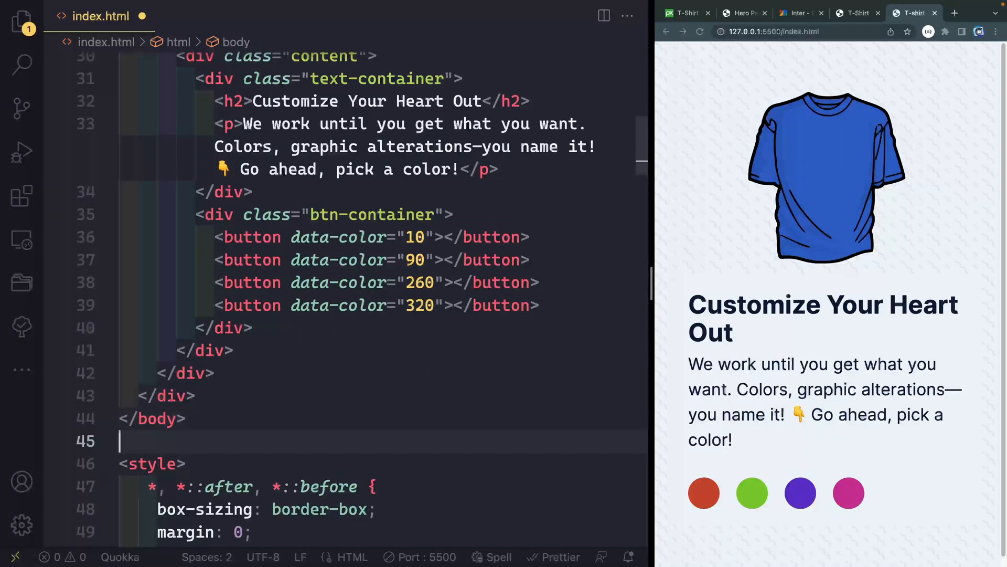
Start a script with const btns = document.querySelectorAll('button') and a btns.forEach loop.
type("<script>")
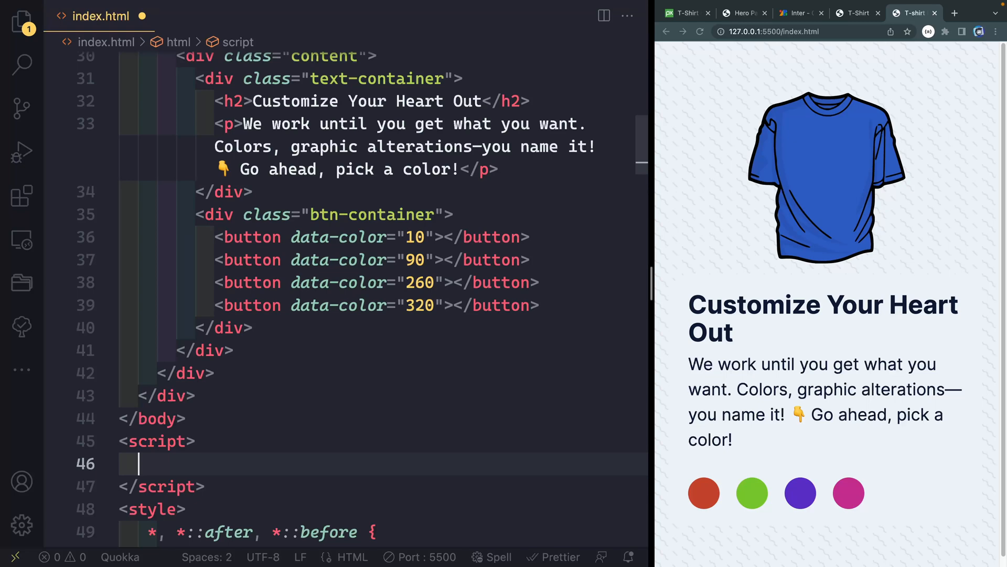
type("const btns =")
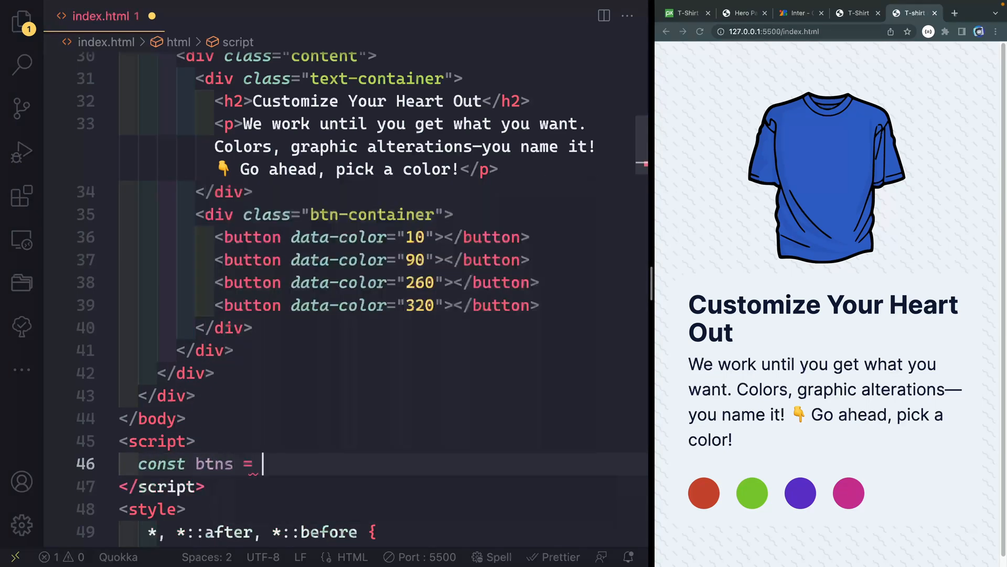
type("document.querySelectorAll('")
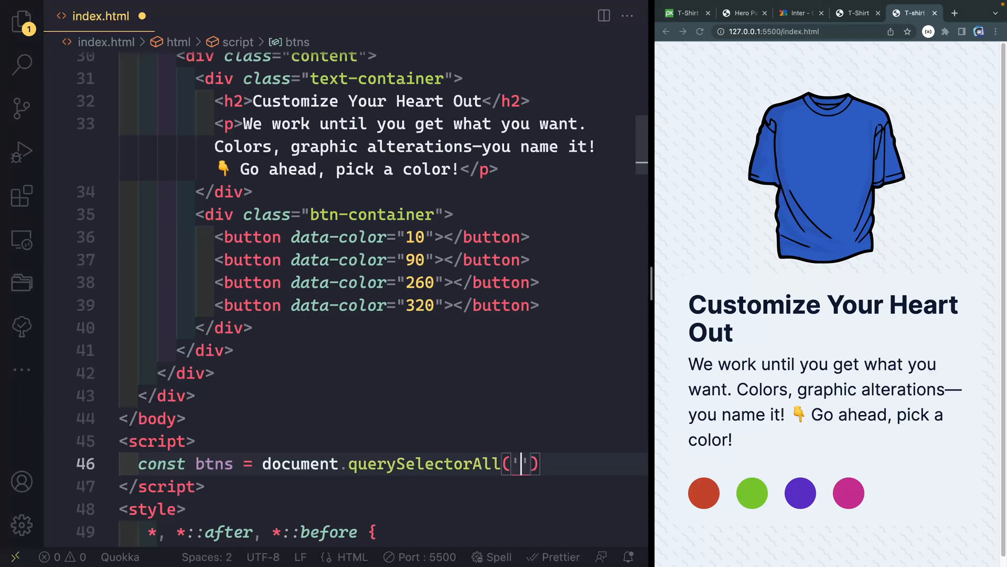
type("button")
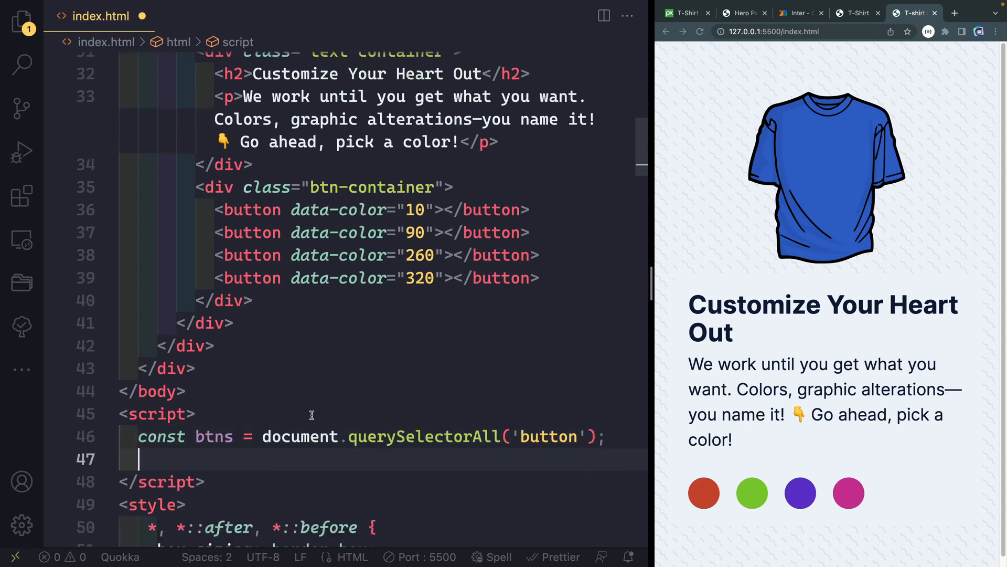
type("btns")
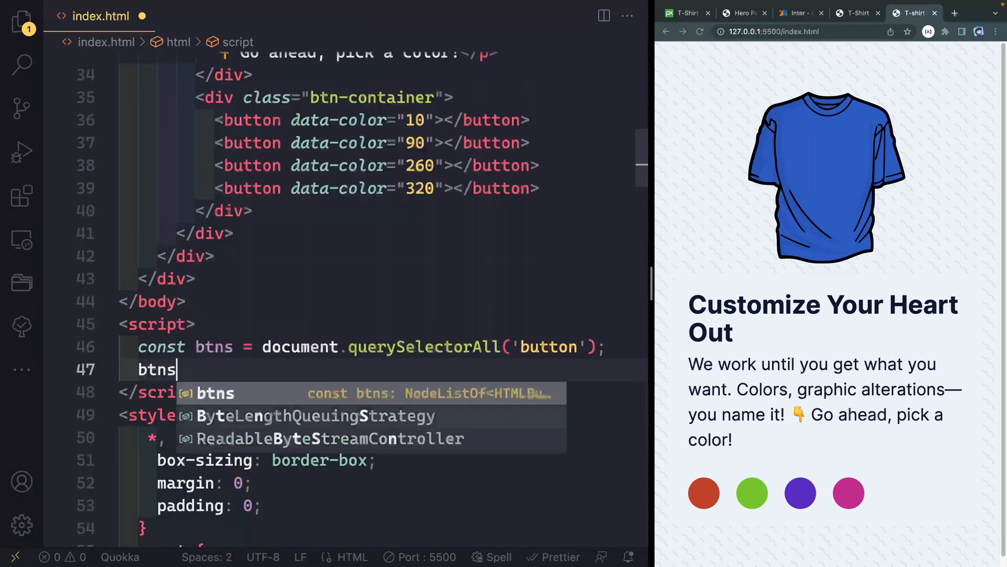
type(".forEach(b => b.addEventListener('click', () => {")
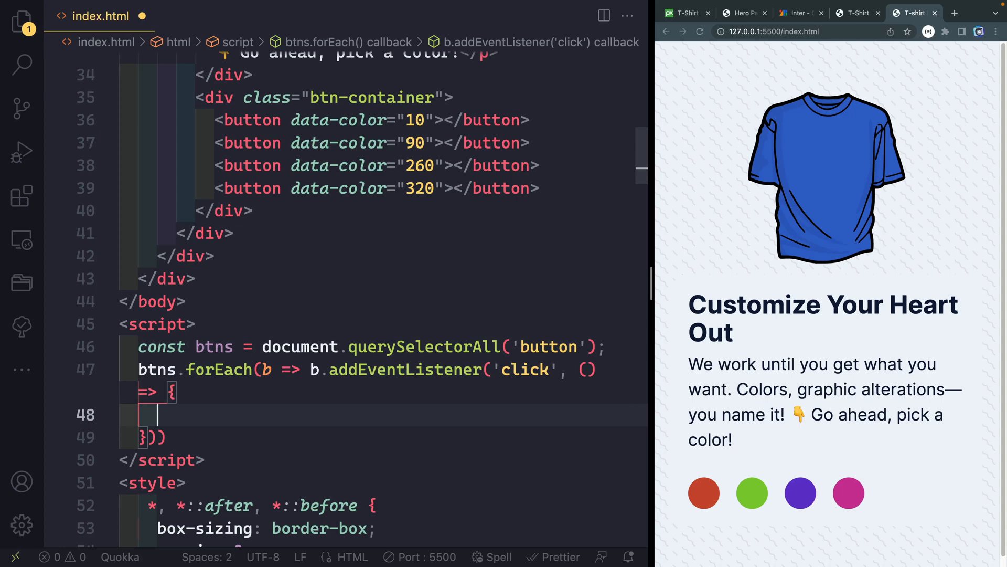
Inside the click listener, call document.documentElement.style.setProperty('--hue', btn.dataset.color).
type("document.documentElement")
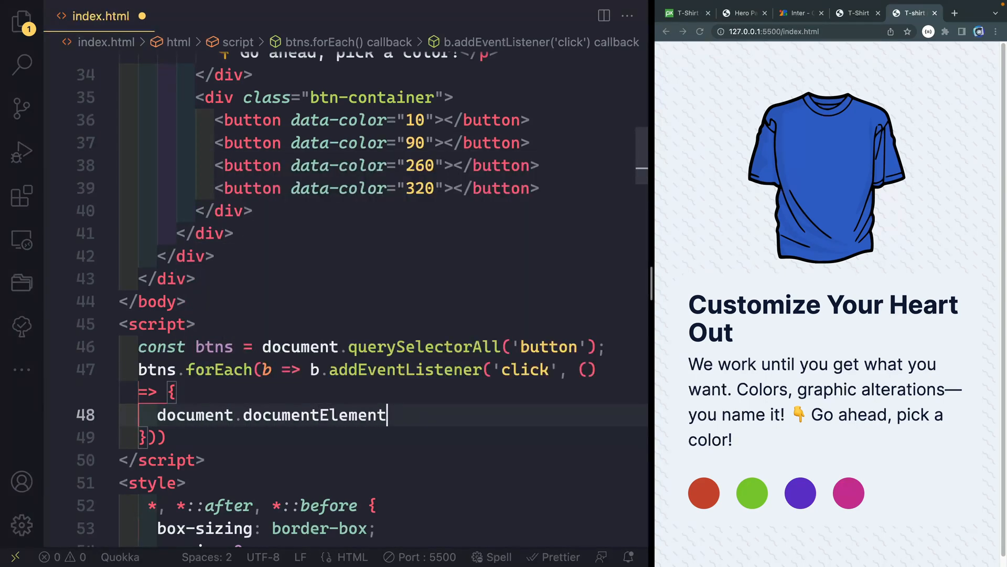
type(".style.setProp")
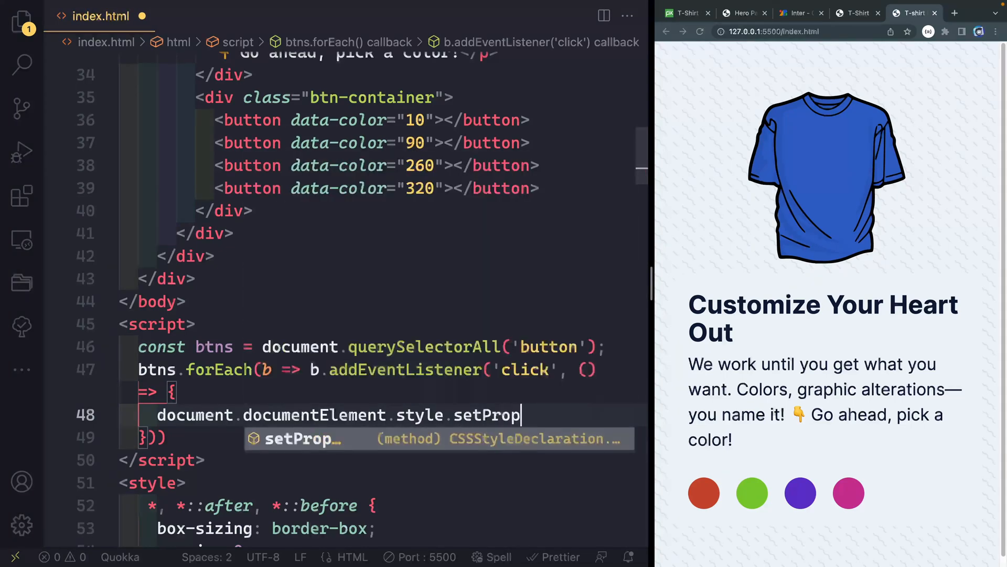
key("Tab")
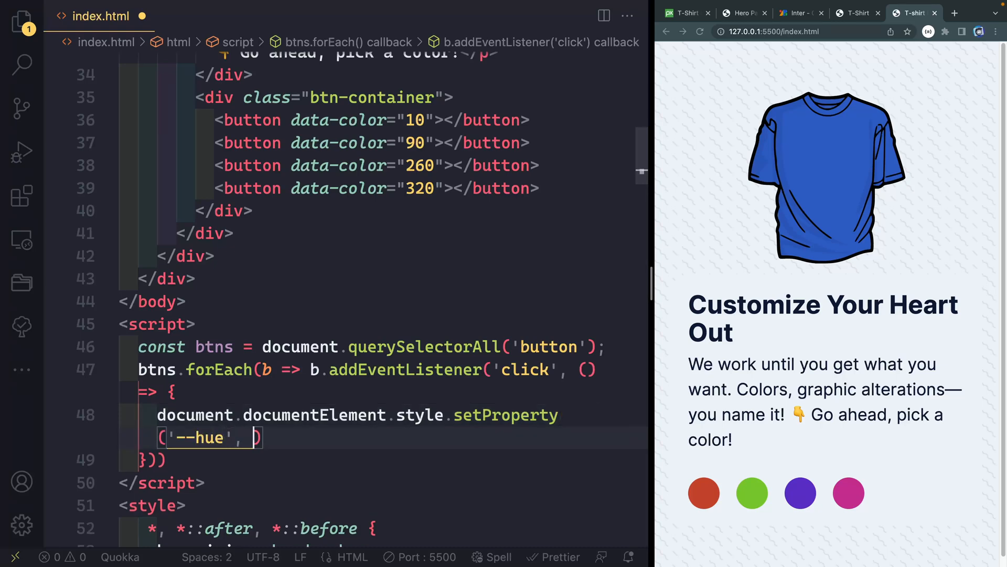
type("btn.g")
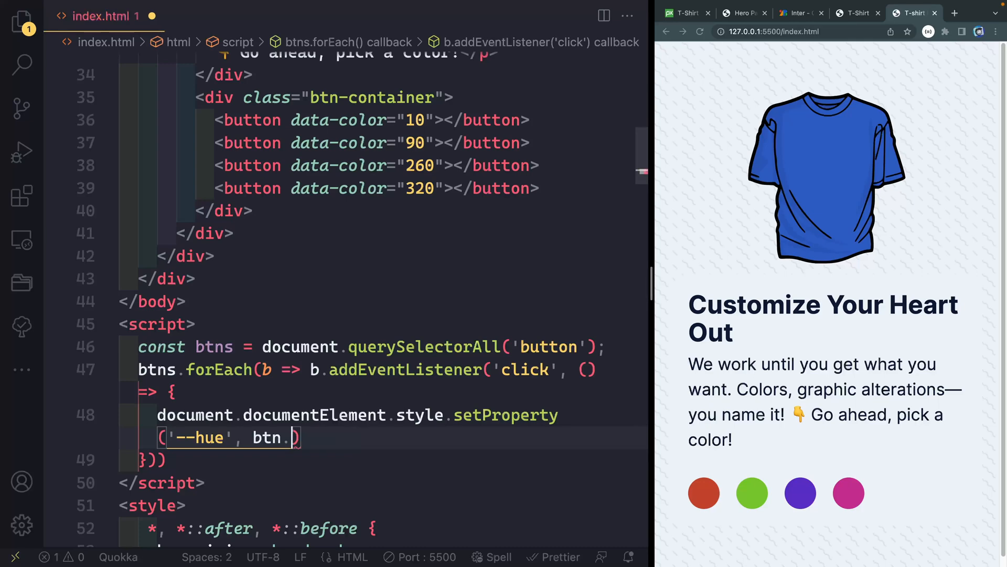
type("dataset.color")
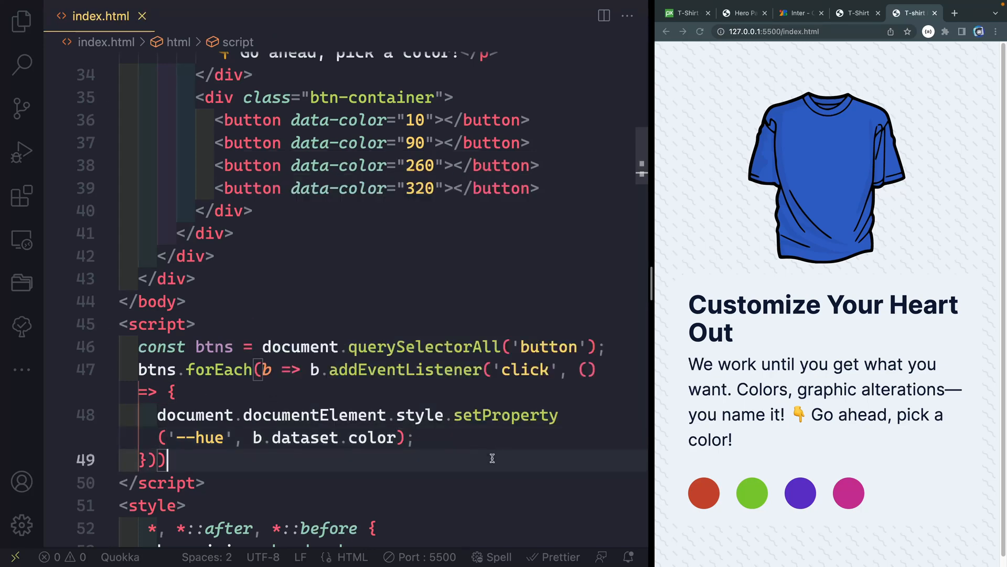
Click the green, purple and another hue button in the preview to confirm the shirt and theme recolour.
left_click(751, 493)
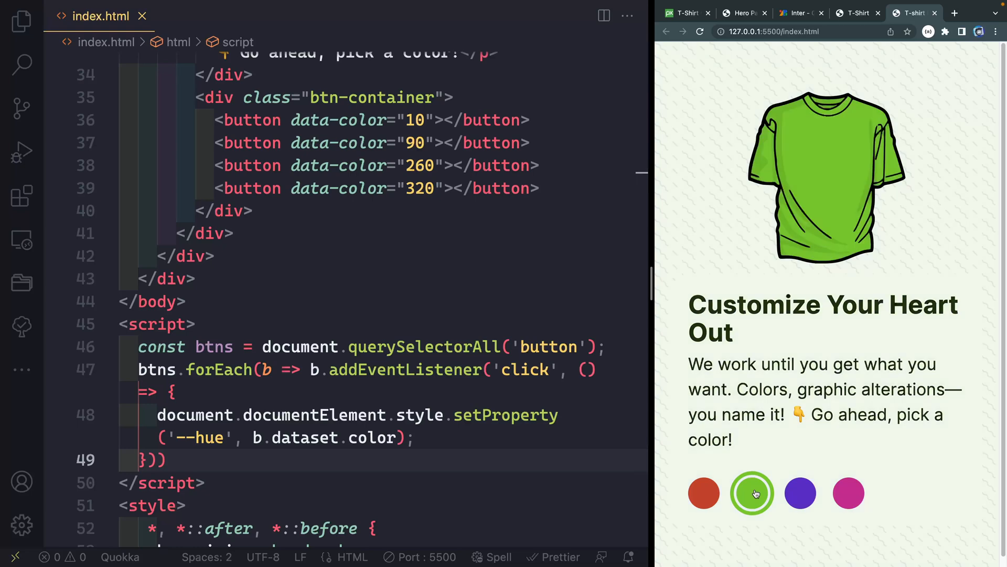
left_click(799, 493)
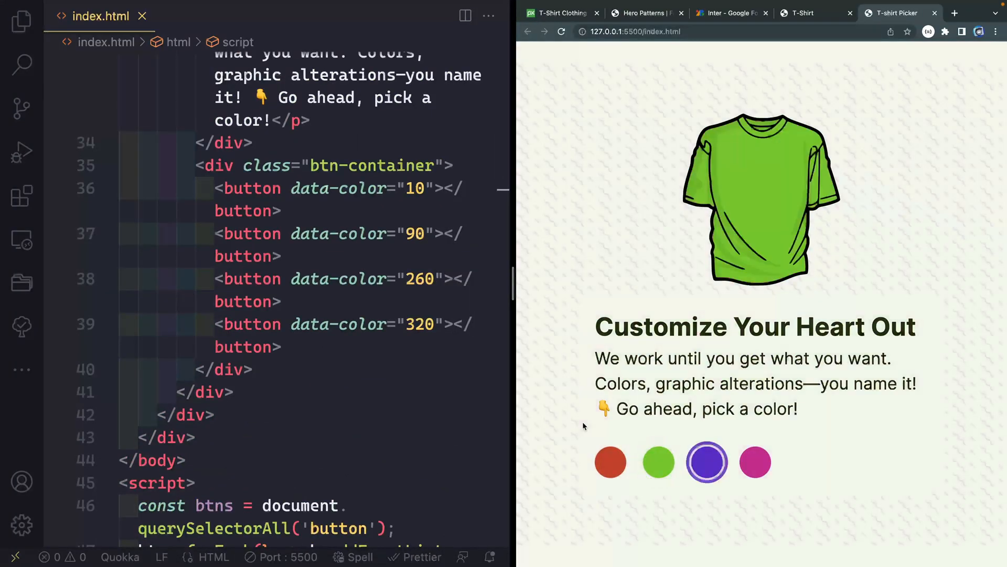
left_click(754, 462)
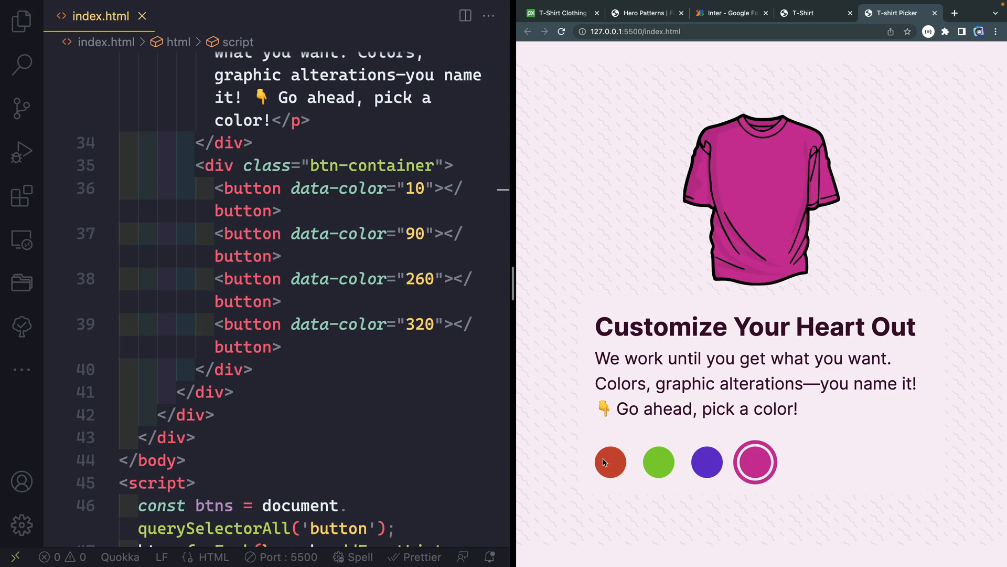
left_click(706, 462)
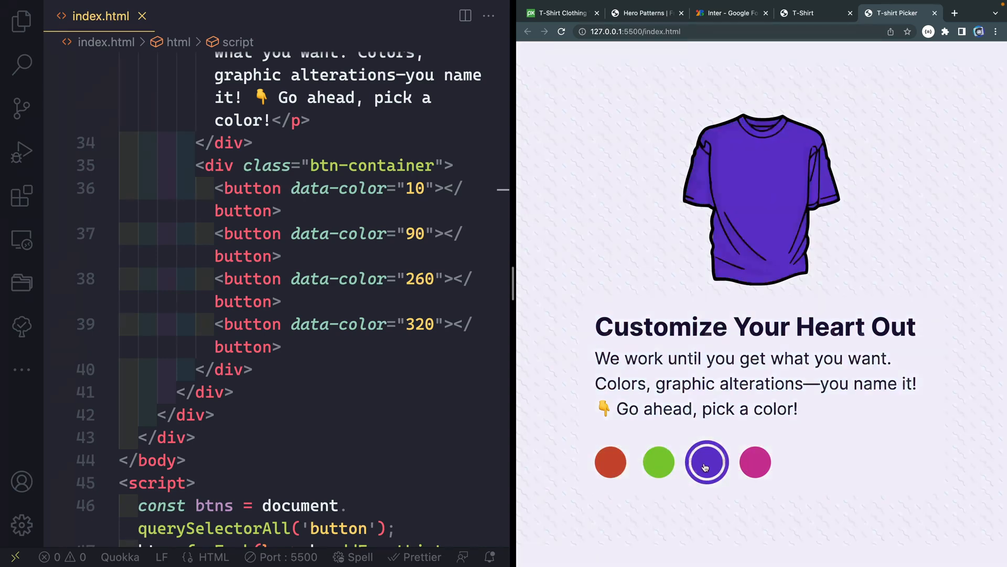